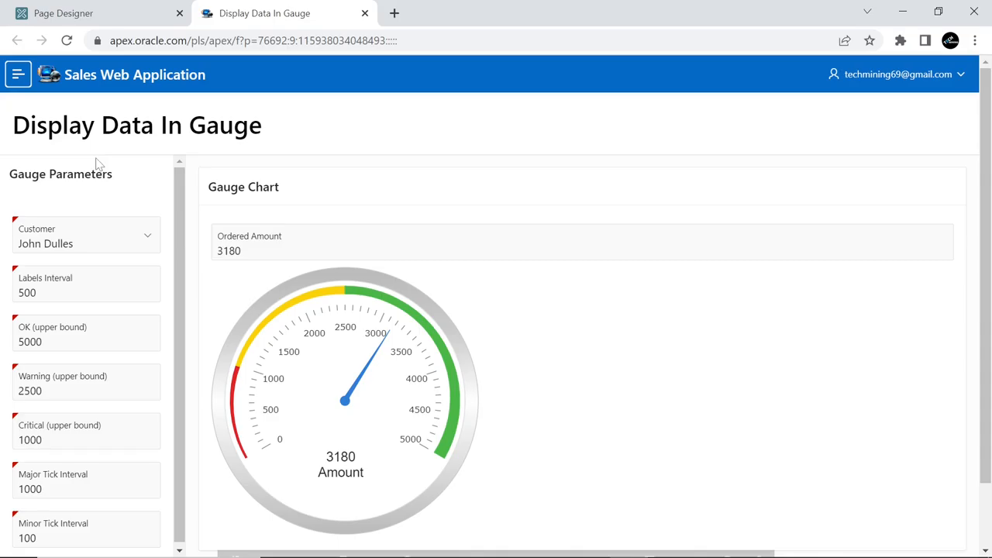
pyautogui.moveTo(237, 282)
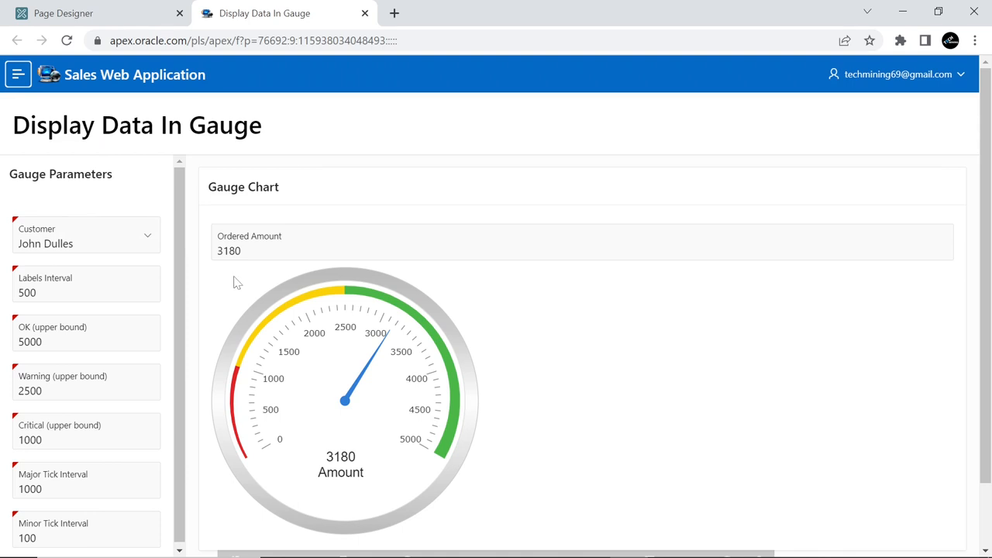
pyautogui.moveTo(149, 255)
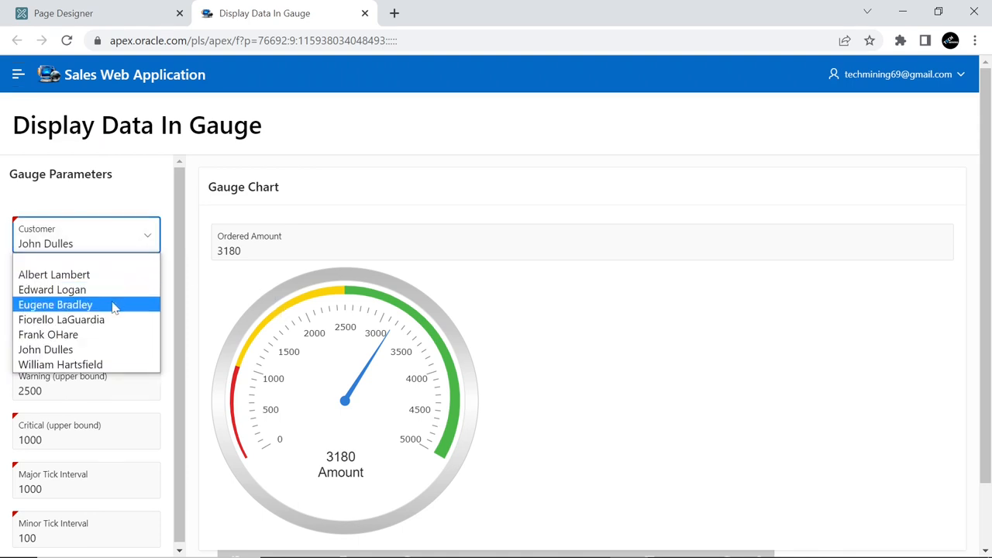
pyautogui.click(56, 304)
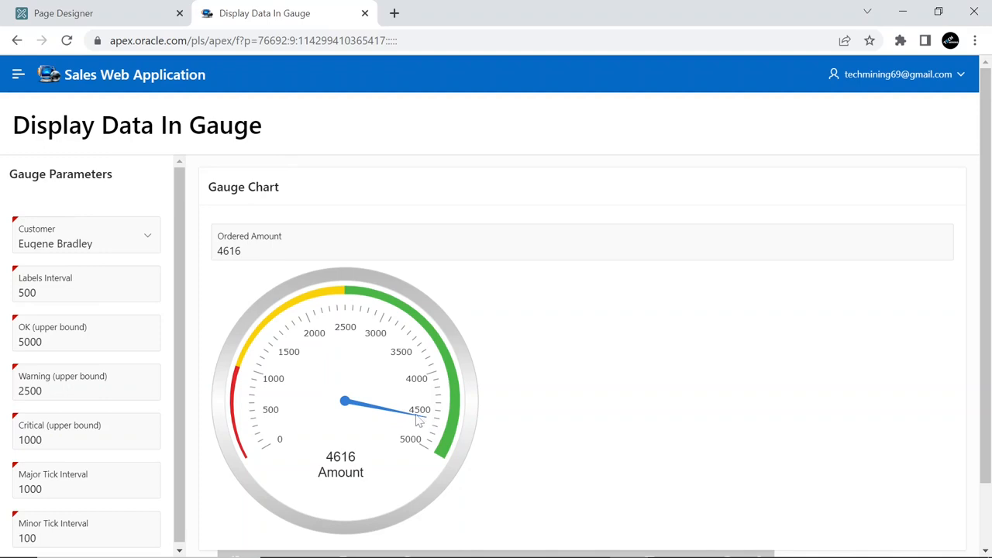
pyautogui.moveTo(379, 459)
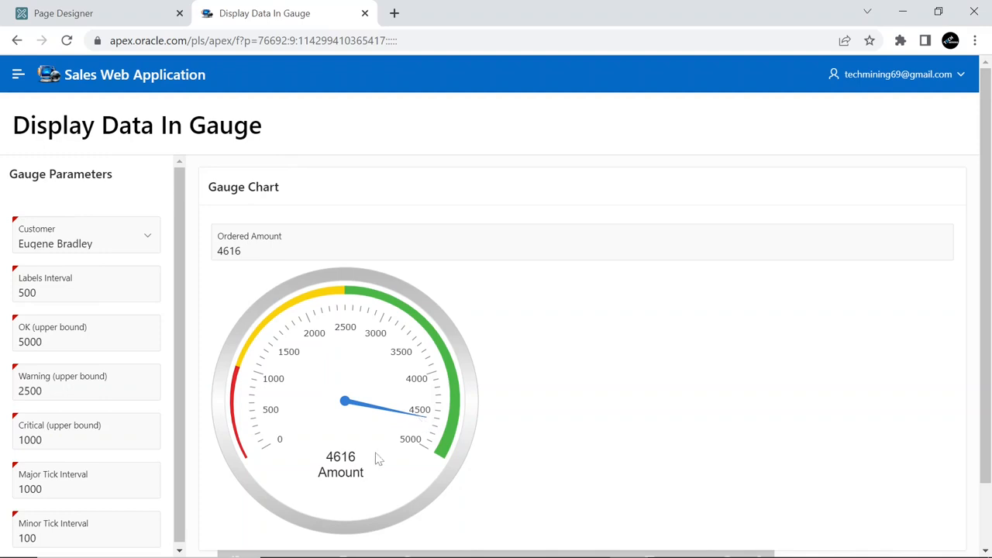
pyautogui.doubleClick(341, 455)
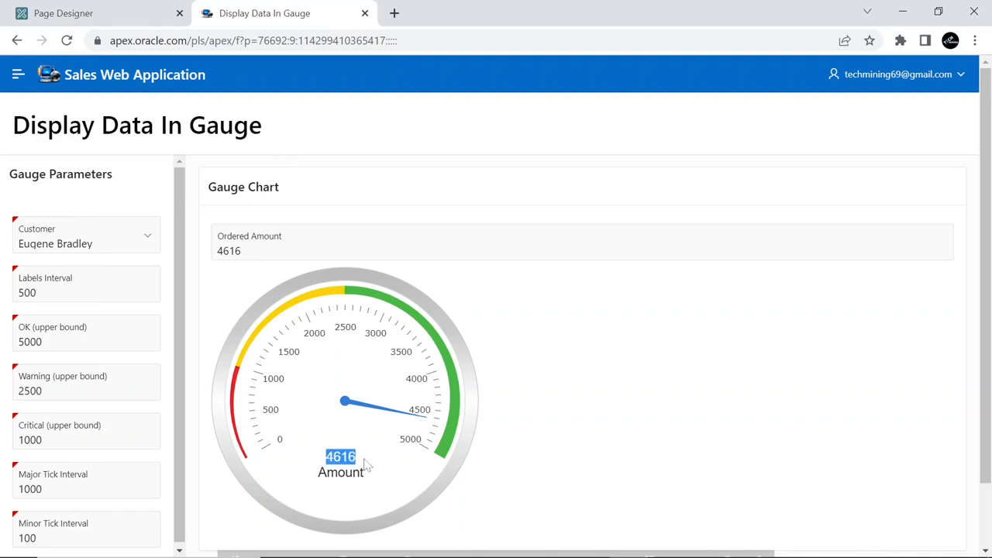
pyautogui.click(229, 252)
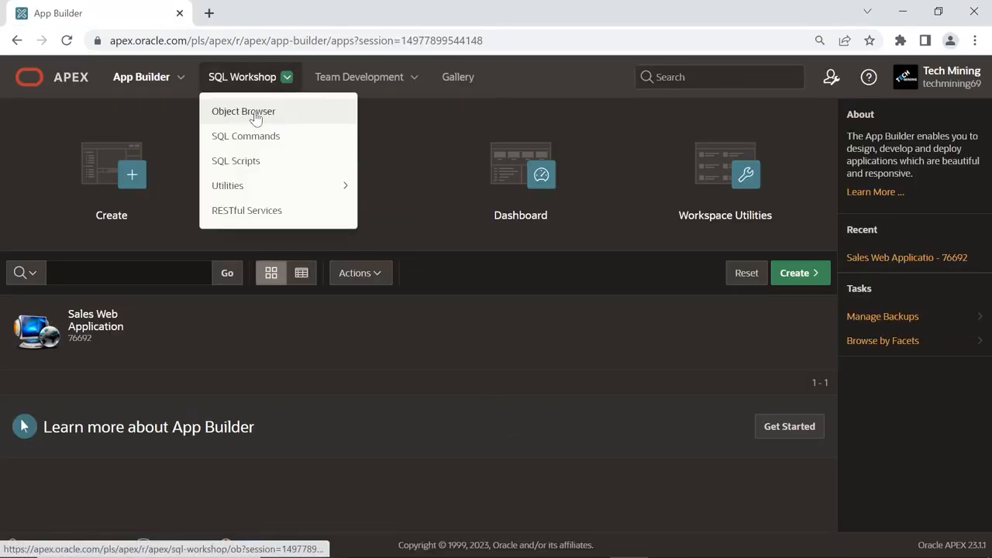
# Browse the DEMO_CUSTOMERS table's data rows and then its column definitions in Object Browser
pyautogui.click(243, 112)
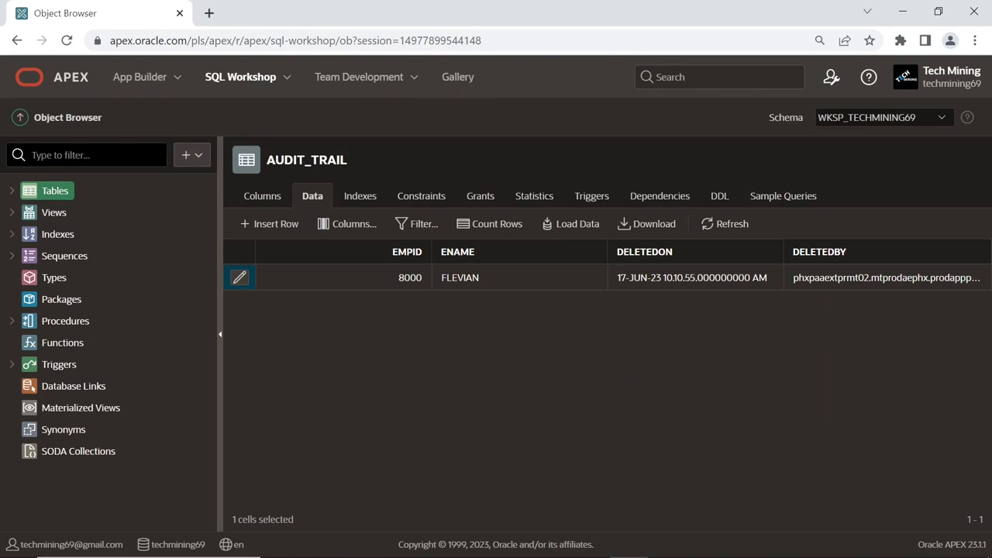
pyautogui.click(56, 191)
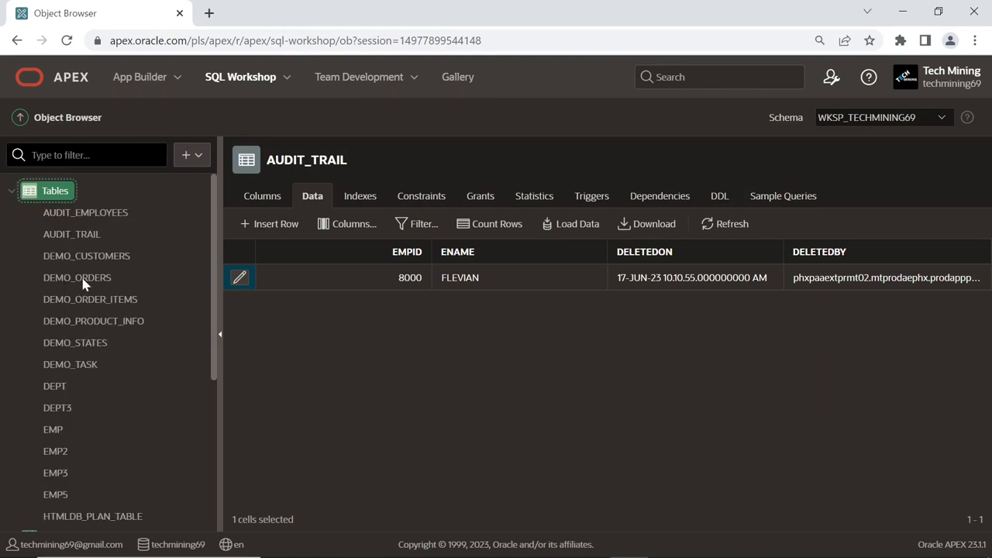
pyautogui.click(86, 256)
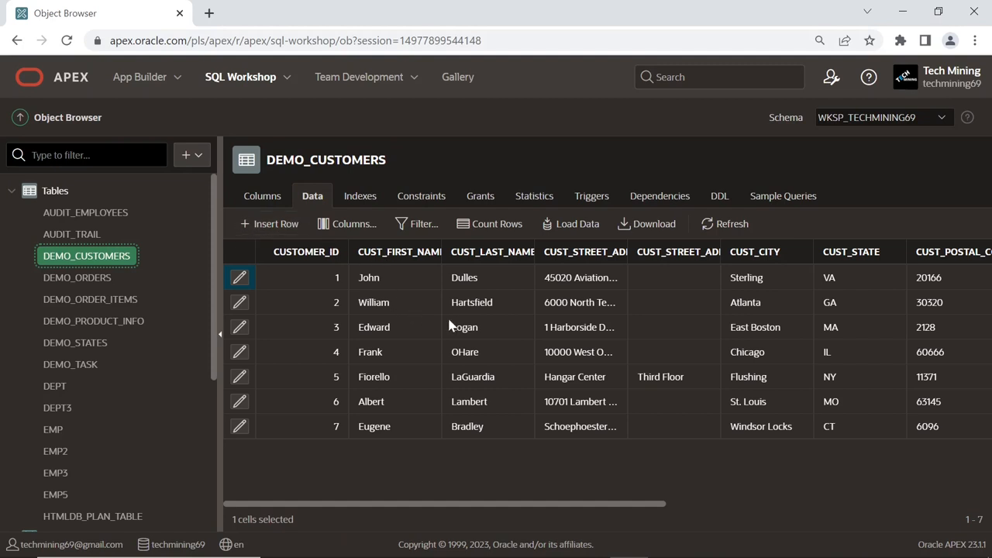
pyautogui.hscroll(3)
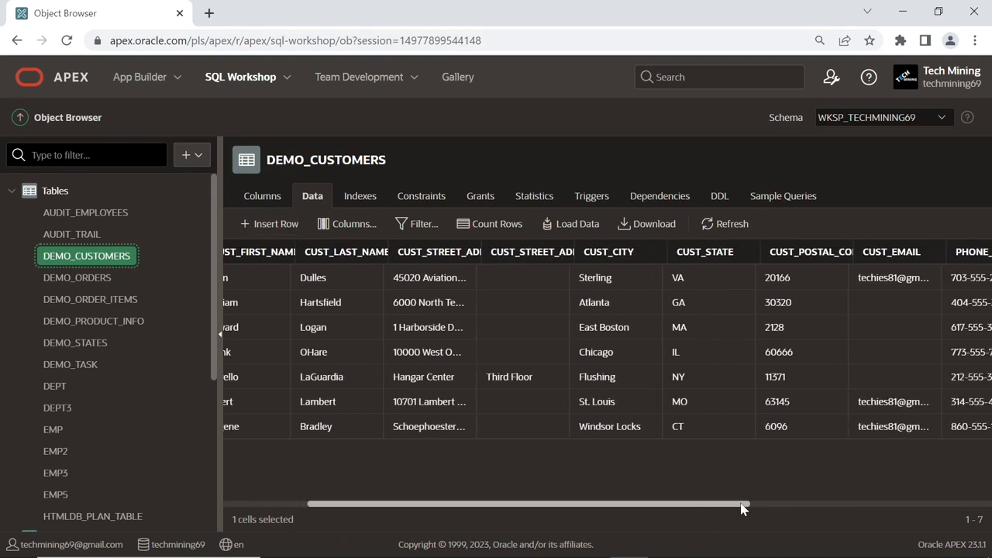
pyautogui.hscroll(3)
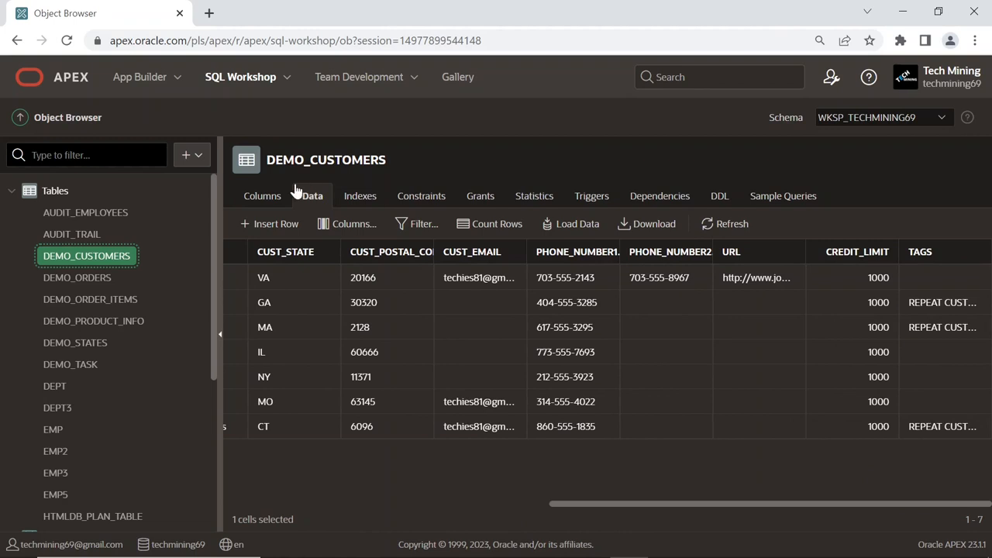
pyautogui.click(262, 196)
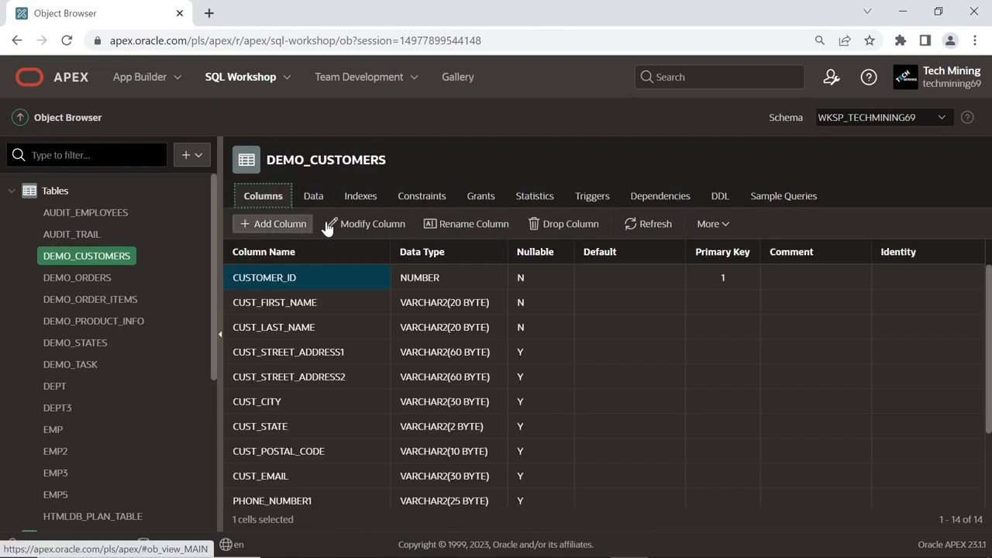
pyautogui.scroll(-3)
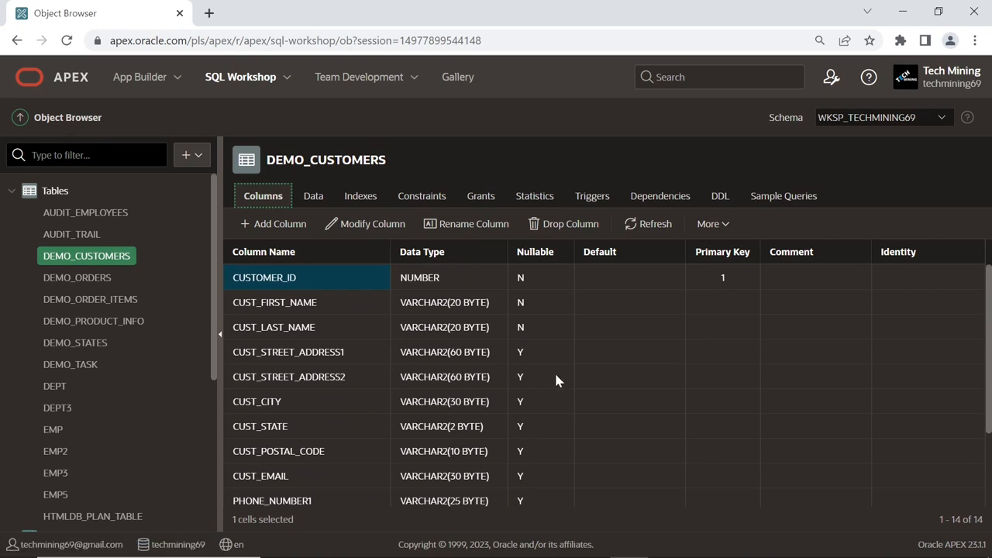
pyautogui.moveTo(551, 381)
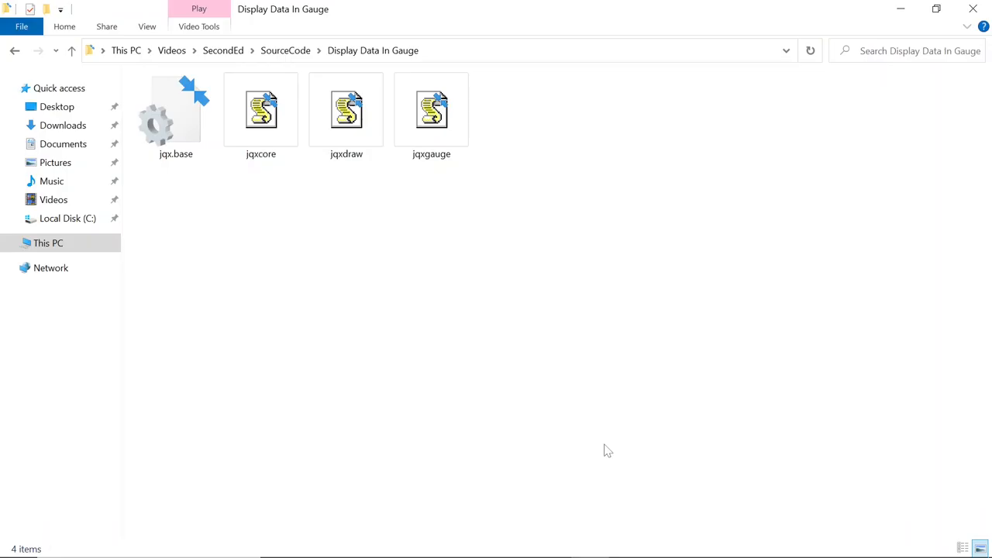
pyautogui.moveTo(344, 224)
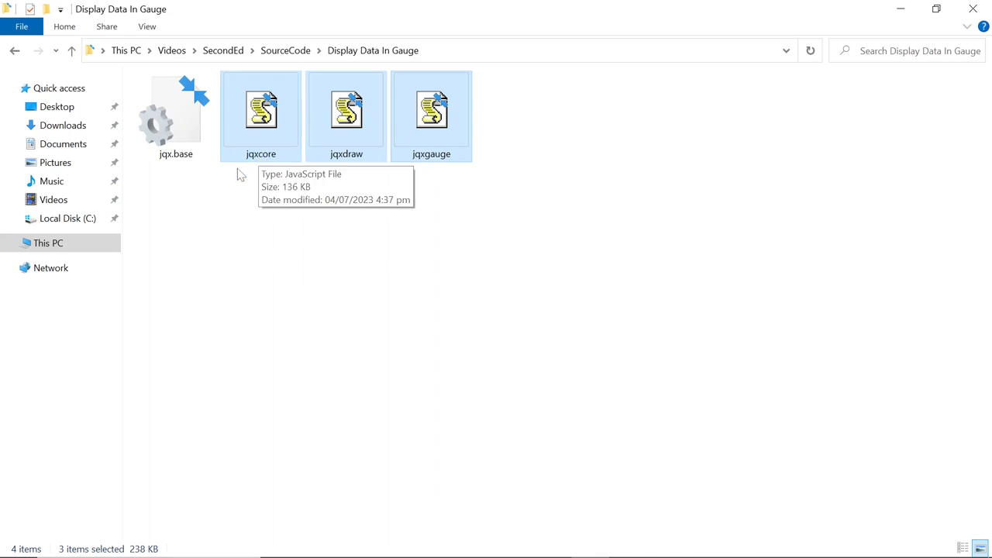
# Select the jqx.base file in the Display Data In Gauge source folder
pyautogui.click(175, 117)
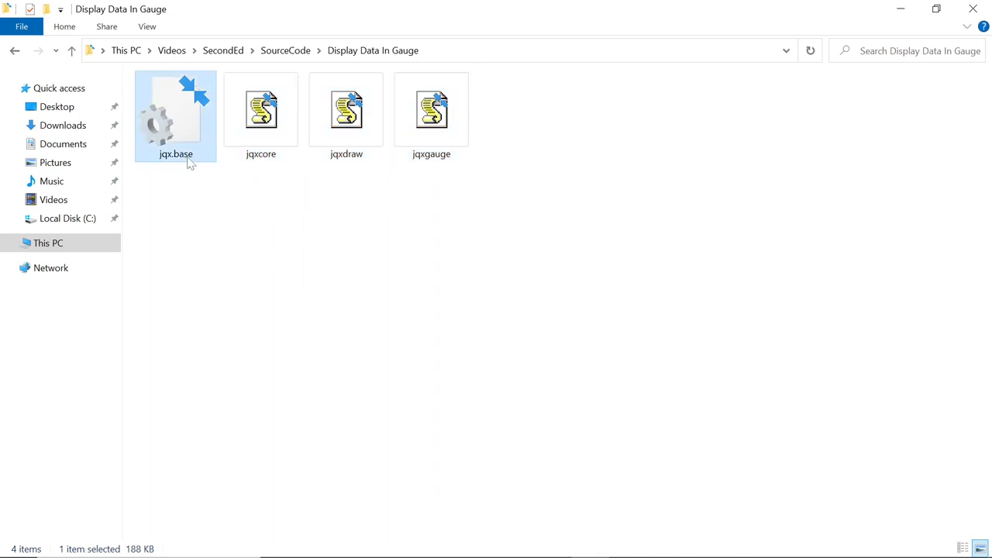
pyautogui.moveTo(202, 196)
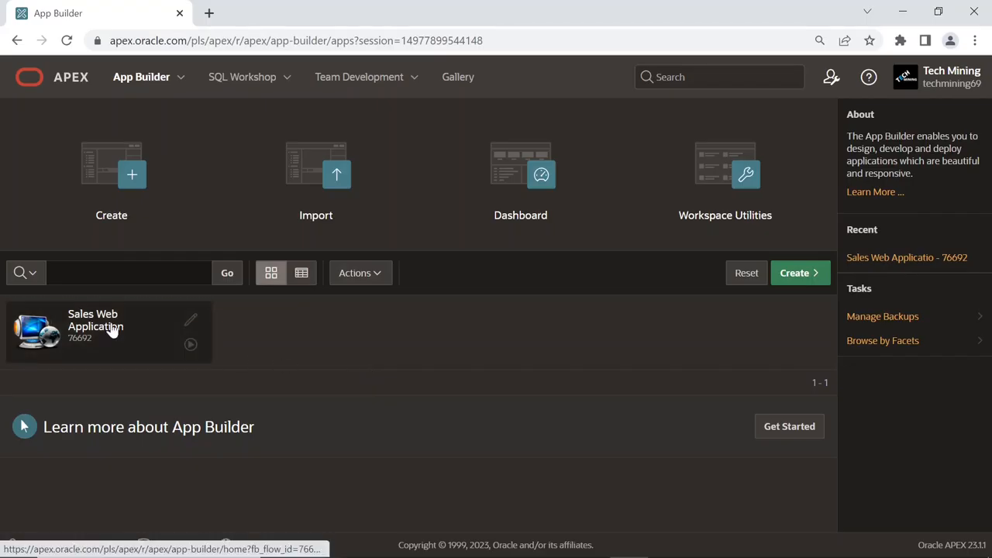
# Reach Static Workspace Files under Sales Web Application's Shared Components and start a new file
pyautogui.click(94, 319)
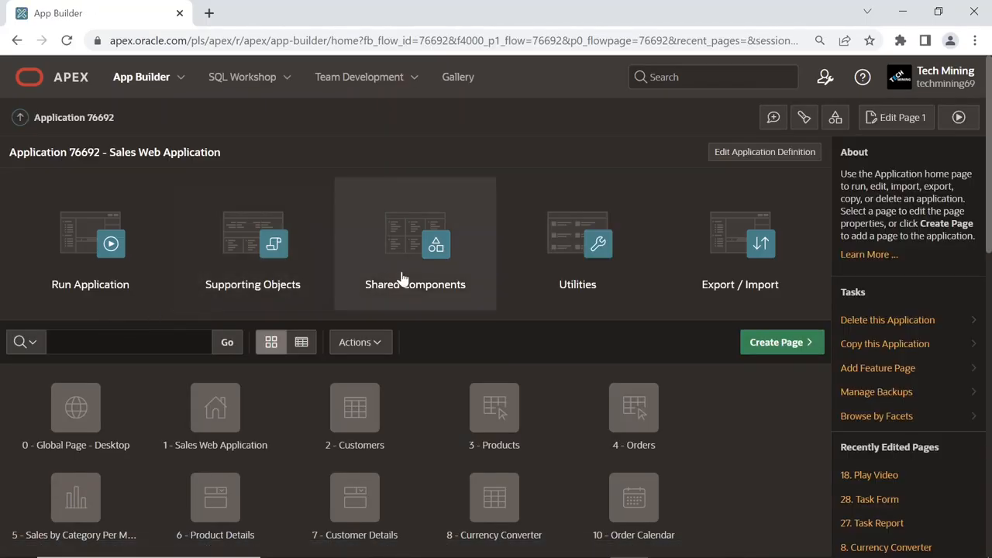
pyautogui.click(416, 245)
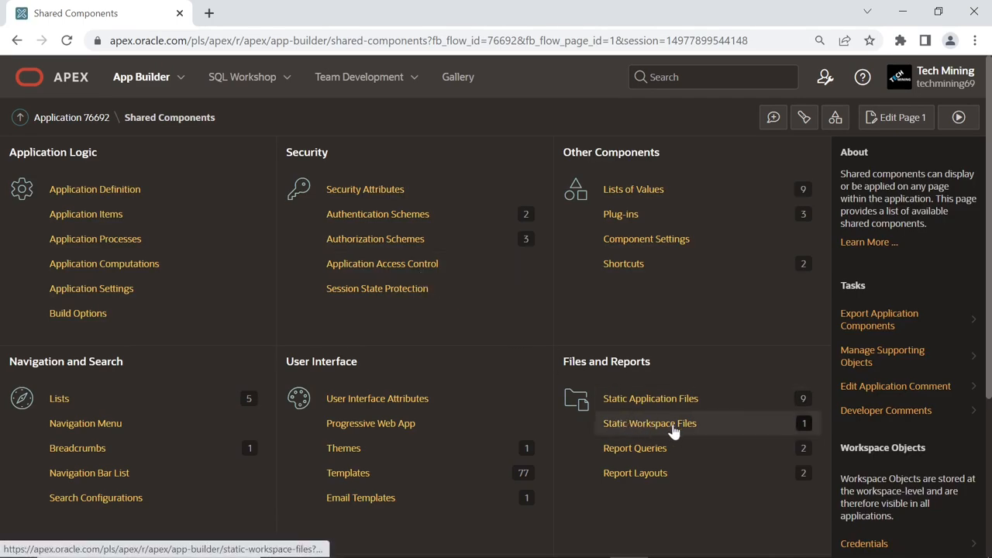
pyautogui.click(650, 423)
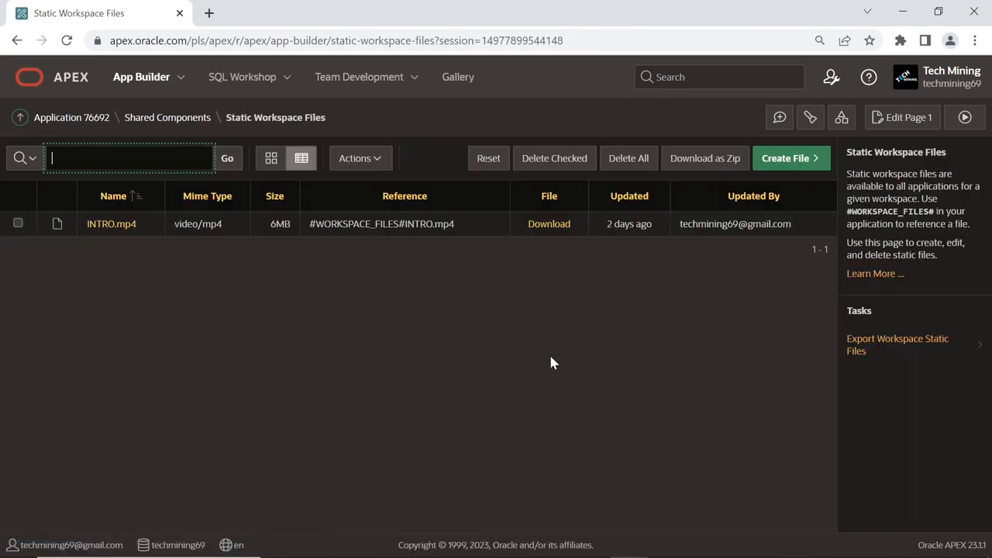
pyautogui.click(785, 158)
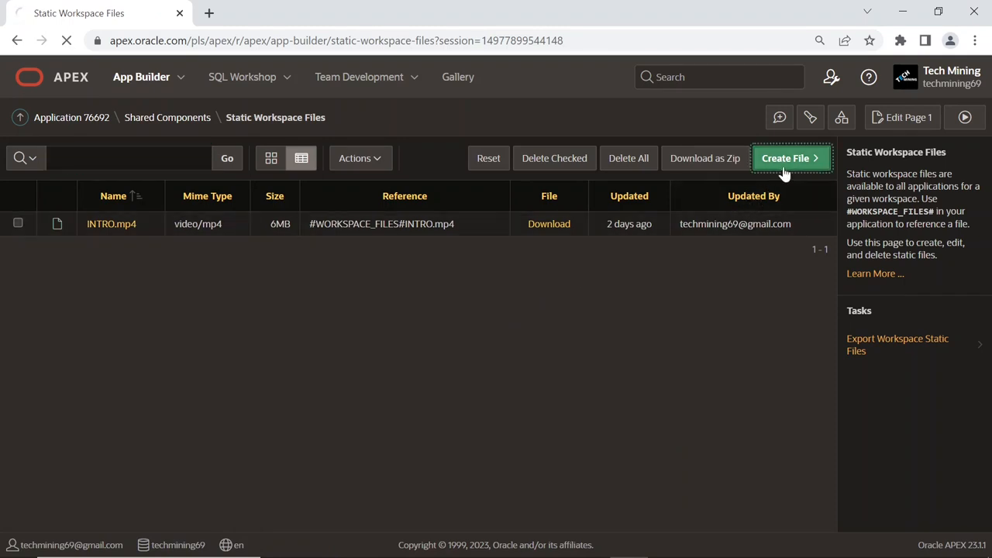
pyautogui.click(785, 158)
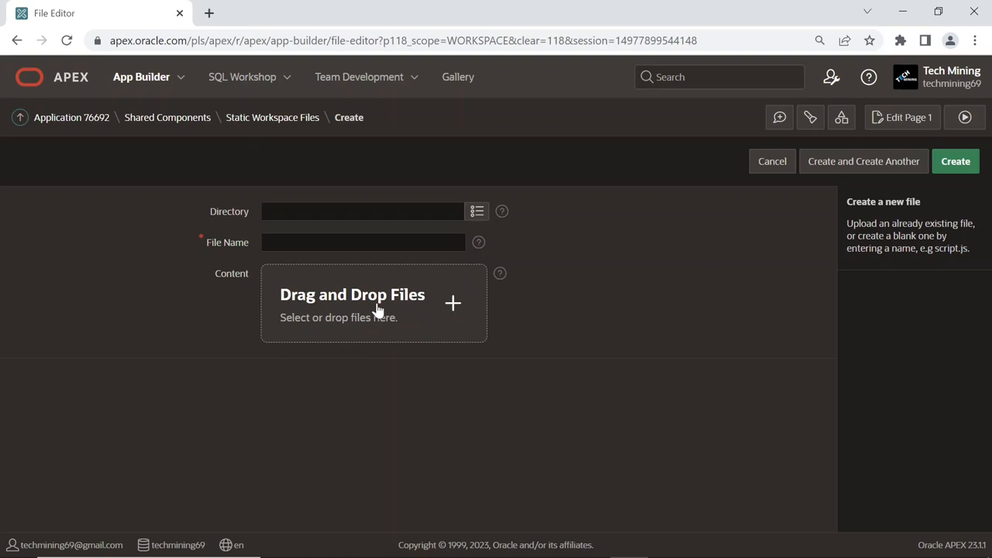
# Upload jqx.base.css, jqxcore.js, jqxdraw.js and jqxgauge.js as static workspace files
pyautogui.click(374, 303)
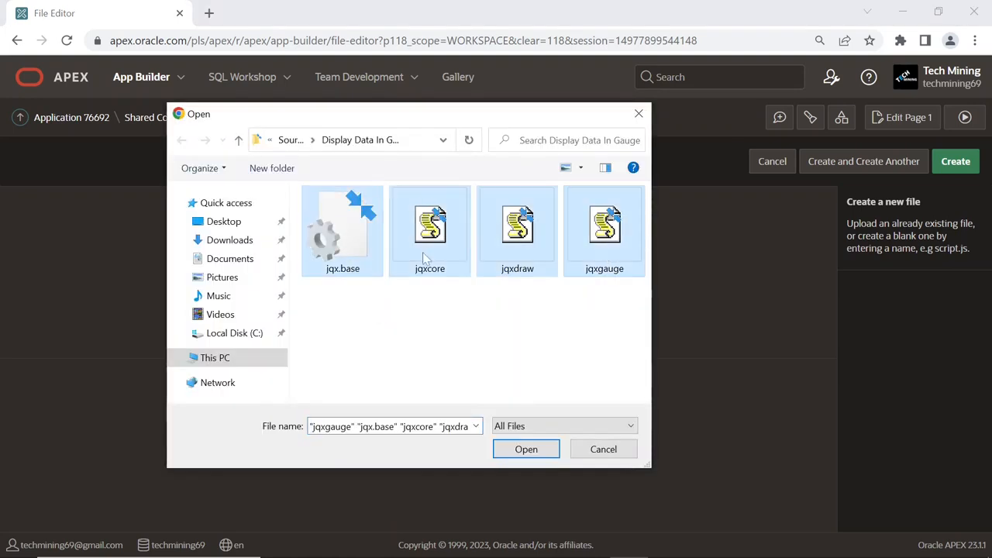
pyautogui.click(525, 449)
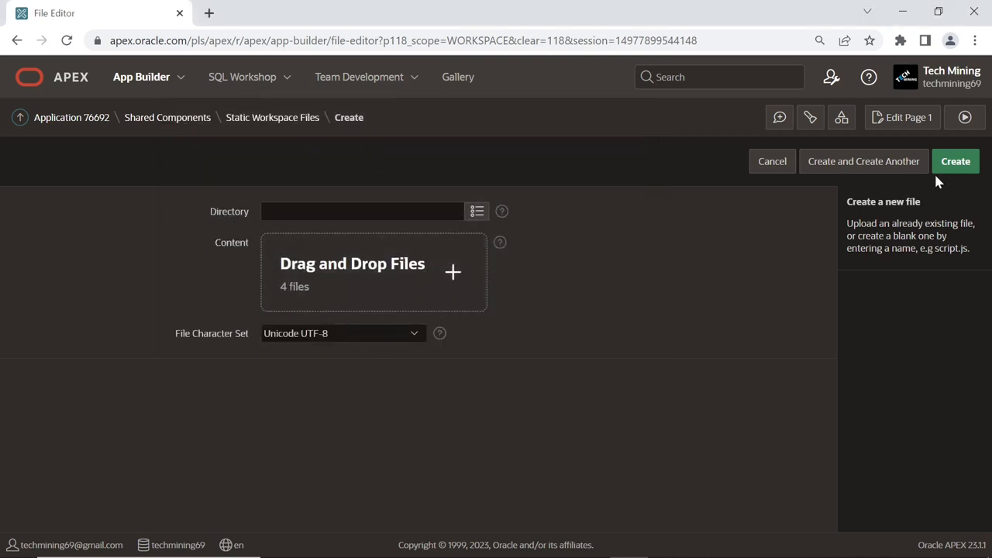
pyautogui.click(955, 162)
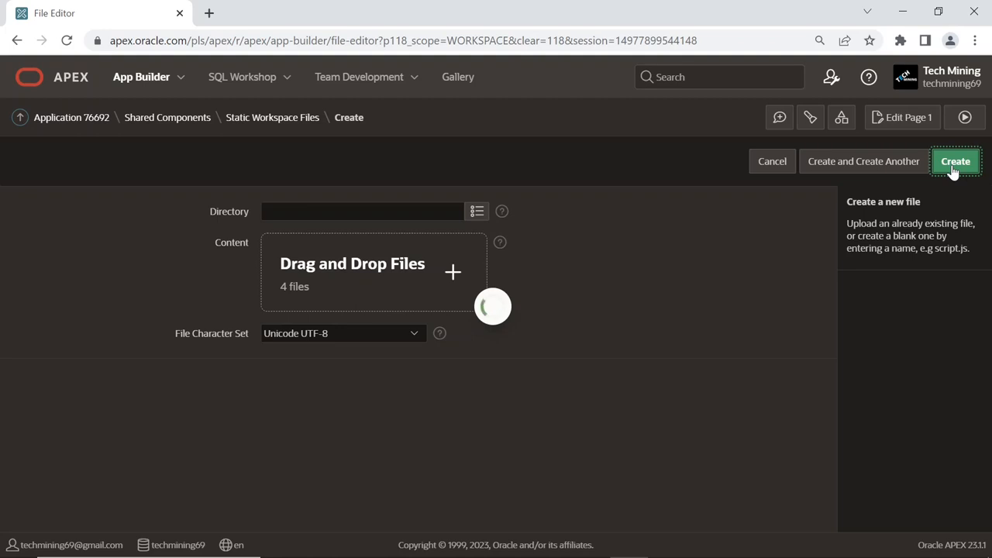
pyautogui.click(955, 162)
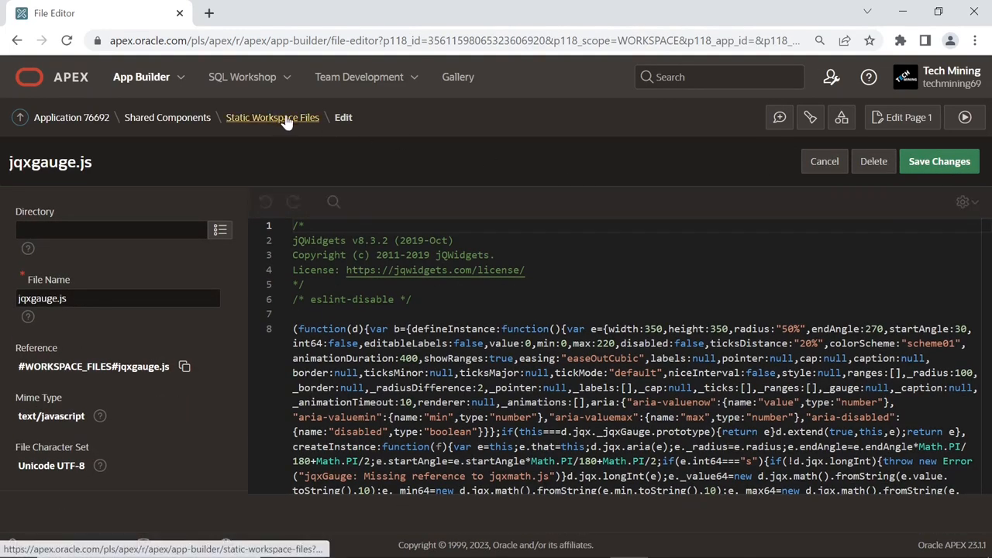
pyautogui.click(273, 118)
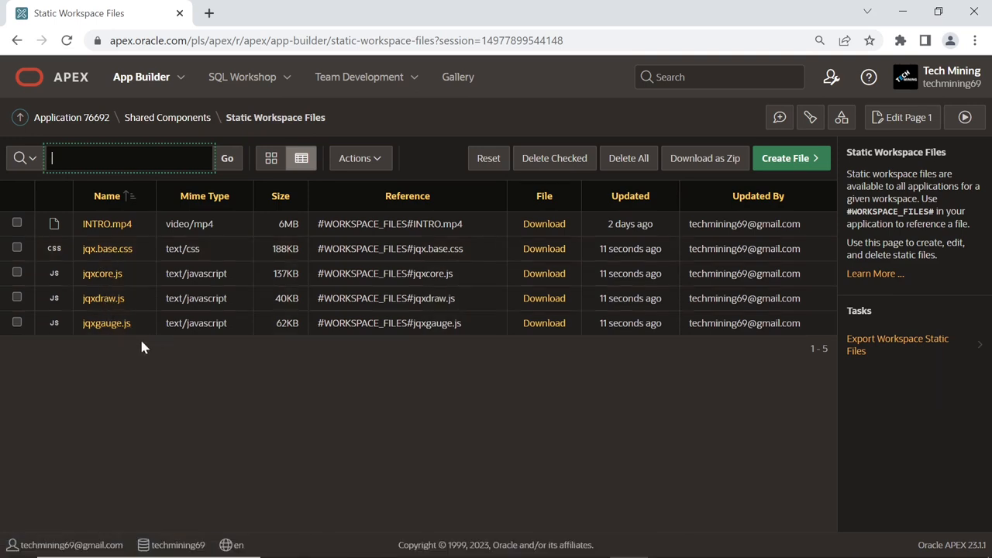
pyautogui.click(71, 118)
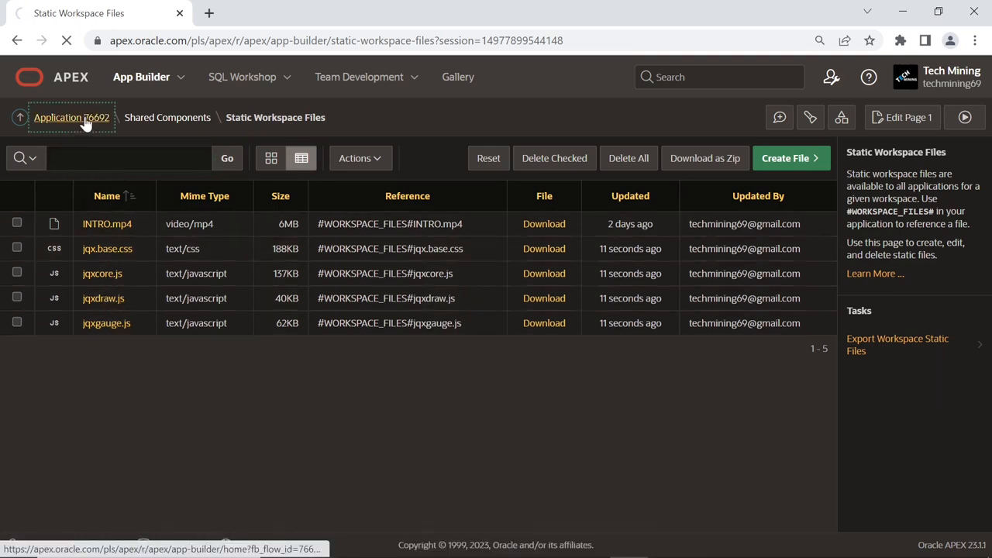
# Create blank page Display Data In Gauge with the fa-dial-gauge-chart icon
pyautogui.click(71, 117)
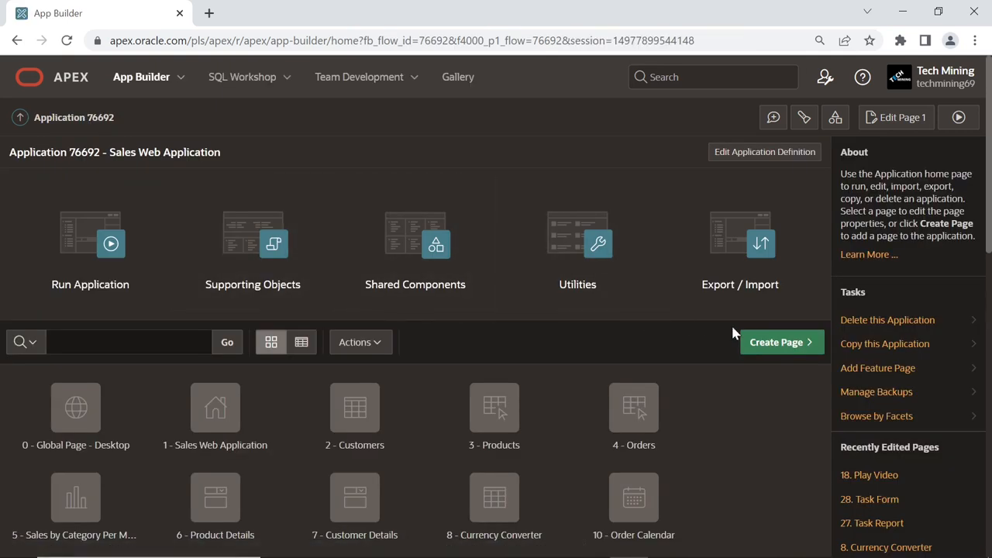
pyautogui.click(776, 343)
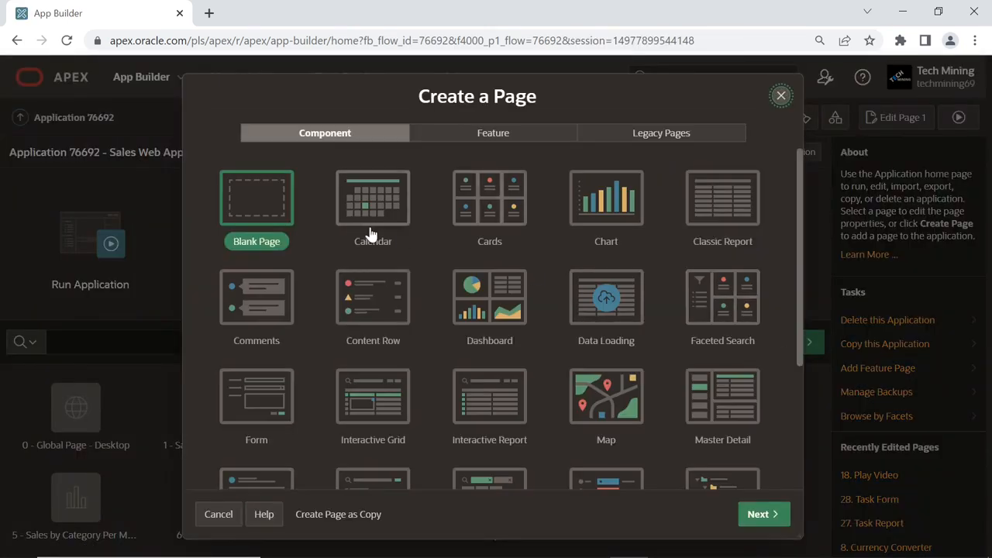
pyautogui.click(763, 514)
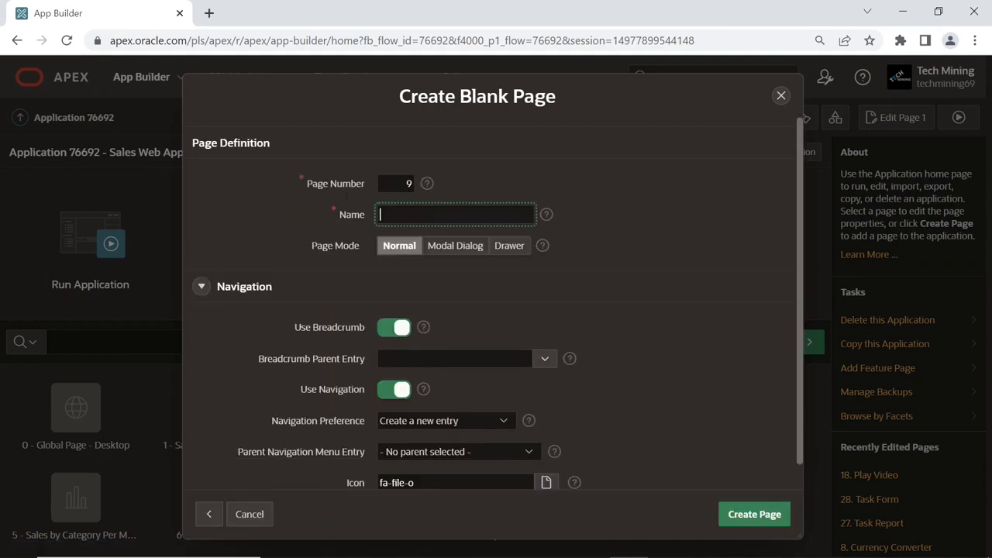
pyautogui.write('Display Data In Gauge')
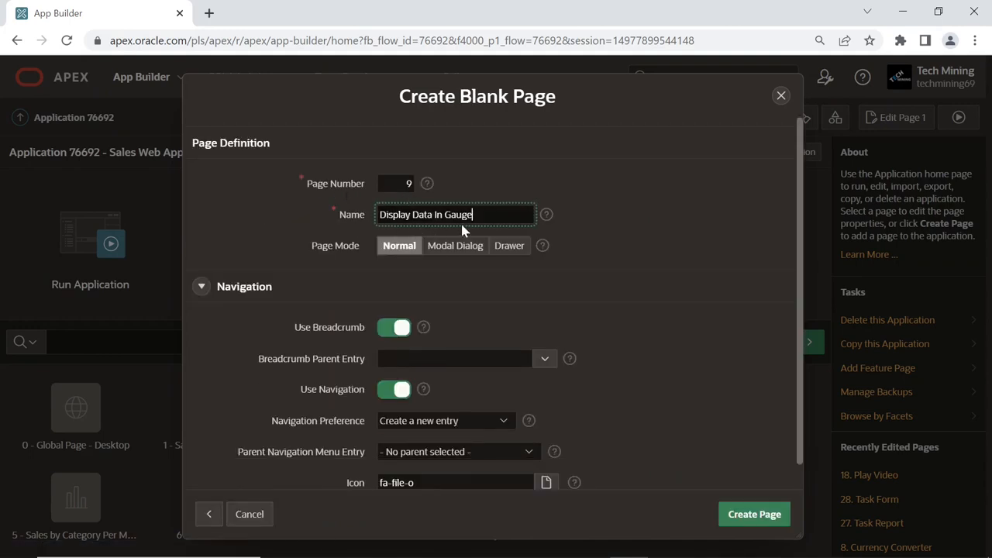
pyautogui.scroll(-3)
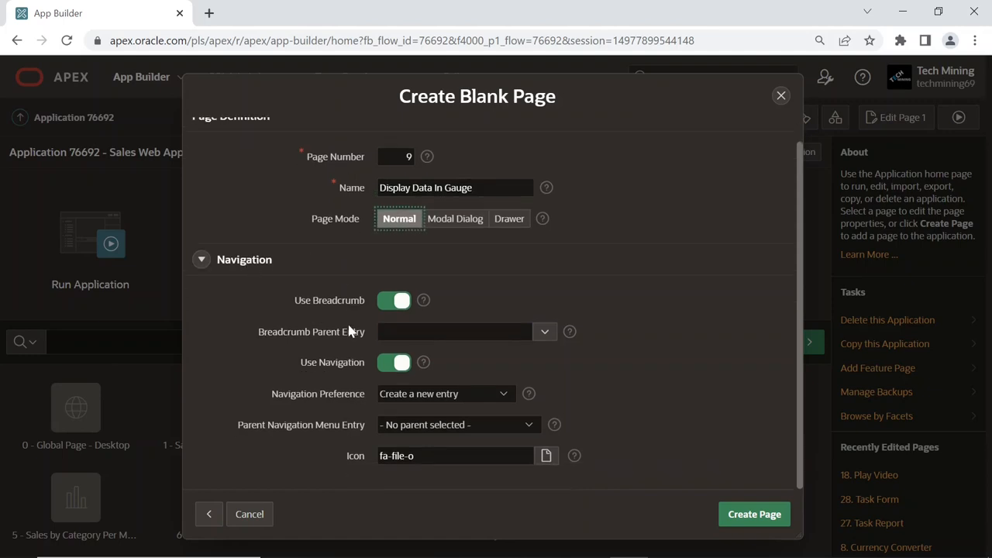
pyautogui.write('fa-clipboard')
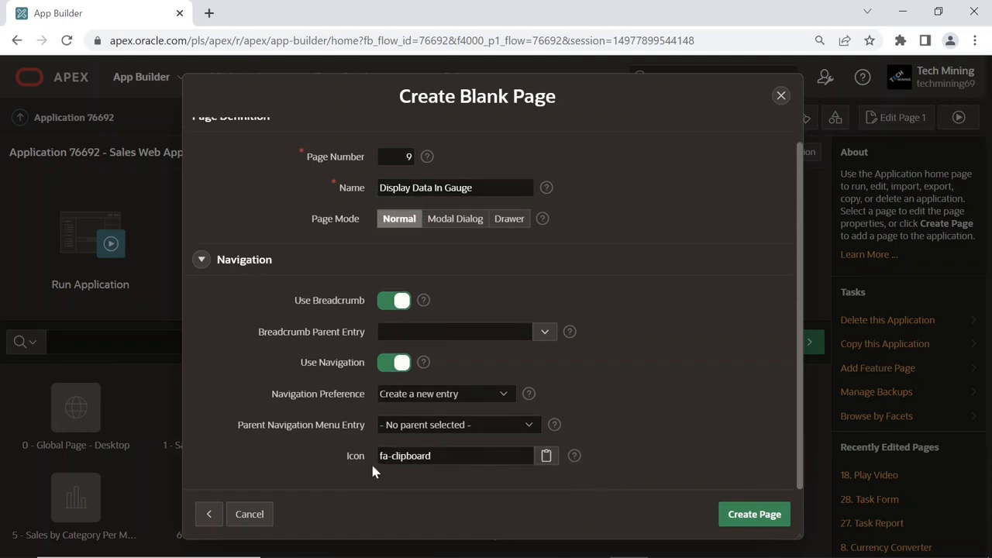
pyautogui.click(546, 455)
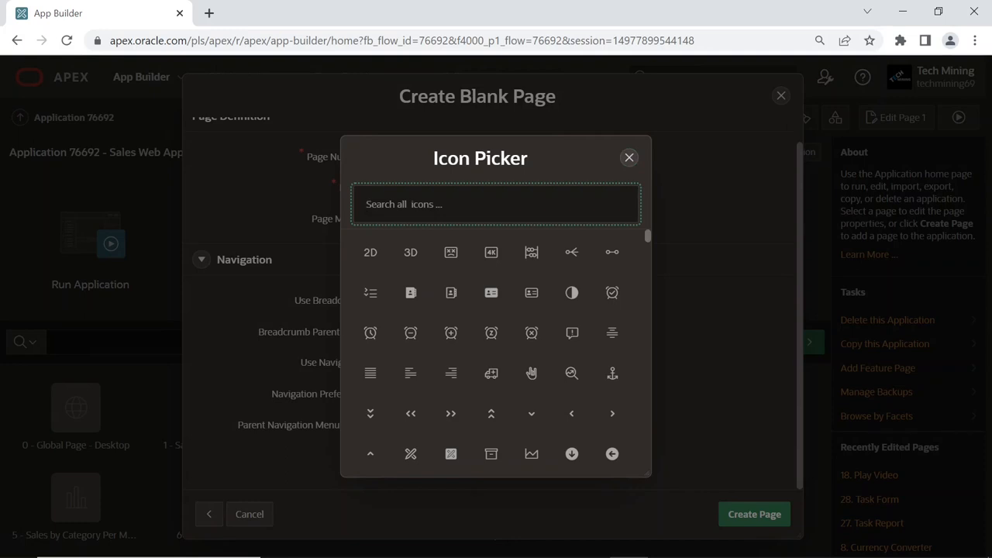
pyautogui.write('fa-dial-gauge-chart')
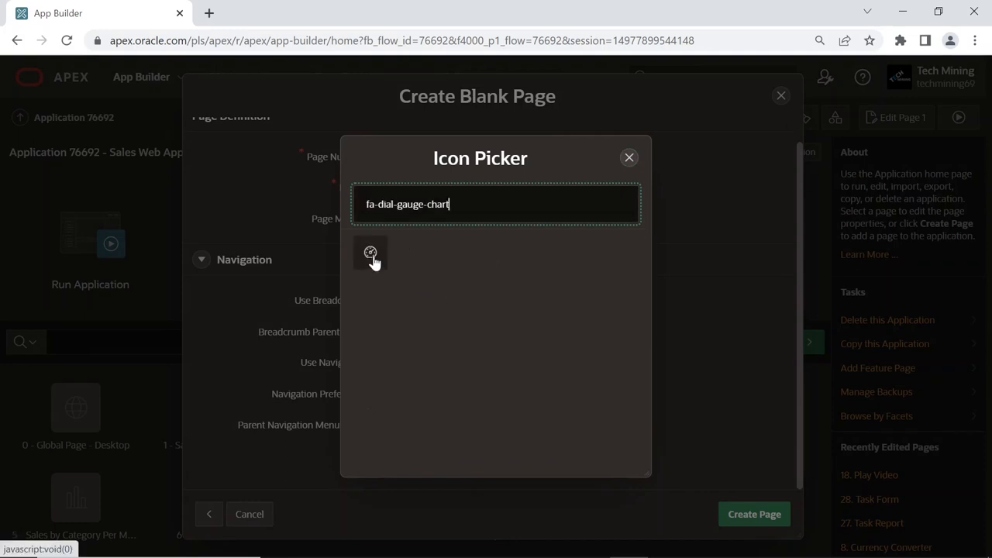
pyautogui.click(370, 254)
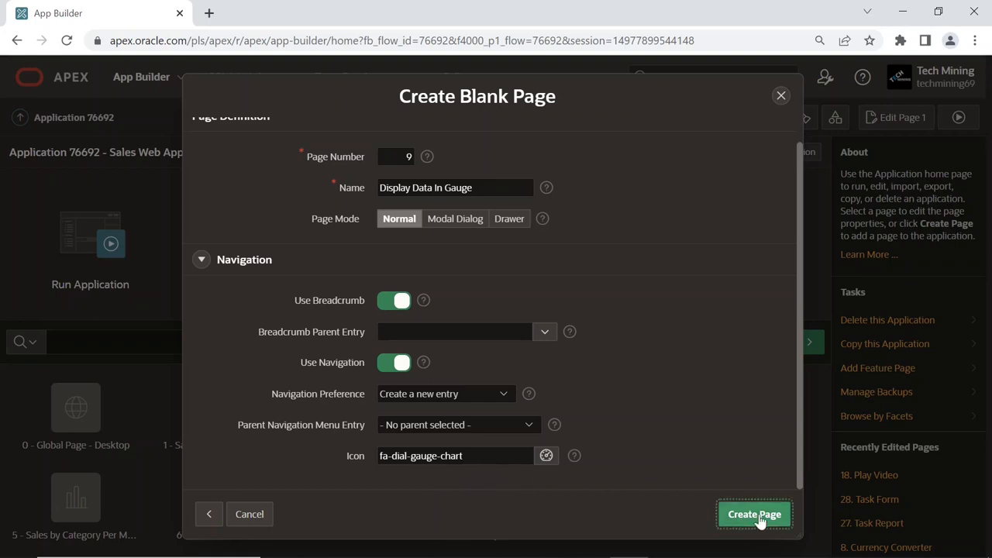
pyautogui.click(754, 515)
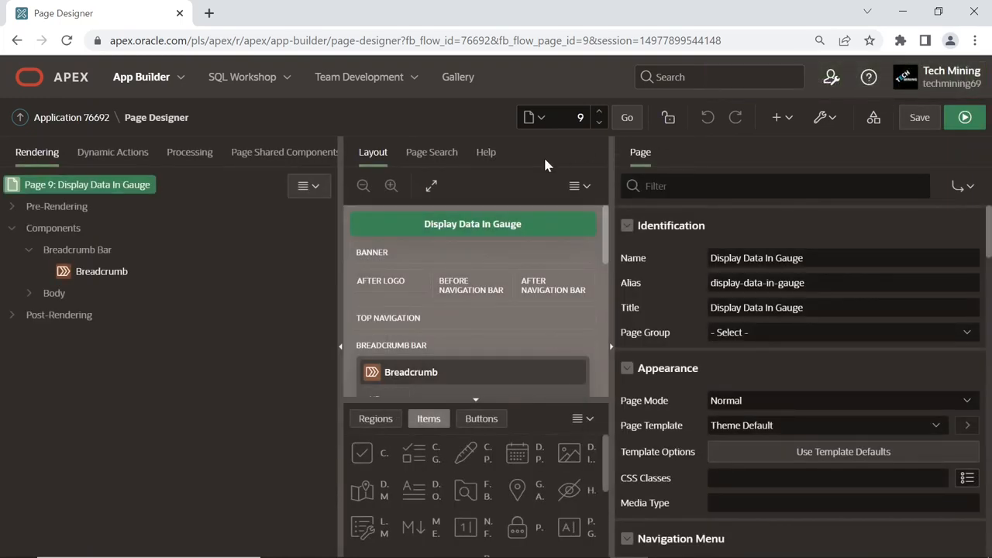
# Set page 9's page template to Left Side Column
pyautogui.click(86, 185)
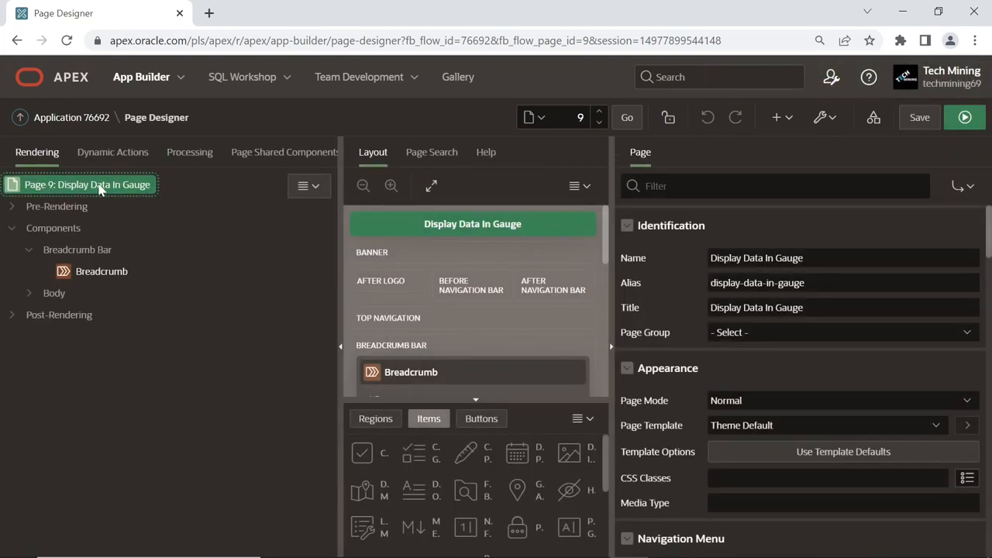
pyautogui.click(824, 425)
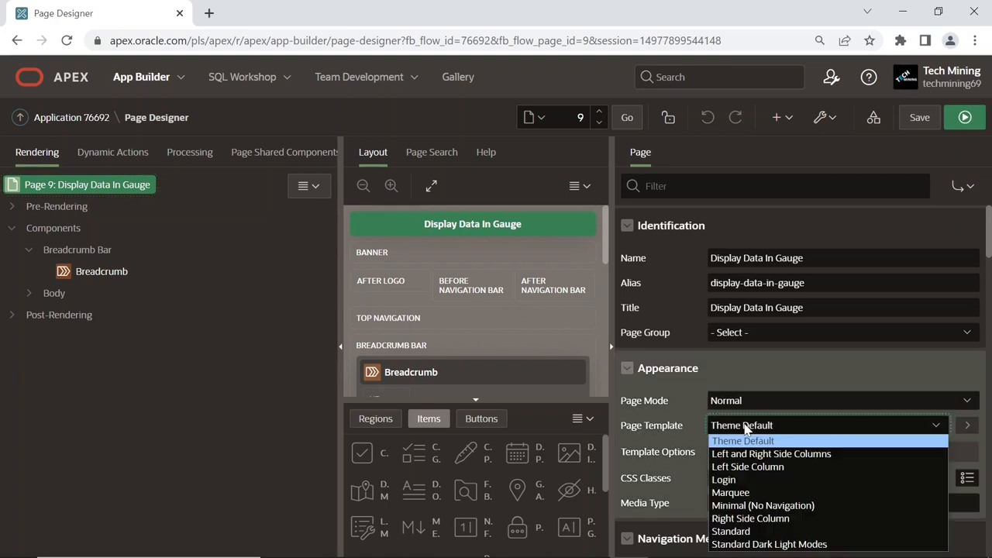
pyautogui.click(747, 467)
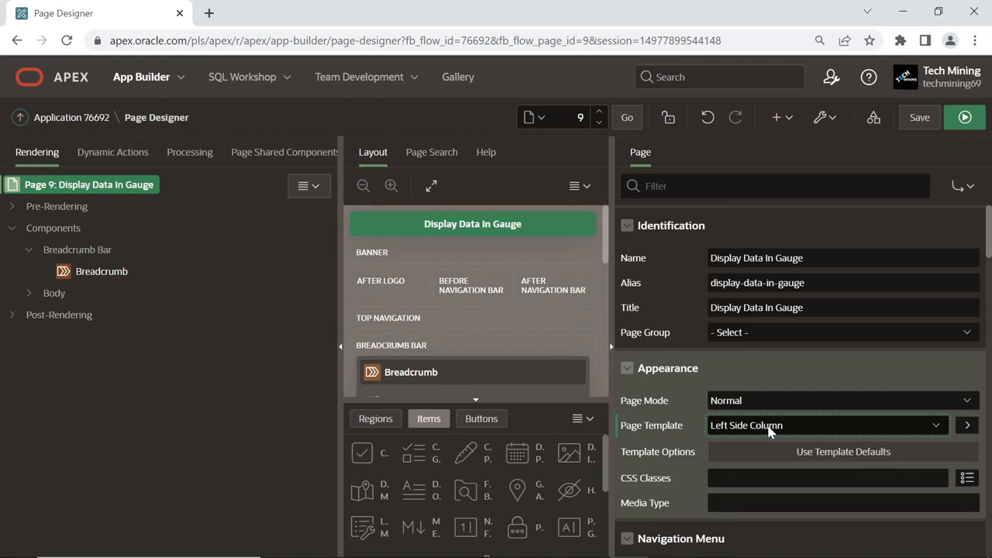
pyautogui.scroll(-3)
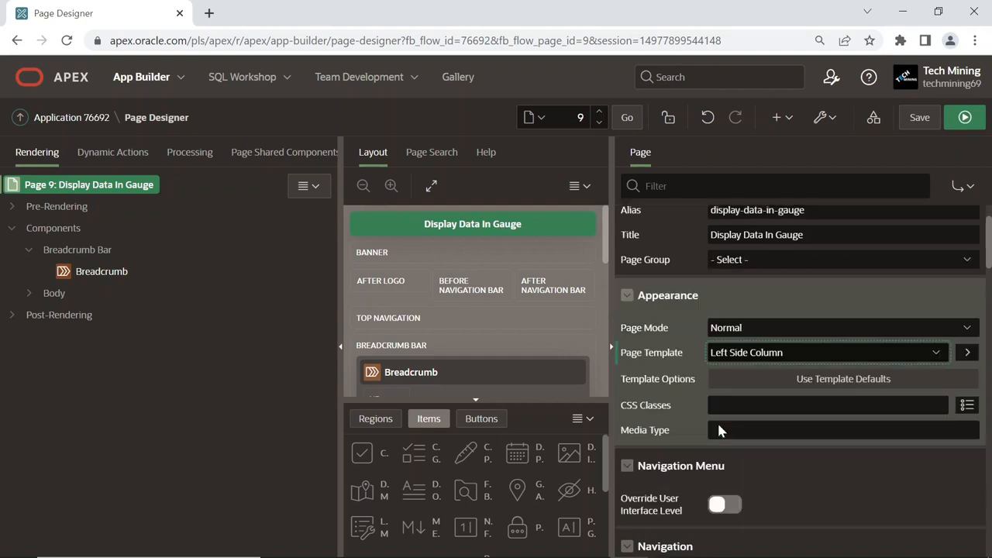
pyautogui.scroll(-3)
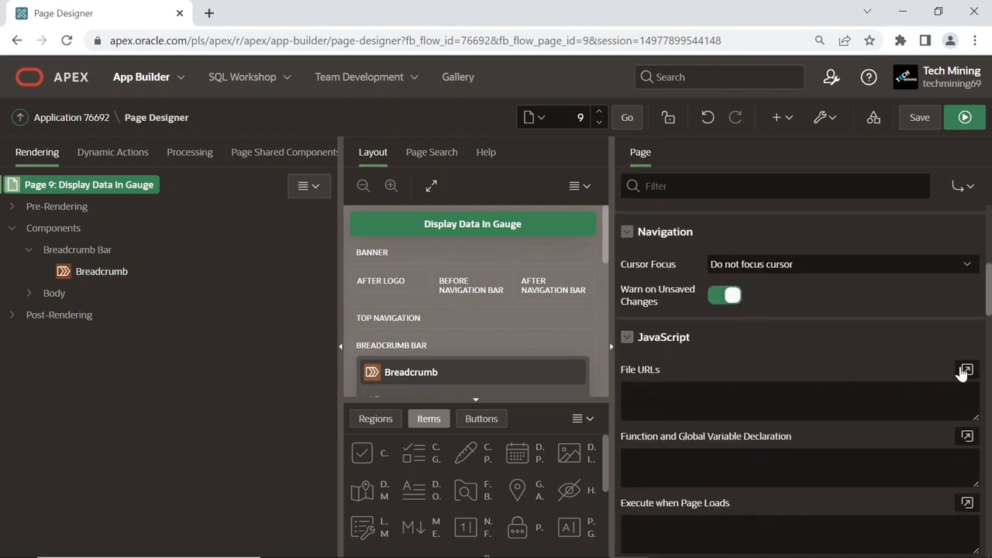
# Reference the jqxcore, jqxdraw and jqxgauge scripts via #WORKSPACE_IMAGES# in JavaScript File URLs
pyautogui.click(966, 371)
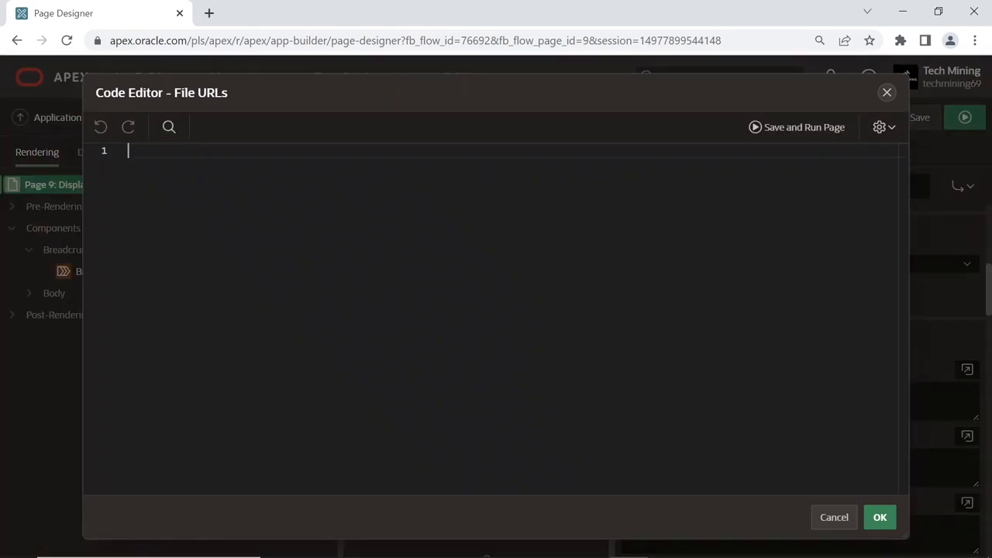
pyautogui.write('#WORKSPACE_IMAGES#jqxcore.js')
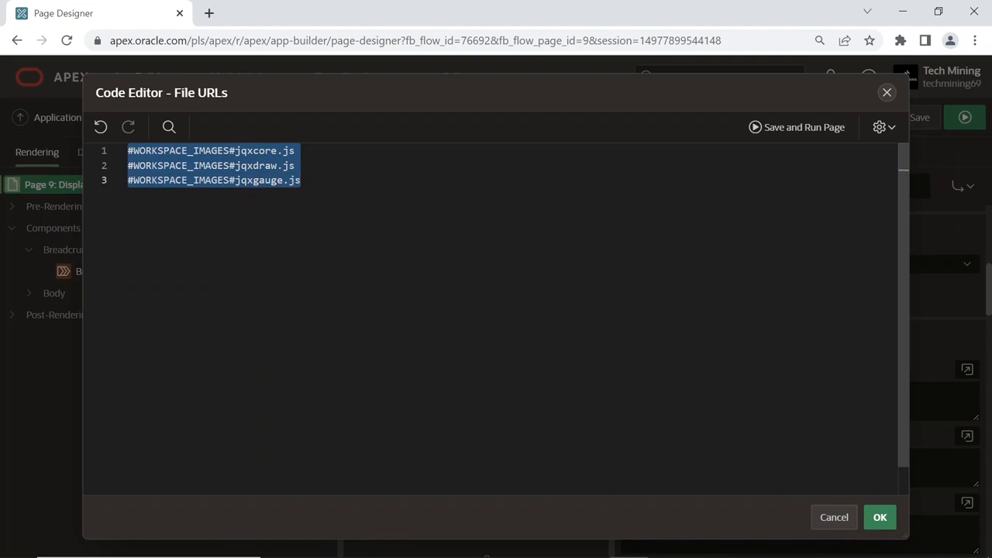
pyautogui.click(881, 518)
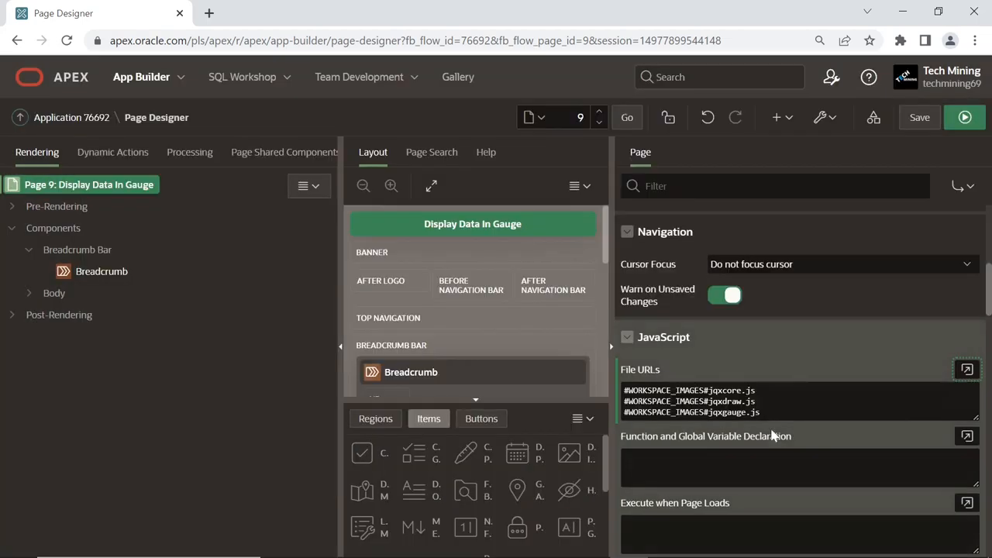
pyautogui.moveTo(773, 434)
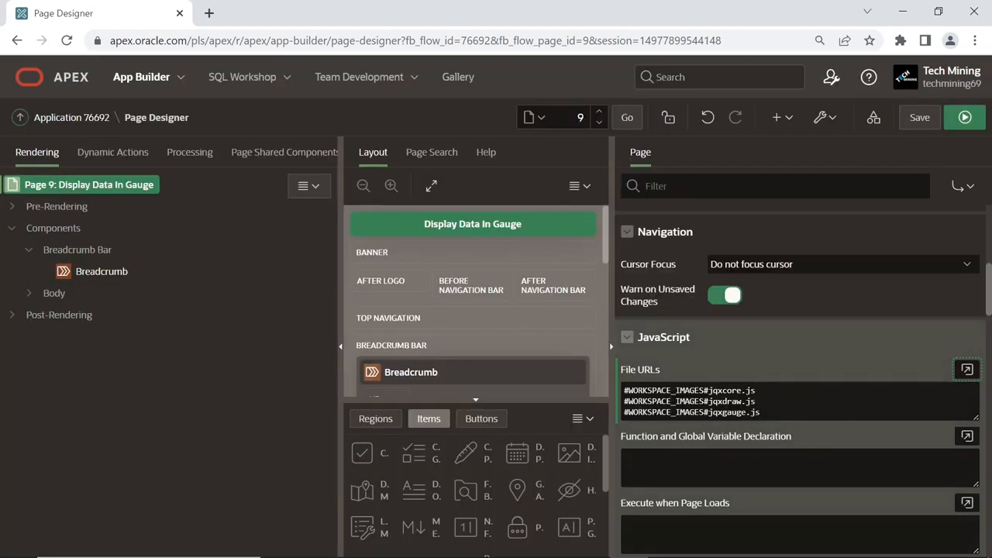
pyautogui.scroll(-3)
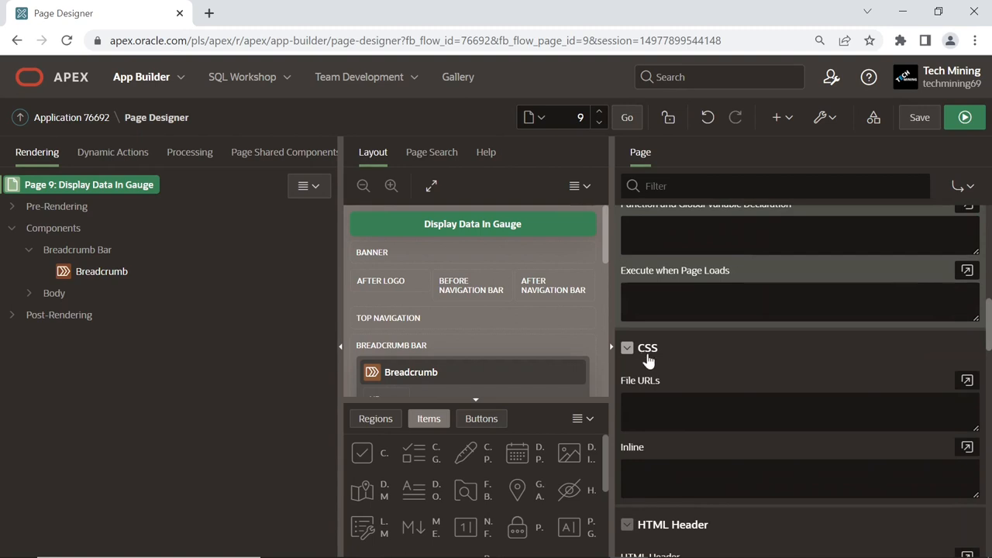
# Reference #WORKSPACE_IMAGES#jqx.base.css in the page's CSS File URLs
pyautogui.click(968, 380)
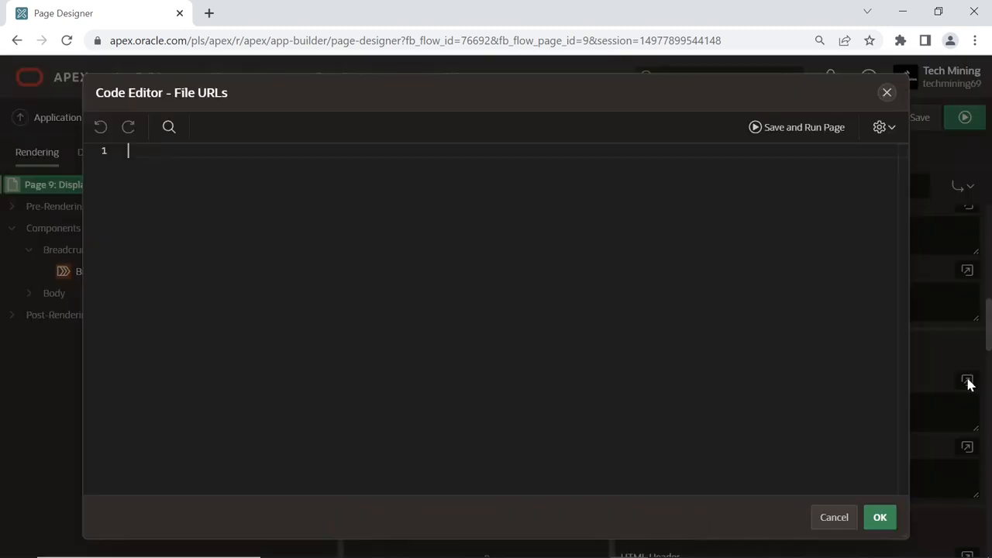
pyautogui.write('#WORKSPACE_IMAGES#jqx.base.css')
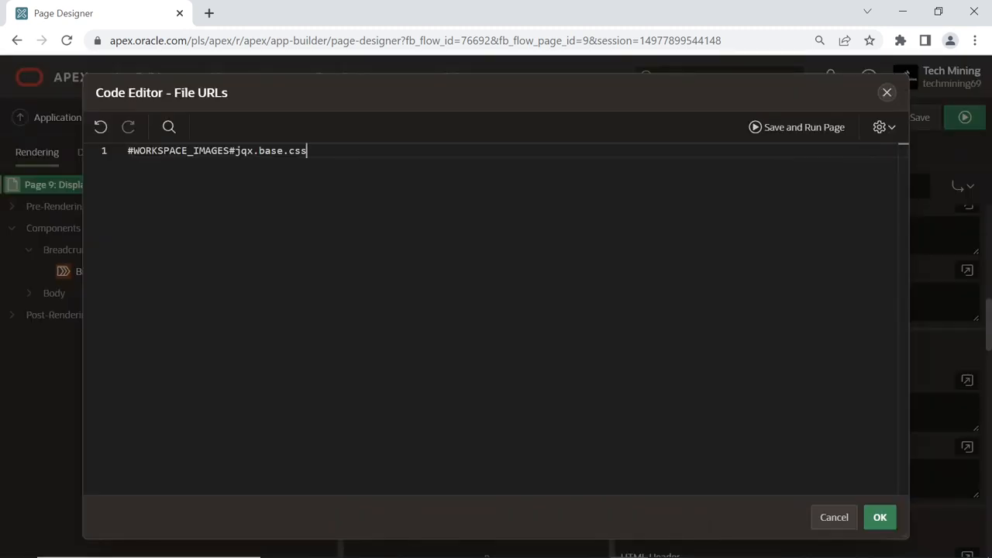
pyautogui.moveTo(164, 151); pyautogui.dragTo(307, 151)
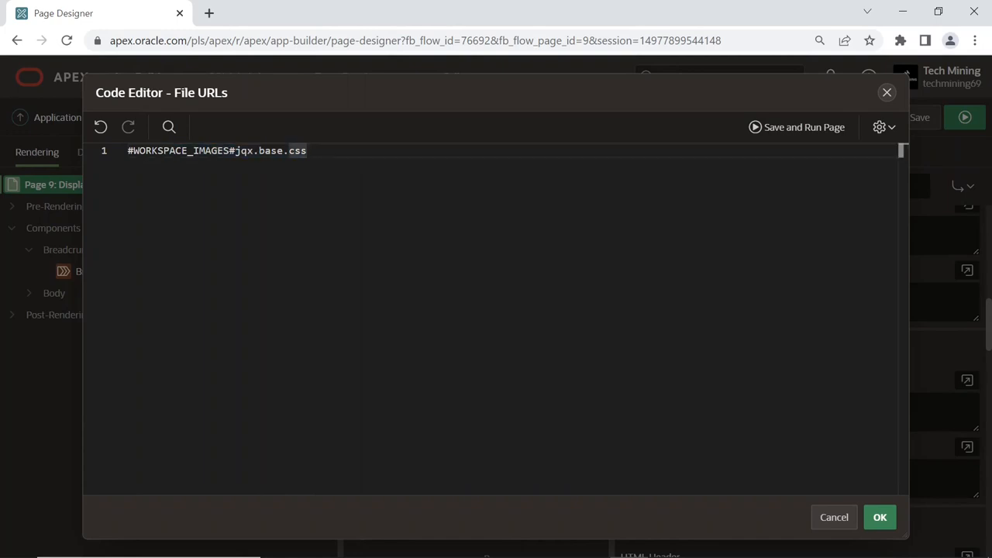
pyautogui.click(880, 517)
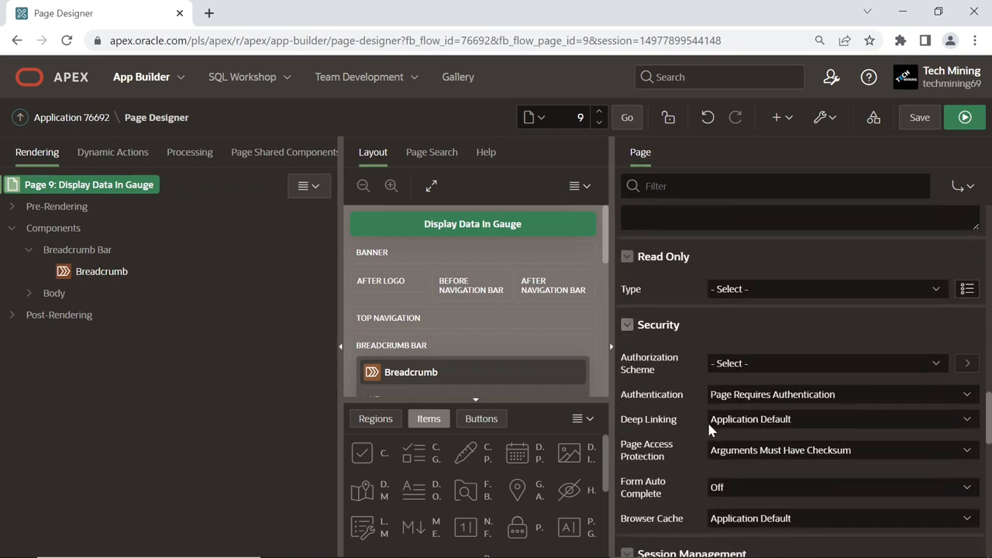
pyautogui.moveTo(638, 456)
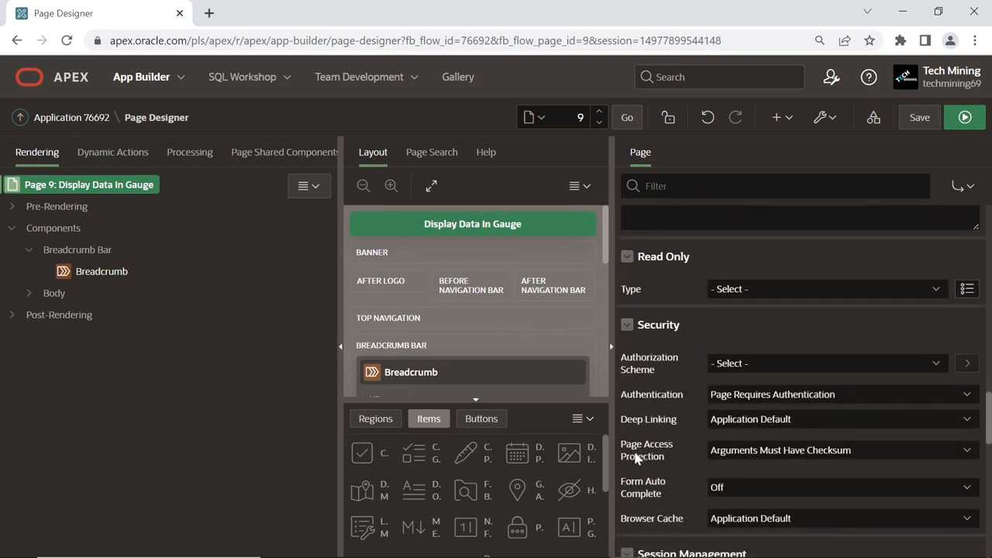
# Change Page Access Protection from Arguments Must Have Checksum to Unrestricted
pyautogui.click(840, 449)
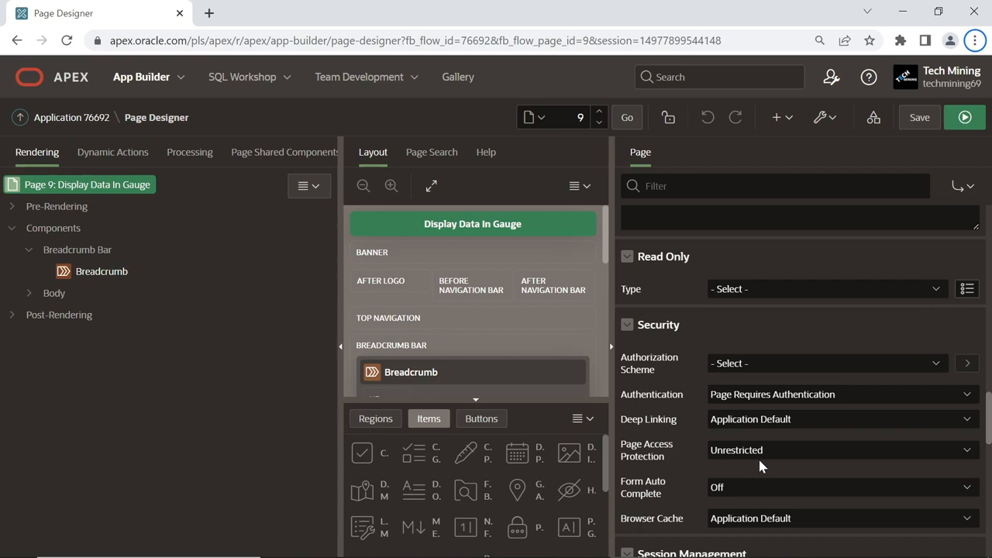
pyautogui.click(841, 451)
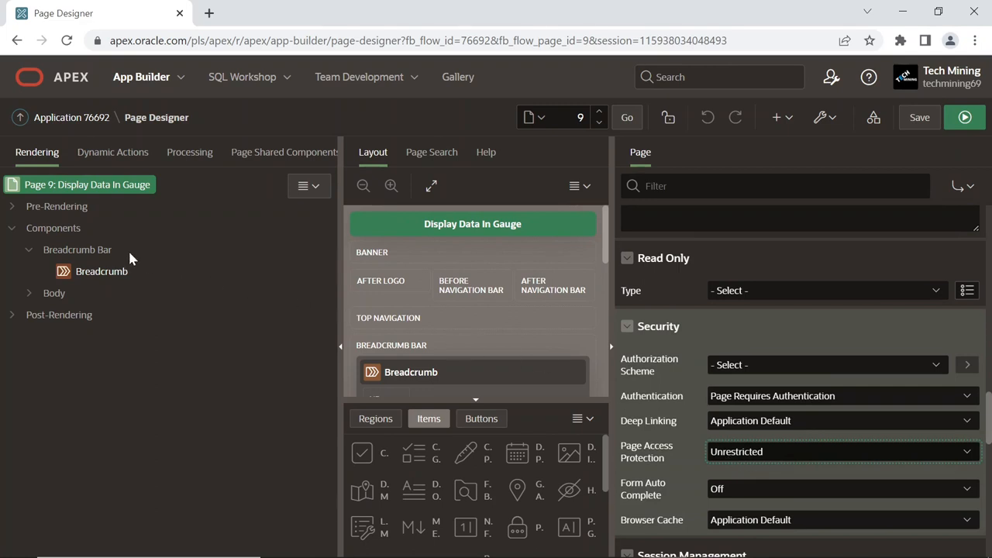
# Add a region titled Gauge Parameters positioned in the Left Column
pyautogui.rightClick(52, 227)
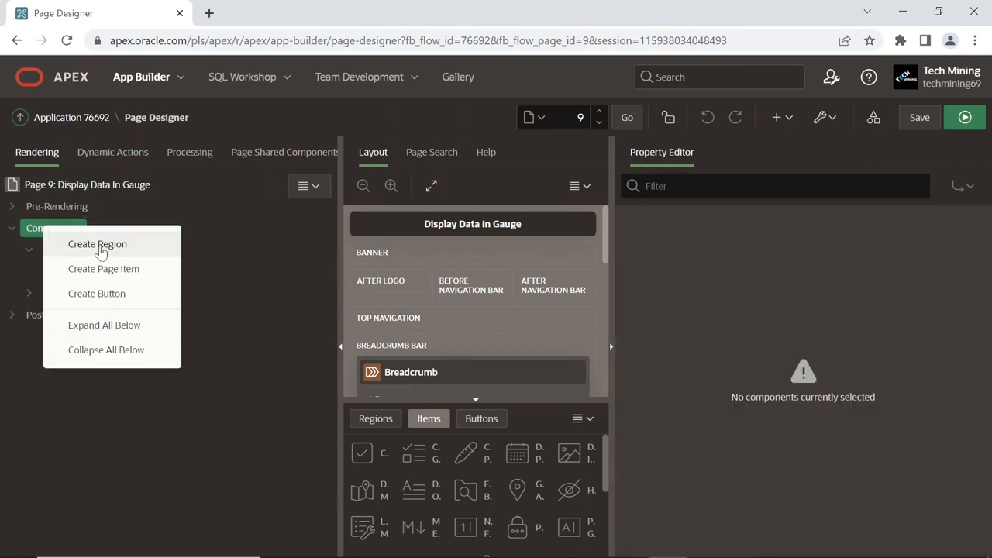
pyautogui.click(96, 244)
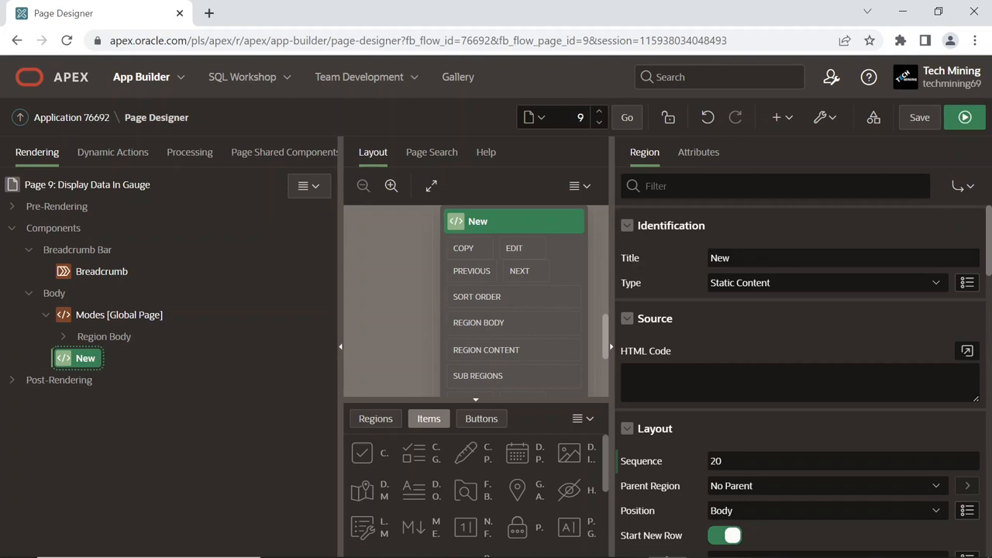
pyautogui.write('Gauge Parameters')
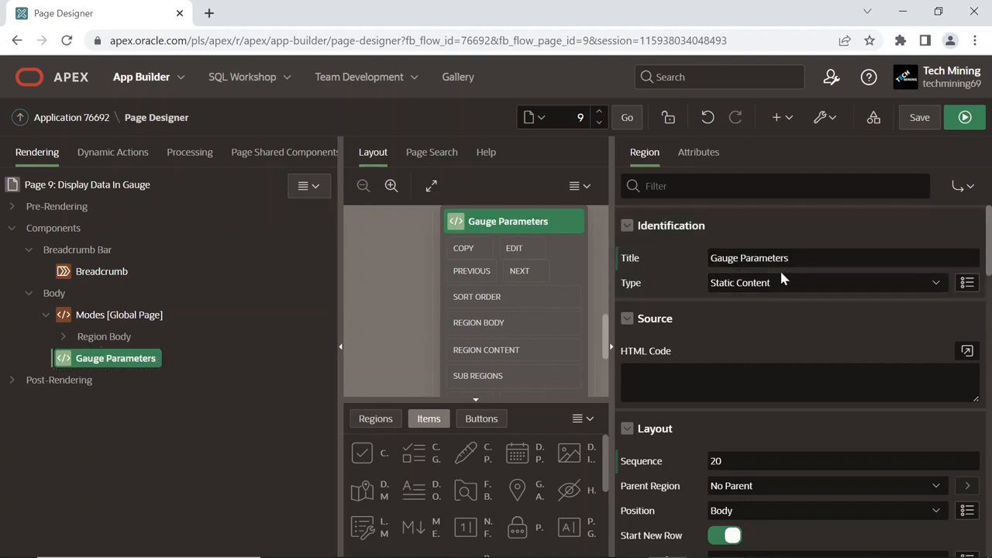
pyautogui.scroll(-3)
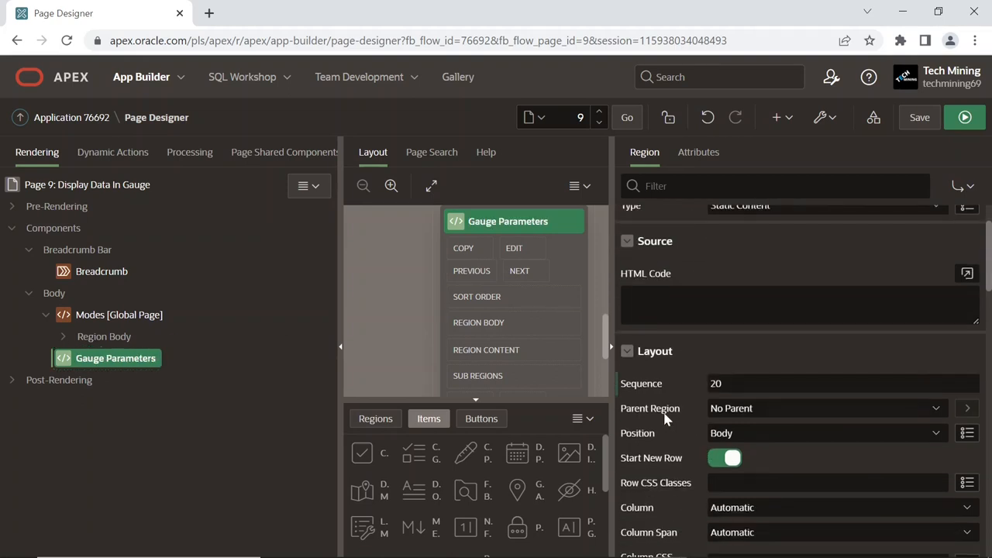
pyautogui.click(825, 433)
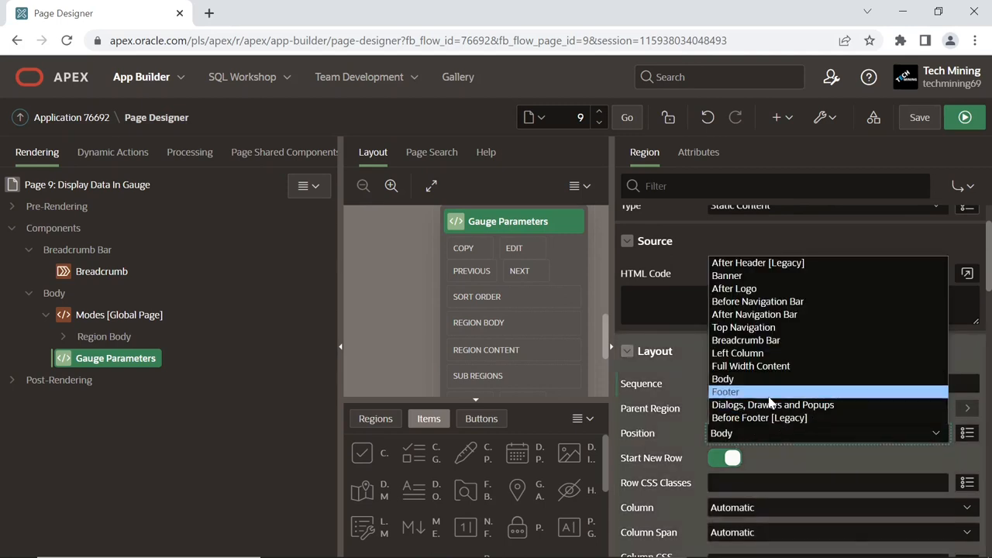
pyautogui.click(738, 353)
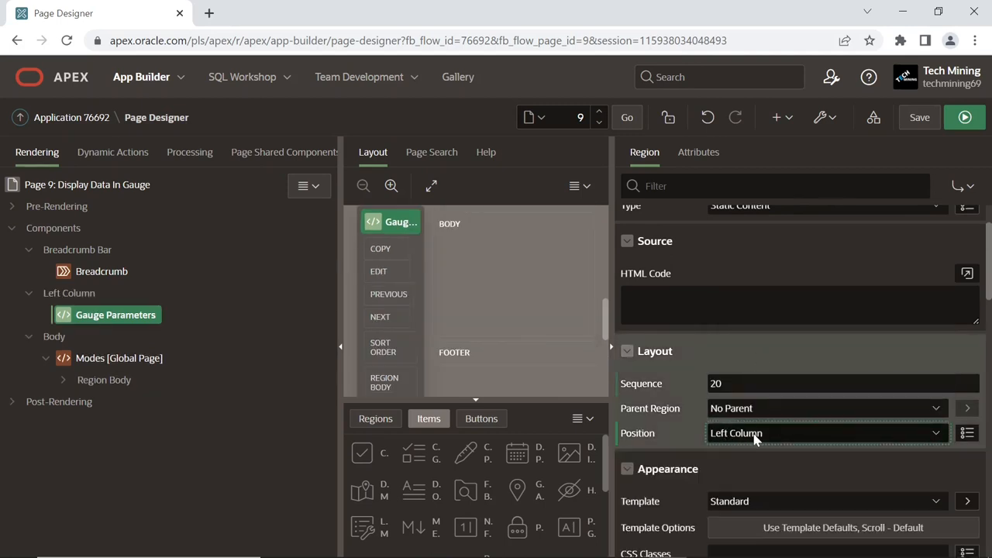
# Turn on the region's Region Display Selector
pyautogui.scroll(-3)
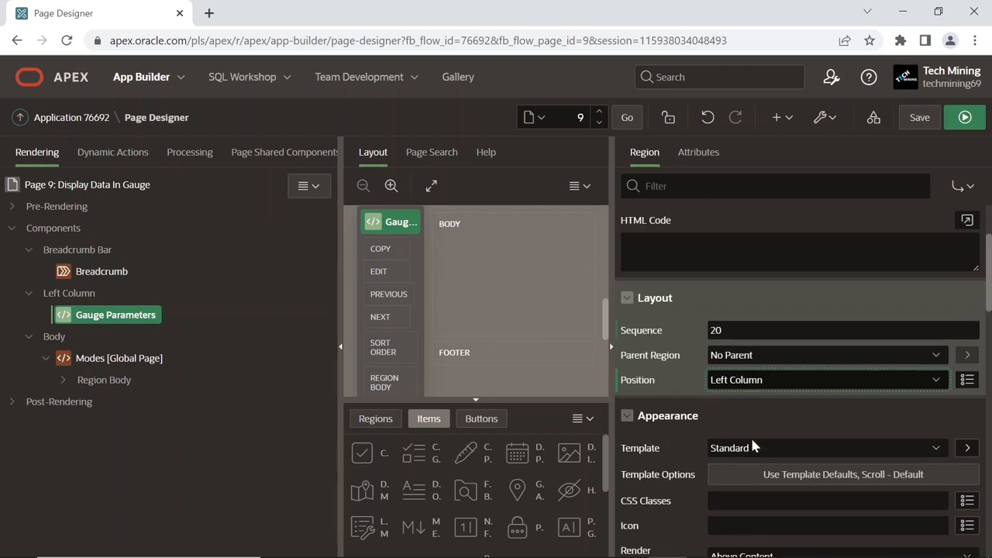
pyautogui.scroll(-3)
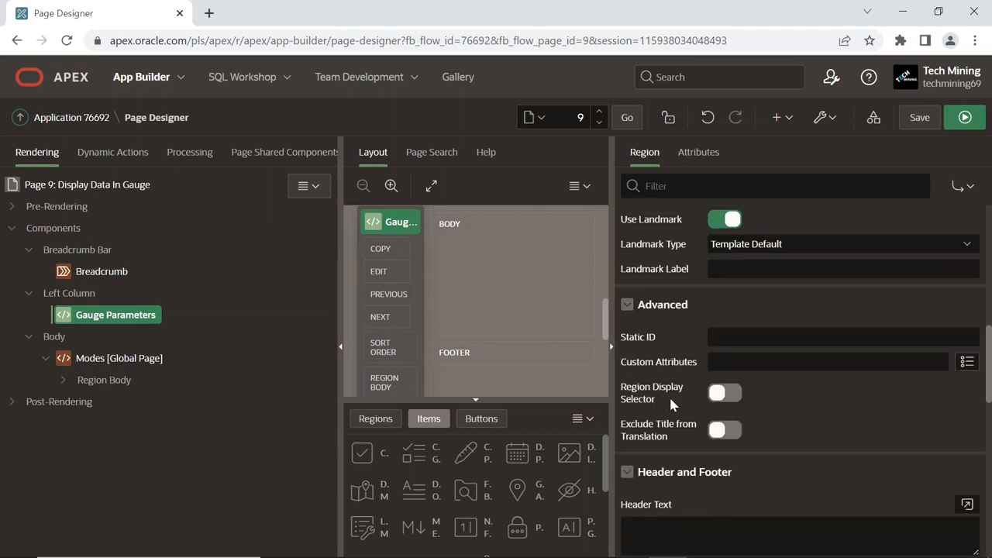
pyautogui.click(724, 394)
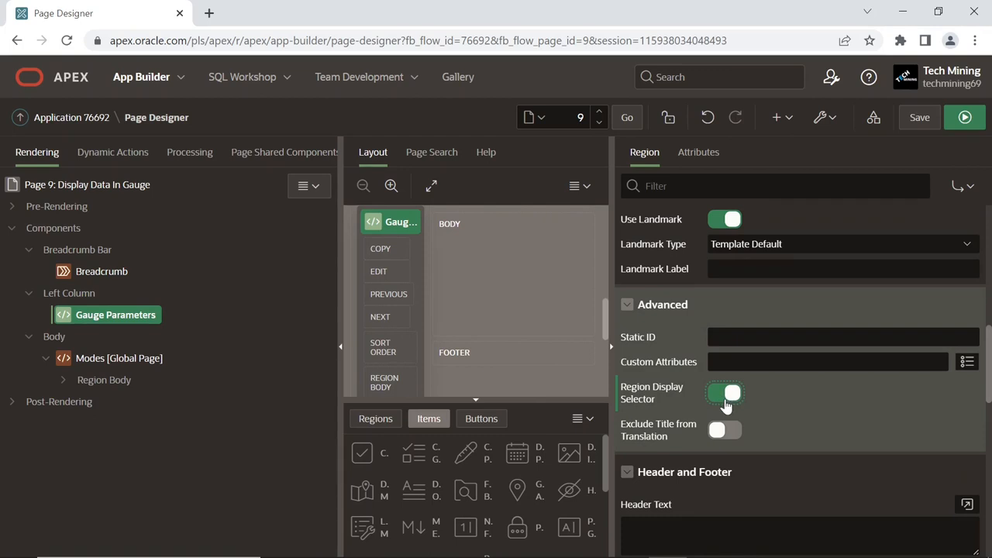
pyautogui.click(724, 394)
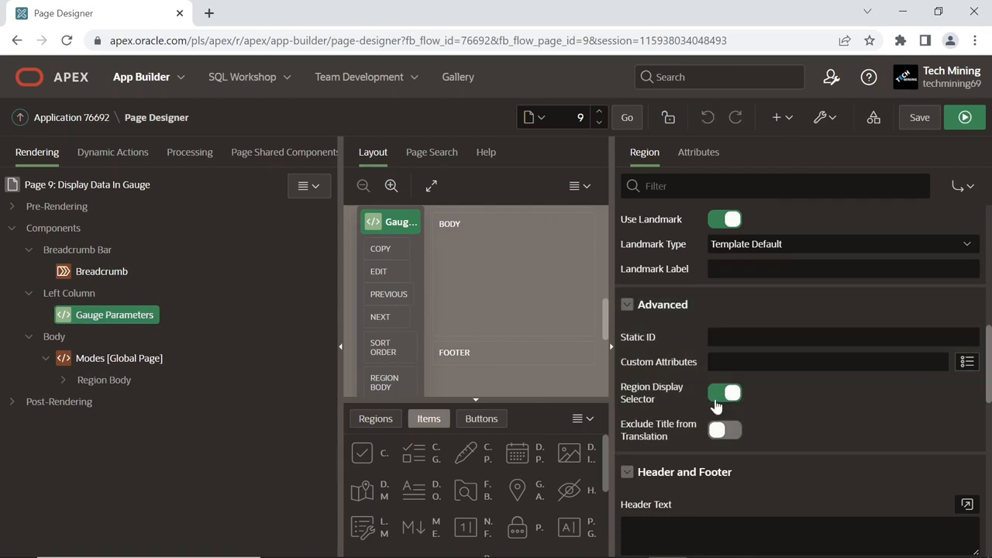
pyautogui.click(725, 394)
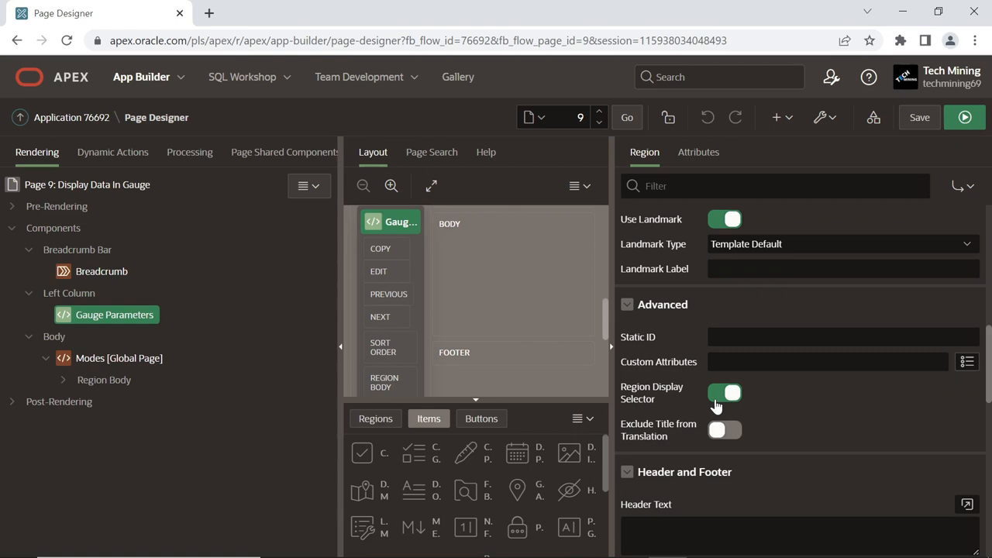
pyautogui.moveTo(701, 403)
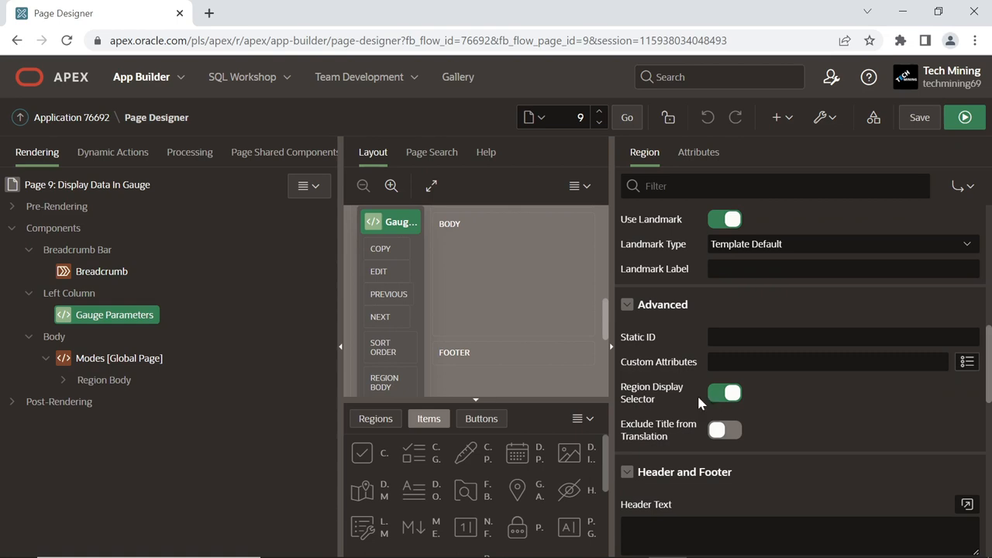
# Add page item P9_CUSTOMER as a Select List that submits the page on change
pyautogui.rightClick(115, 313)
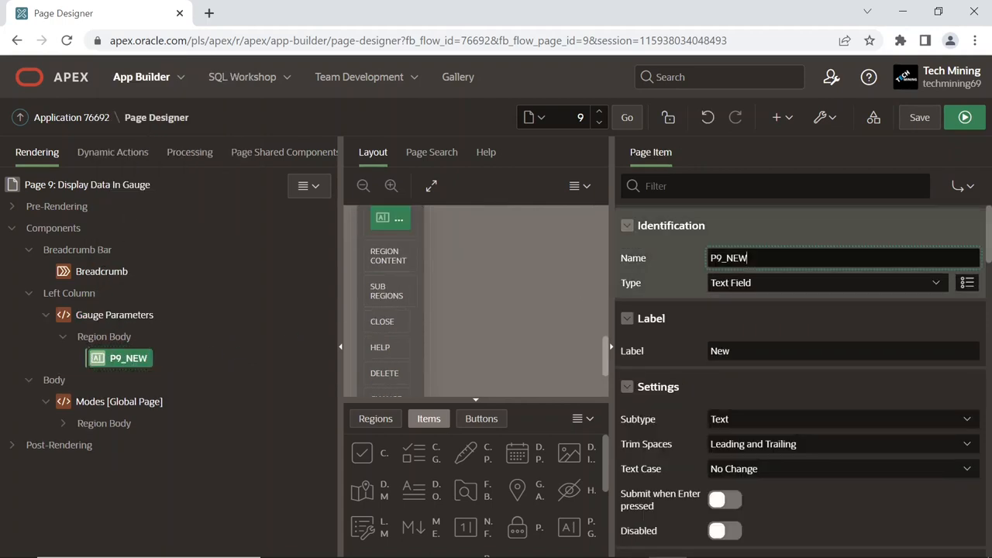
pyautogui.doubleClick(735, 257)
pyautogui.write('CUSTOMER')
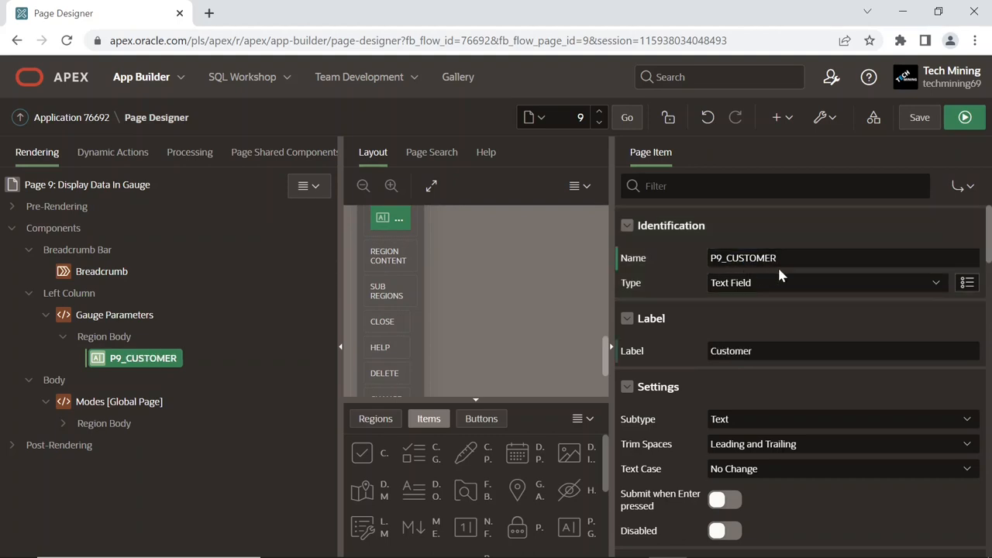
pyautogui.click(825, 282)
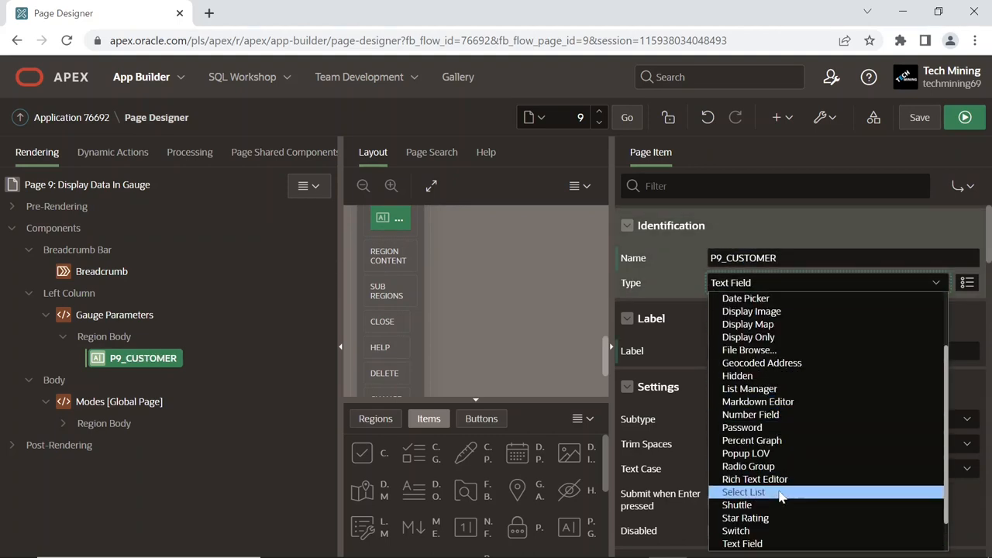
pyautogui.click(742, 493)
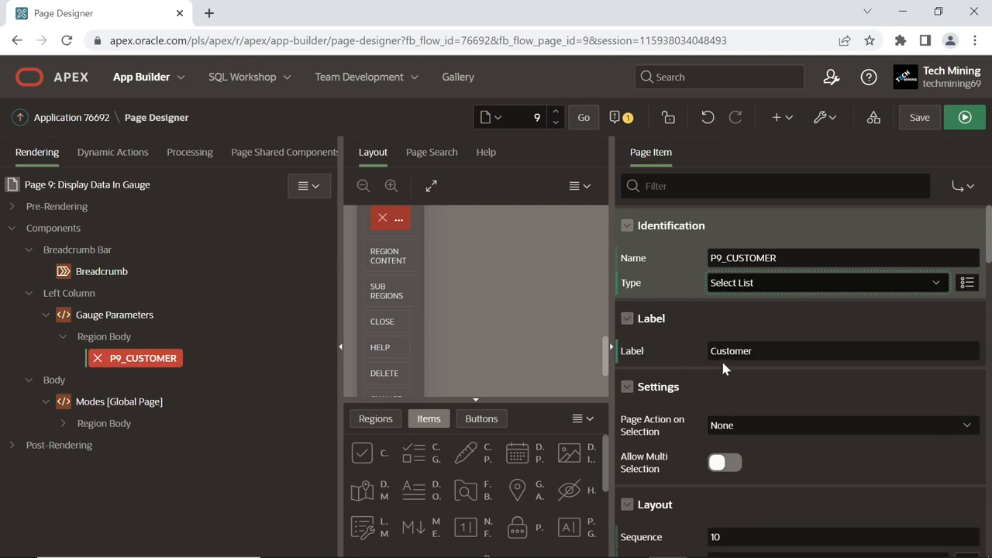
pyautogui.click(840, 425)
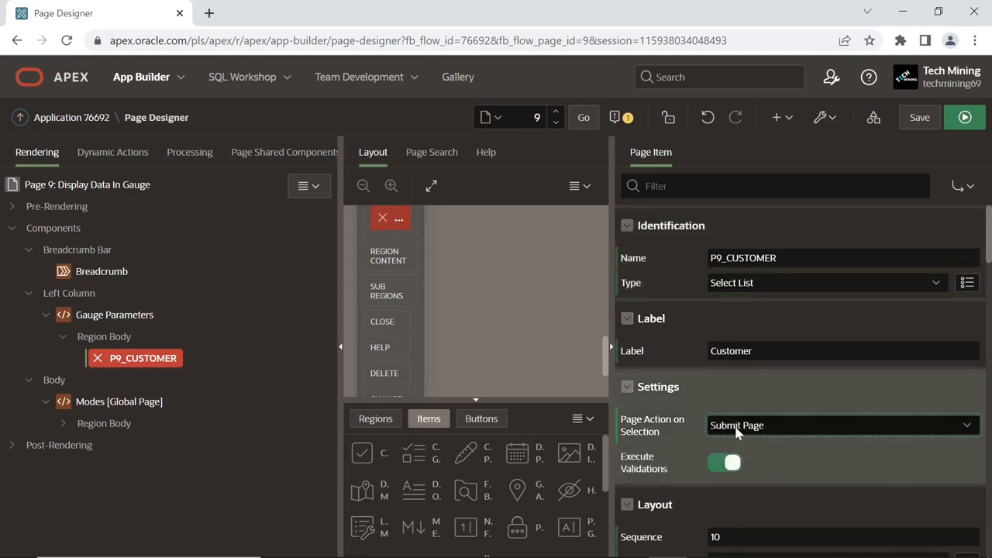
# Give P9_CUSTOMER the Required - Floating template, make its value required, and start its list of values
pyautogui.scroll(-3)
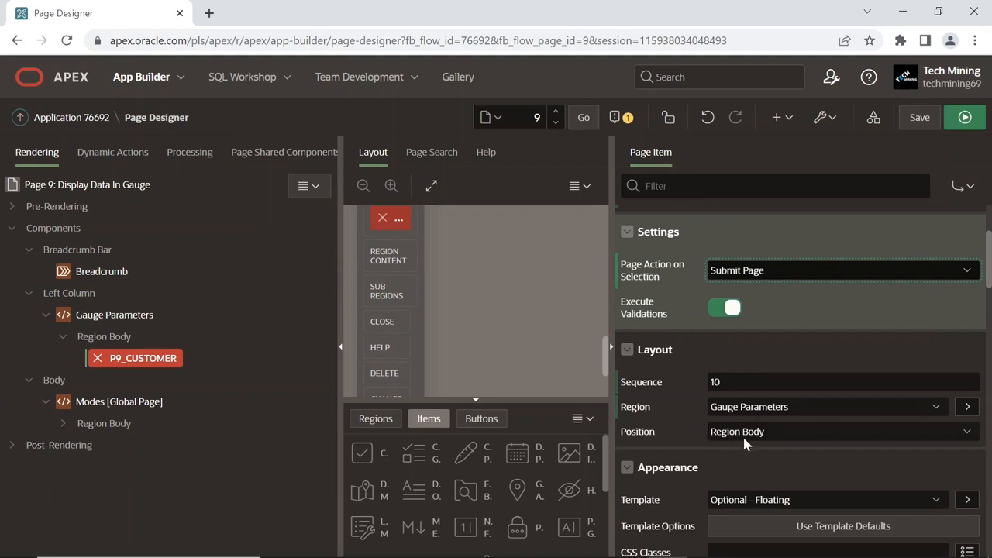
pyautogui.scroll(-3)
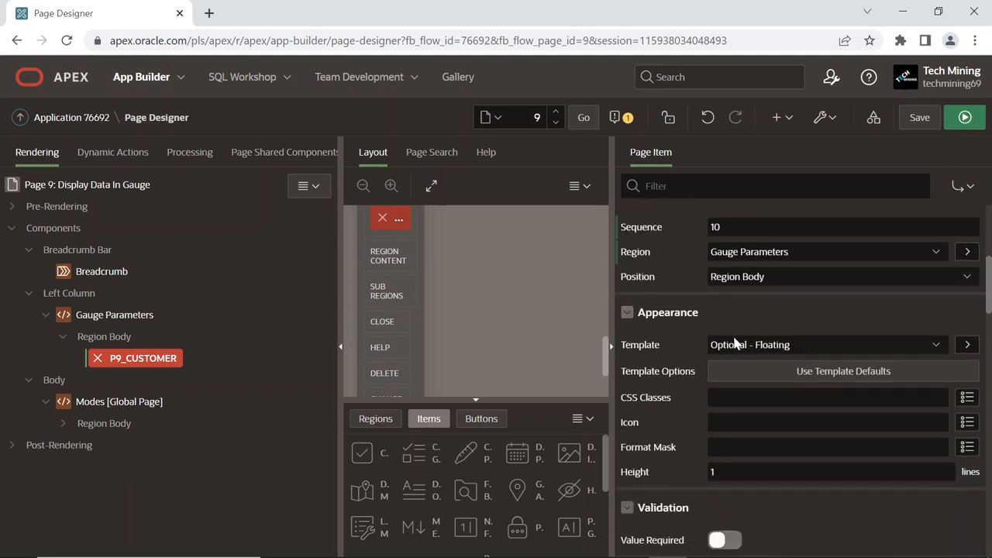
pyautogui.click(825, 344)
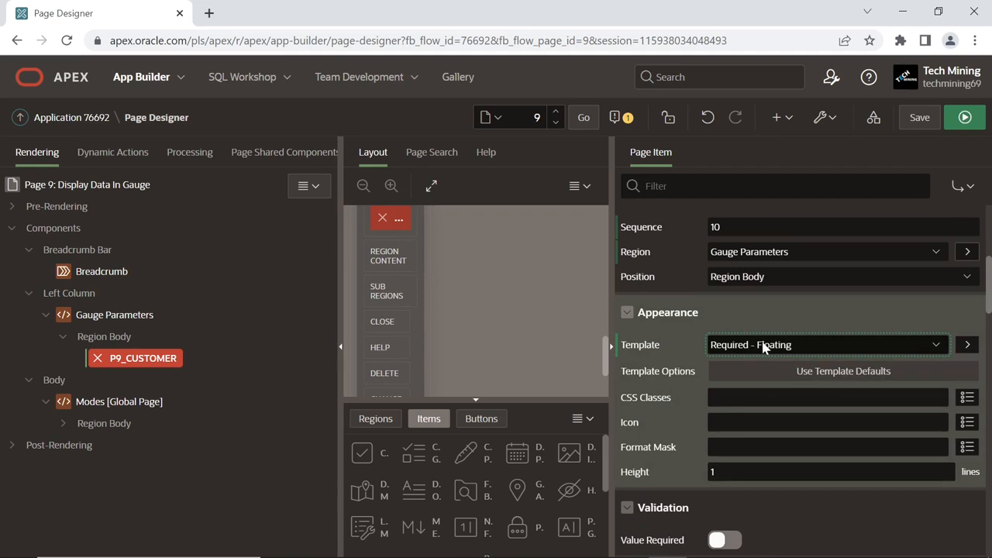
pyautogui.scroll(-3)
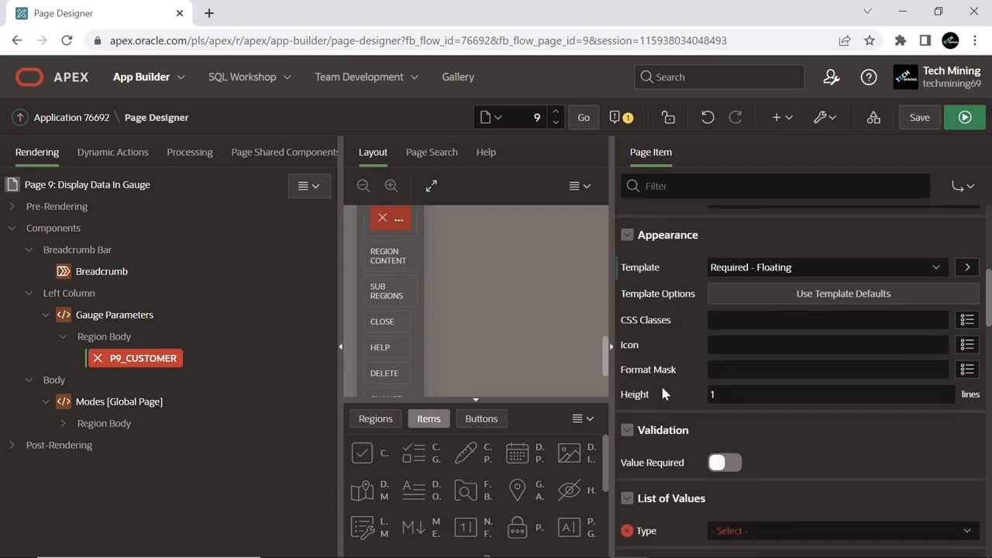
pyautogui.scroll(-3)
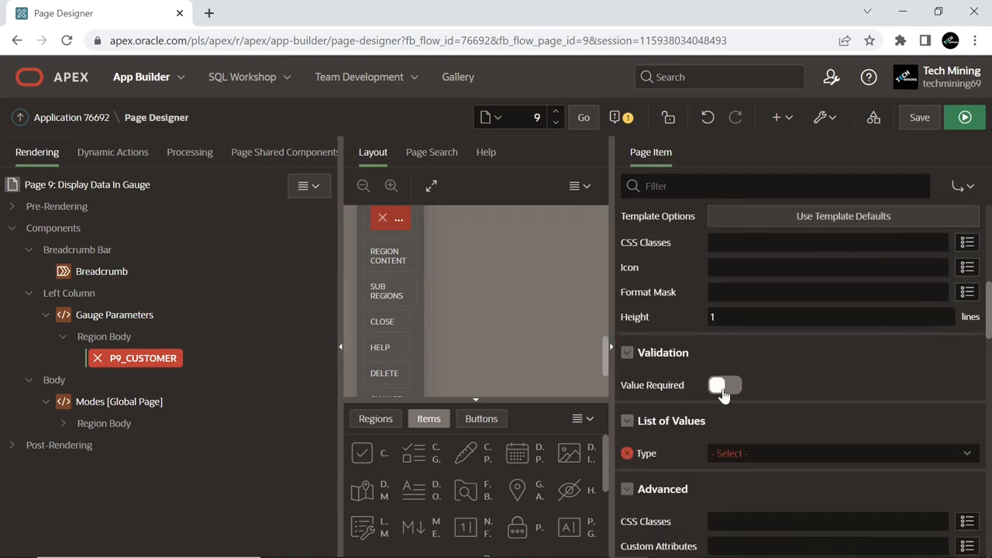
pyautogui.click(723, 384)
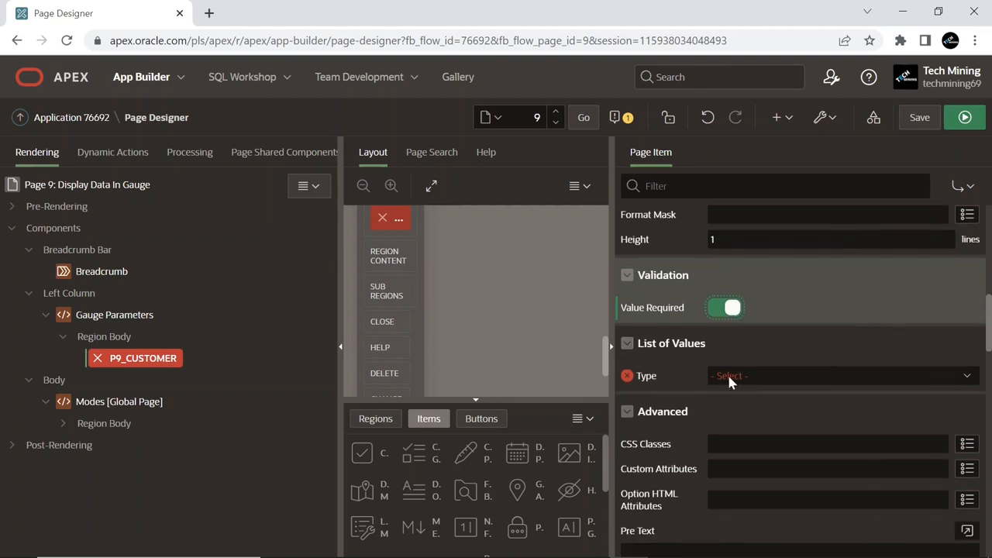
pyautogui.click(841, 375)
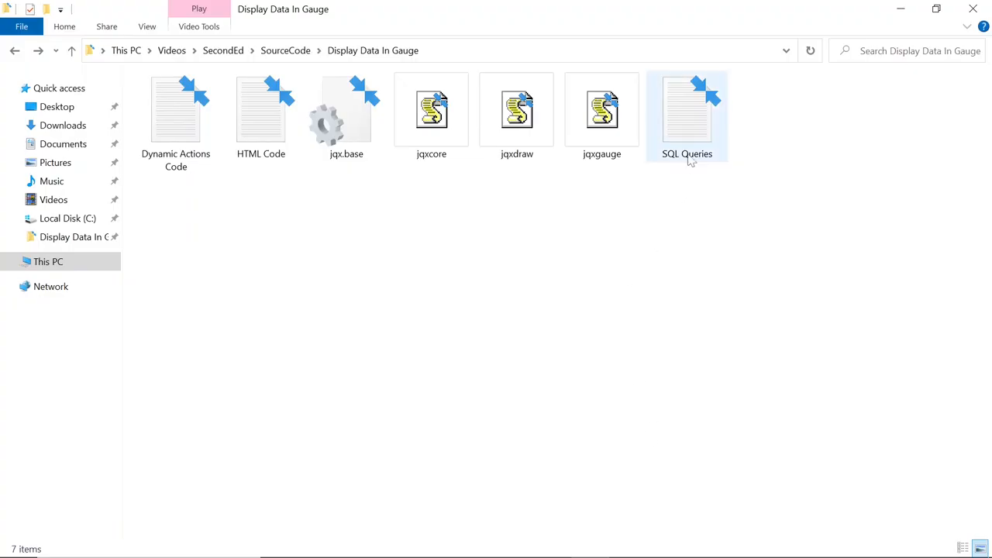
# Open the SQL Queries file in Notepad and select the PXX_CUSTOMER list query
pyautogui.doubleClick(686, 116)
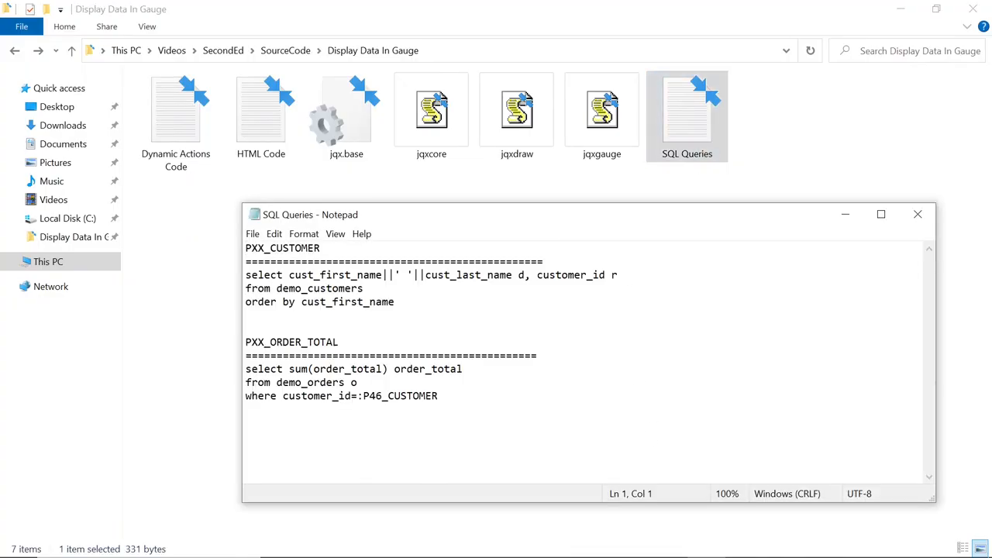
pyautogui.doubleClick(282, 248)
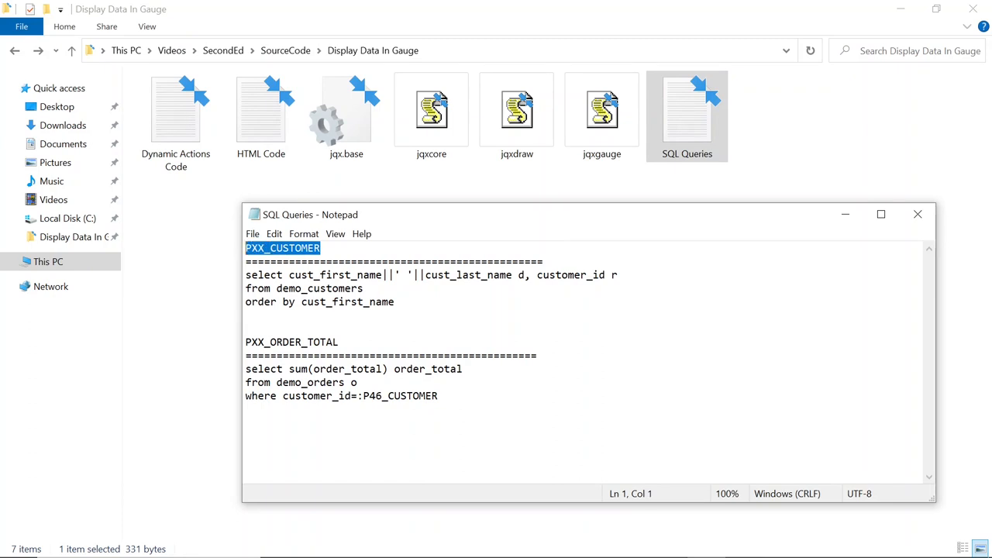
pyautogui.moveTo(245, 274); pyautogui.dragTo(394, 301)
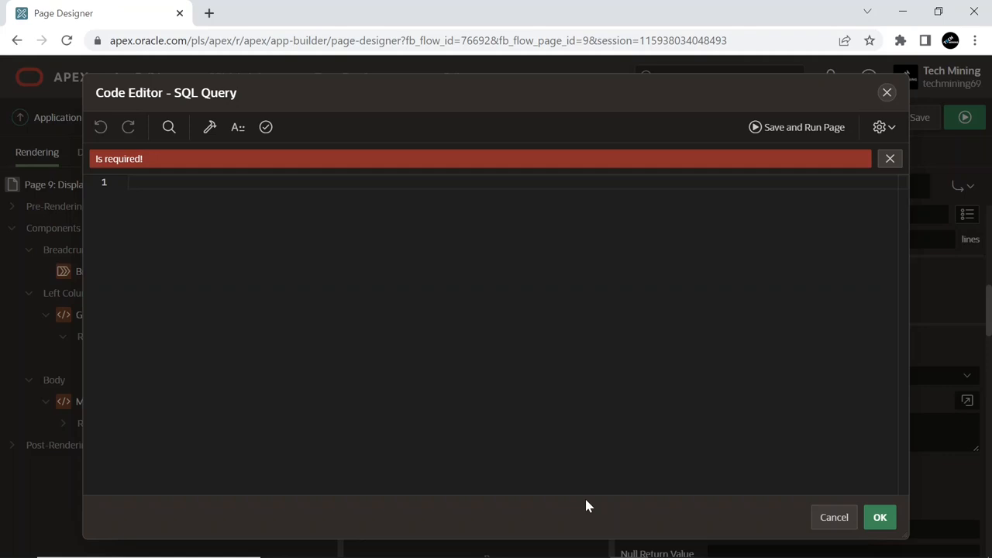
# Source P9_CUSTOMER from a validated query of customer names and IDs from demo_customers, with session-state encryption off
pyautogui.write("select cust_first_name||' '||cust_last_name d, customer_id r from demo_customers order by cust_first_name")
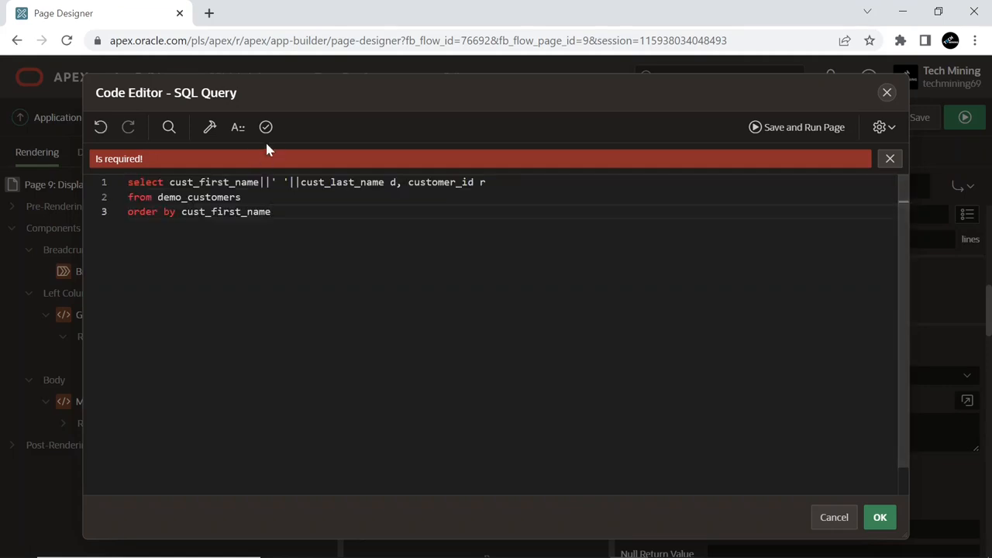
pyautogui.click(265, 127)
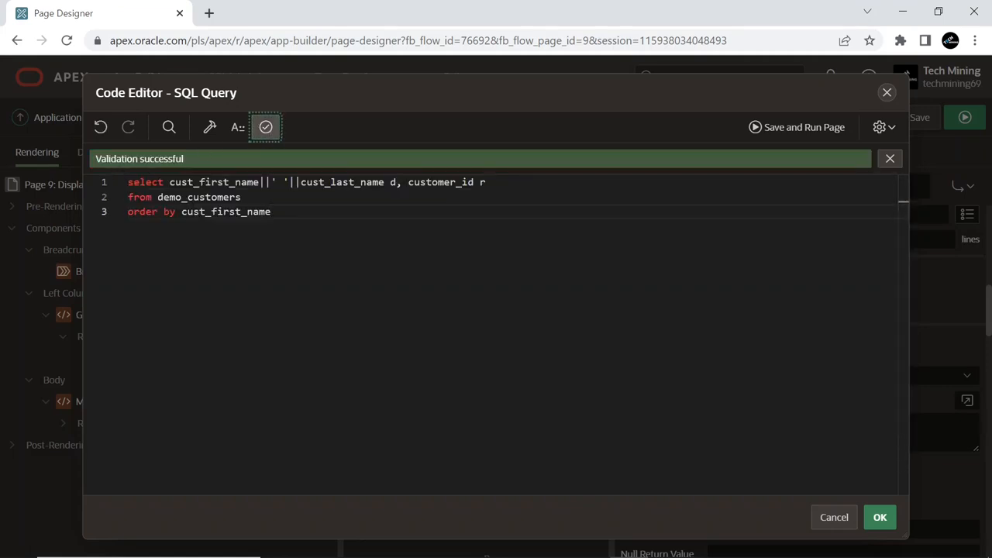
pyautogui.click(881, 518)
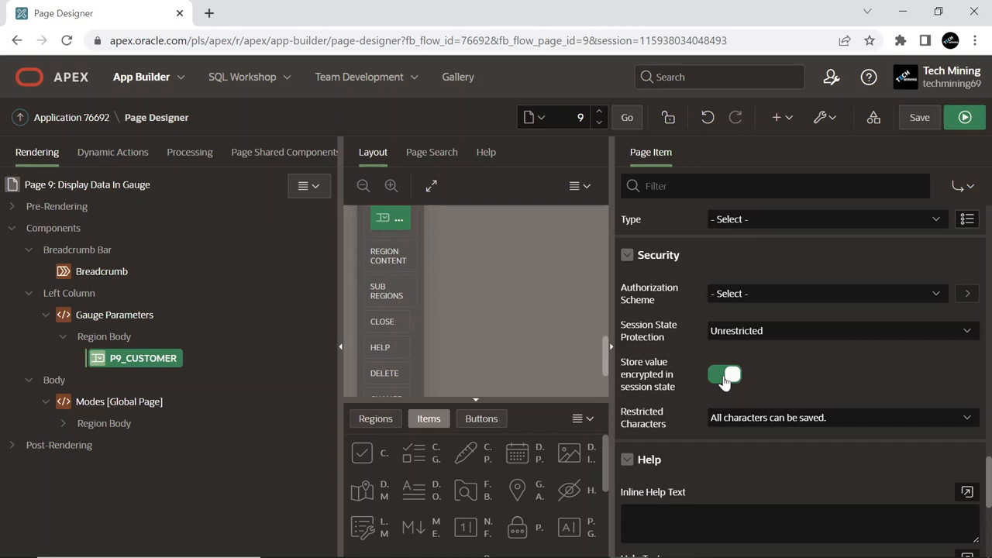
pyautogui.click(725, 375)
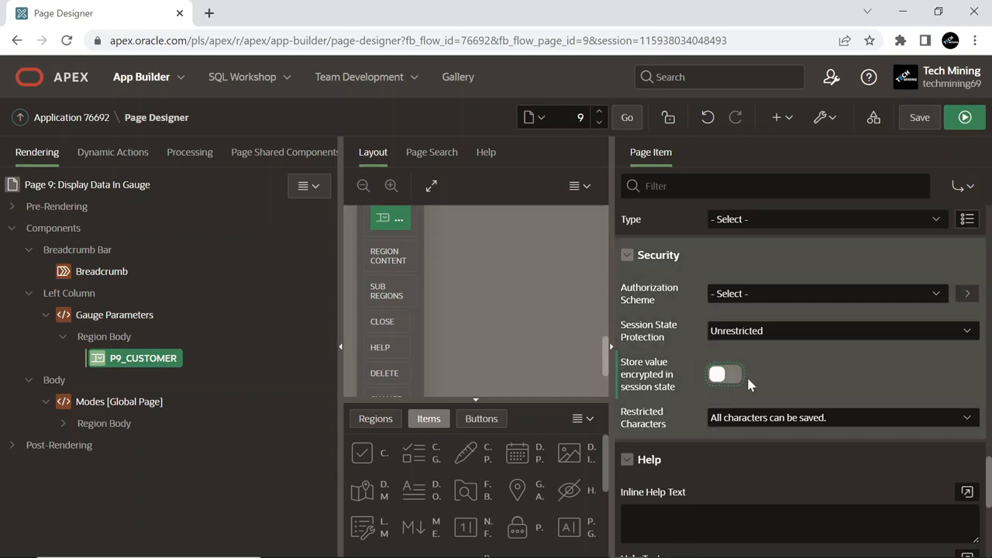
# Create page item P9_LABELS_INTERVAL in Gauge Parameters with the Required - Floating template
pyautogui.click(115, 313)
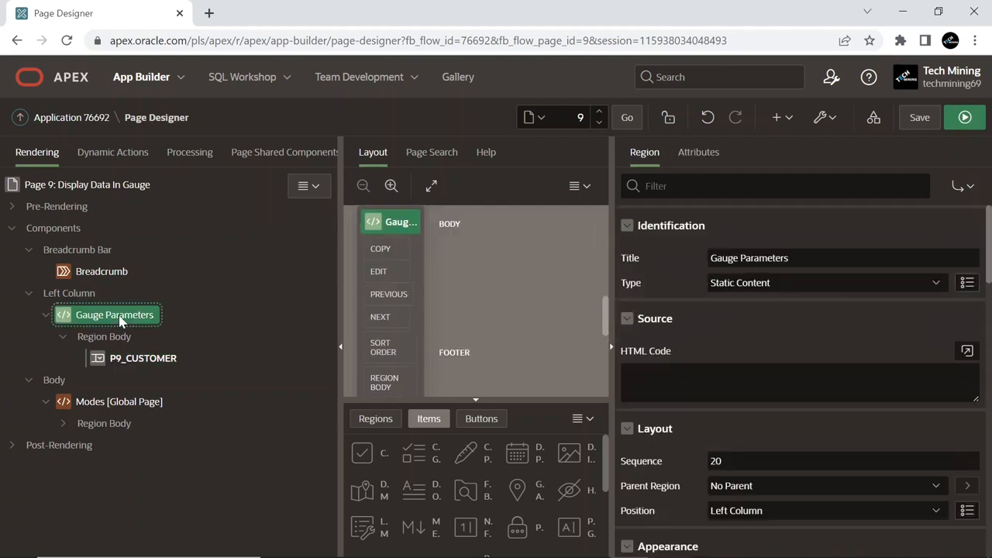
pyautogui.rightClick(114, 313)
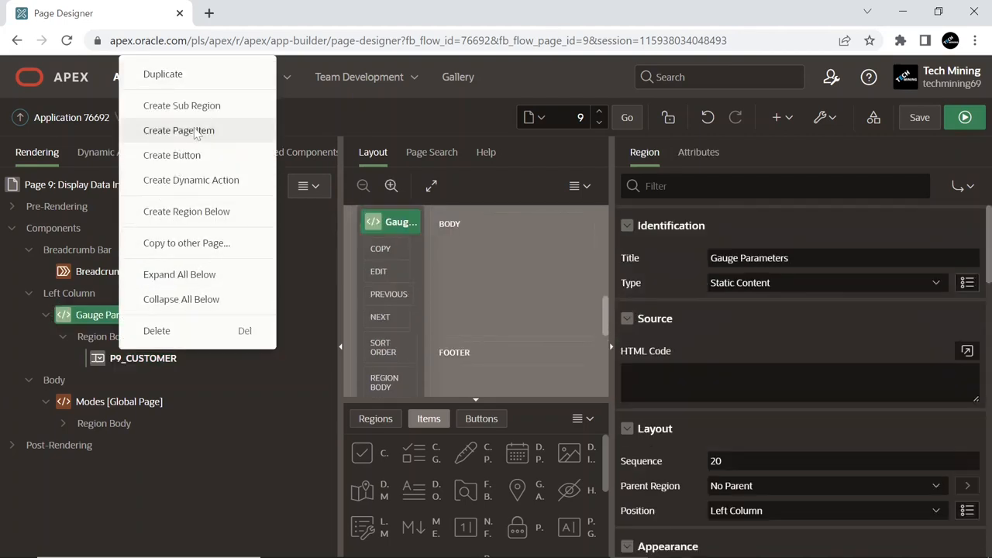
pyautogui.click(178, 130)
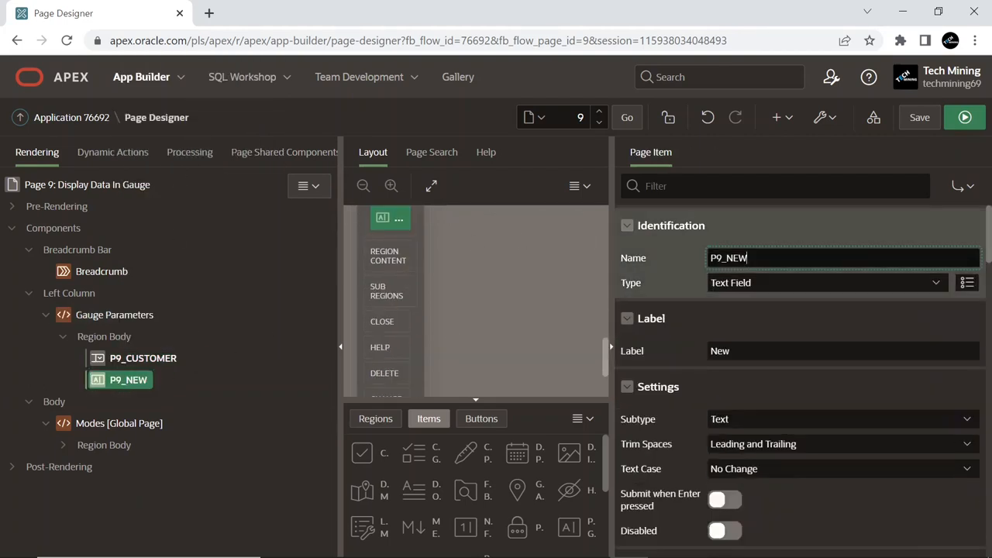
pyautogui.write('P9_LABELS_INTERVAL')
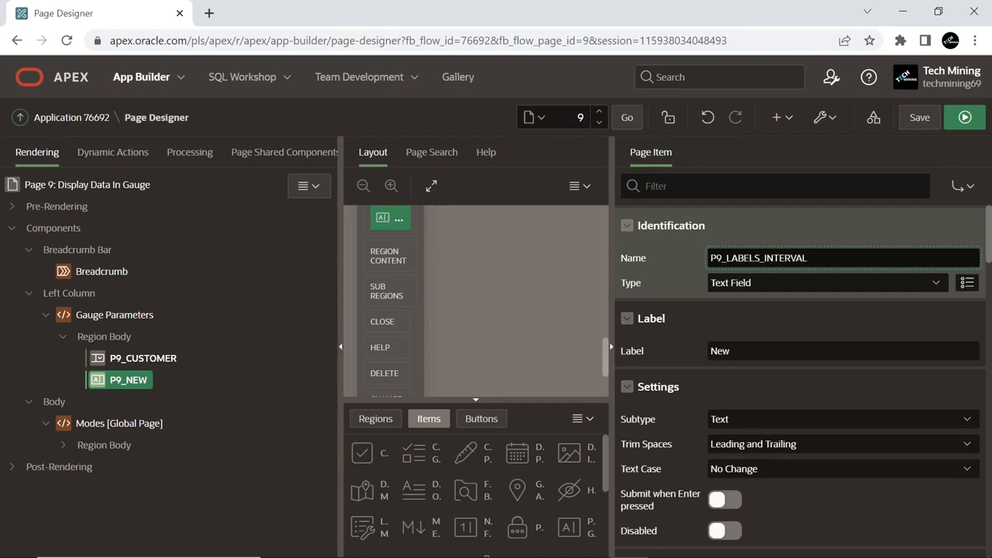
pyautogui.write('P9_LABELS_INTERVAL')
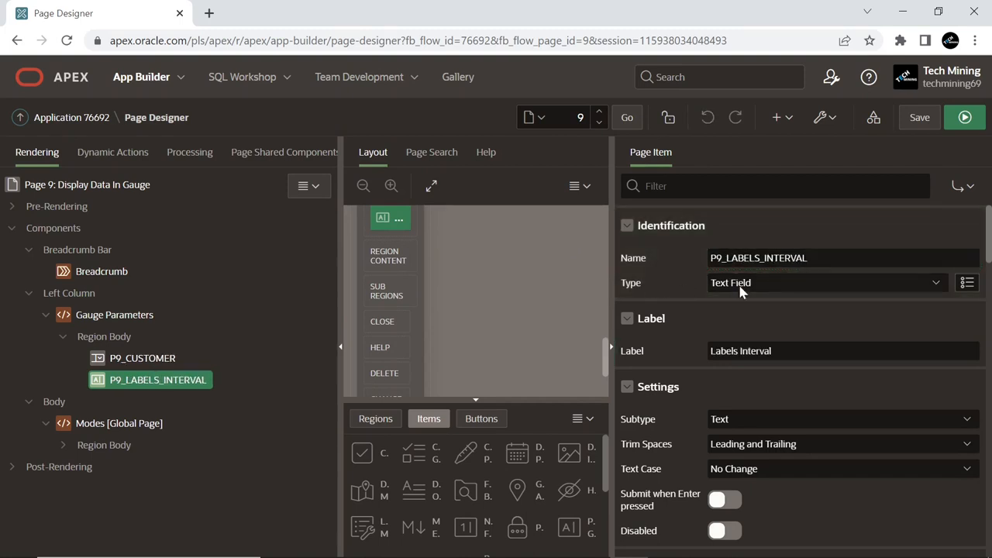
pyautogui.scroll(-3)
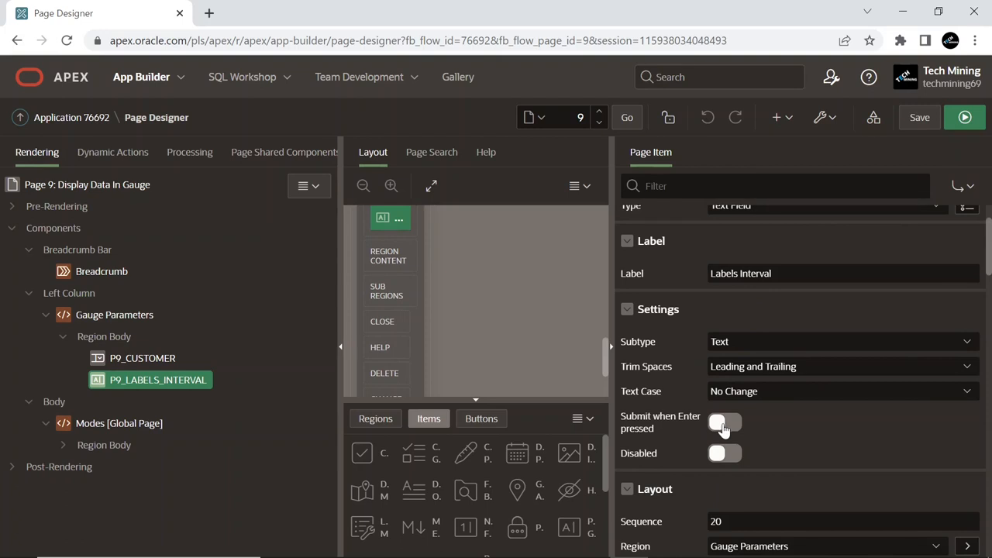
pyautogui.click(724, 425)
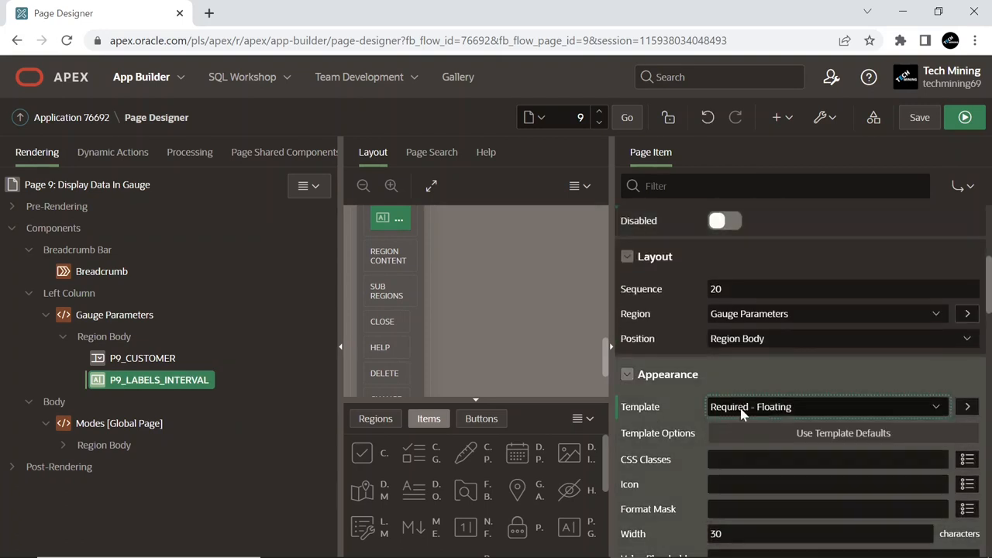
# Give P9_LABELS_INTERVAL a Static default type, ready for its value
pyautogui.scroll(-3)
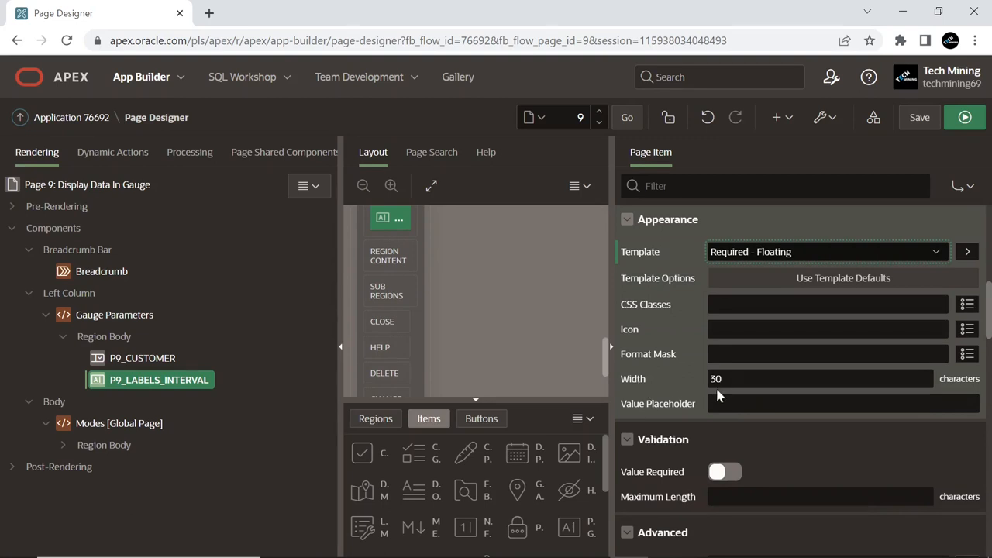
pyautogui.scroll(-3)
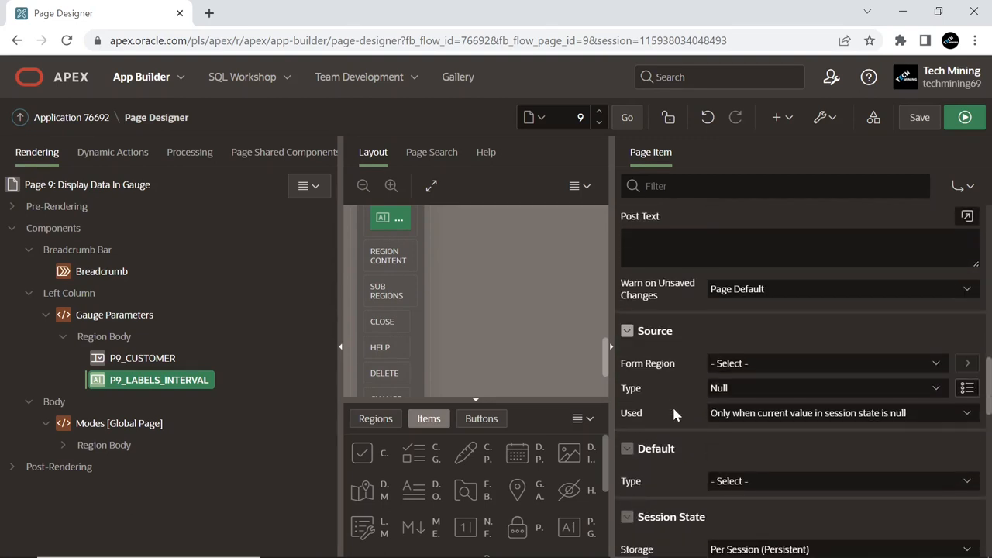
pyautogui.scroll(-3)
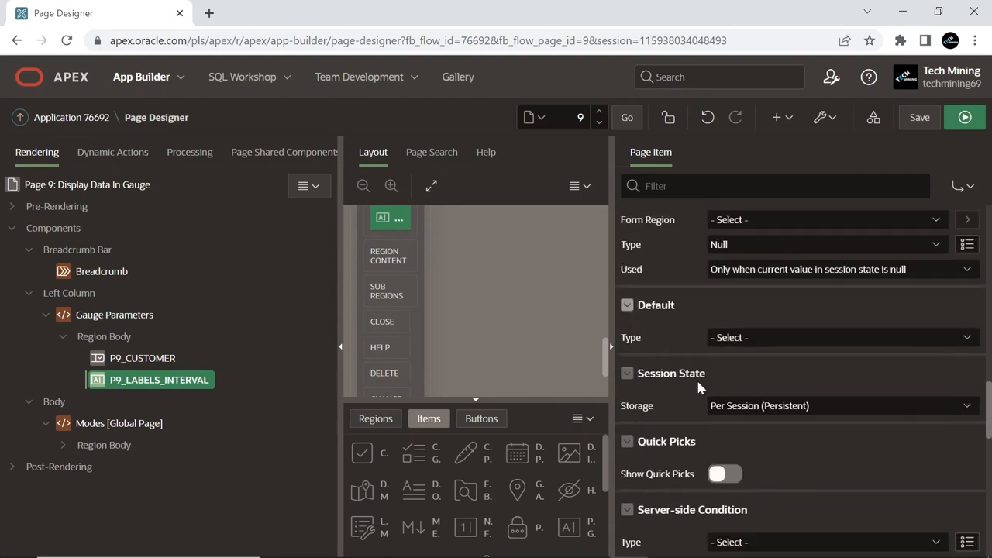
pyautogui.click(840, 338)
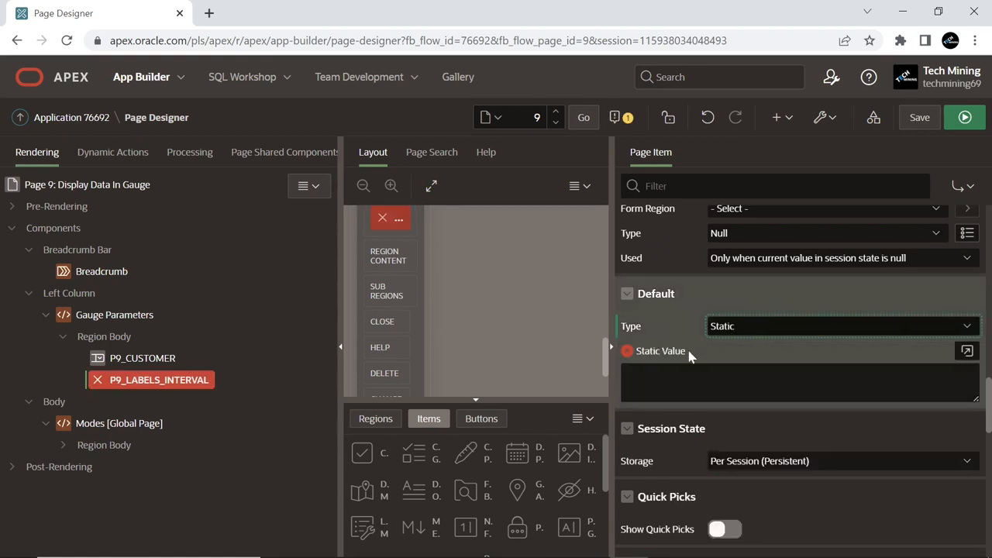
pyautogui.click(967, 350)
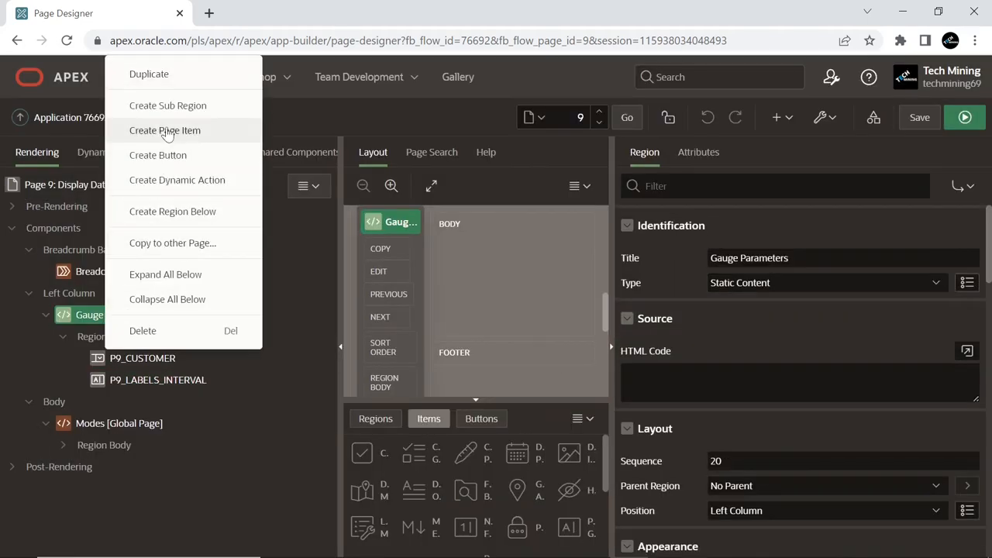
# Create the P9_OK item labelled Upper Bound, required-floating, with a static default of 5000
pyautogui.click(165, 130)
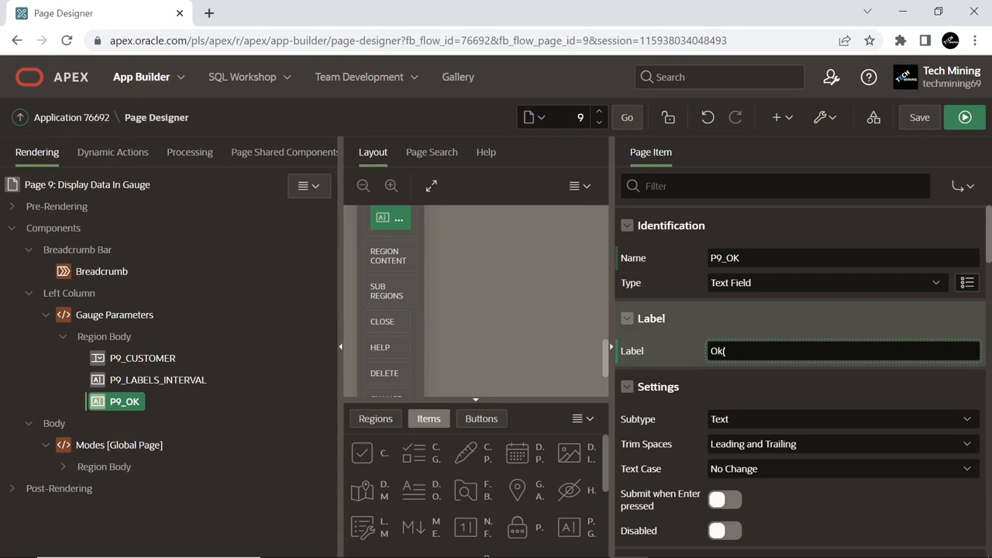
pyautogui.write('Upper Bound')
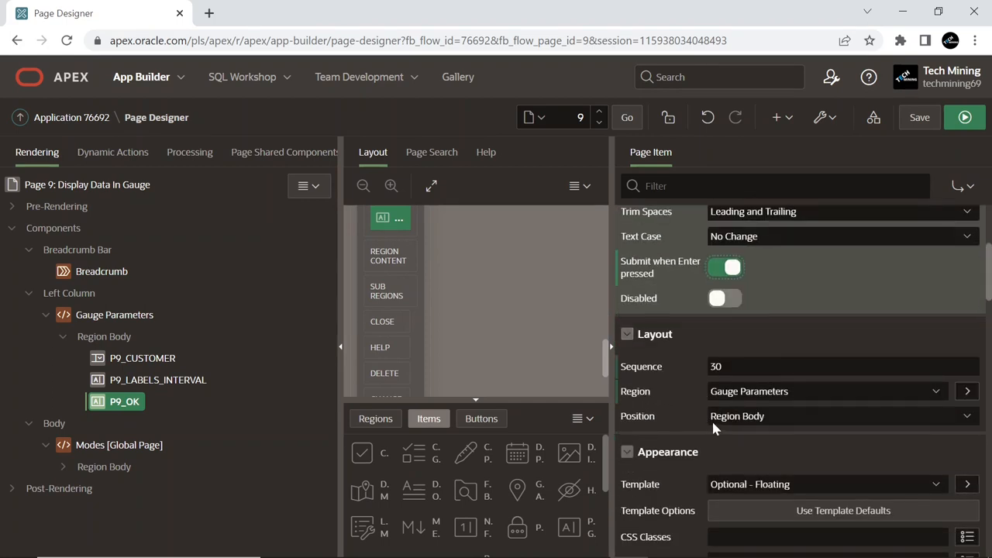
pyautogui.scroll(-3)
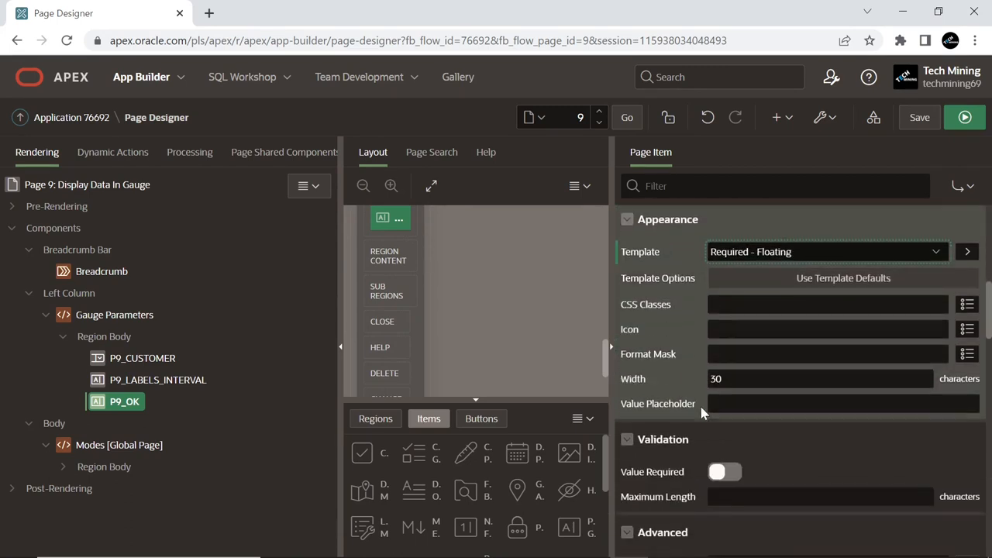
pyautogui.scroll(-3)
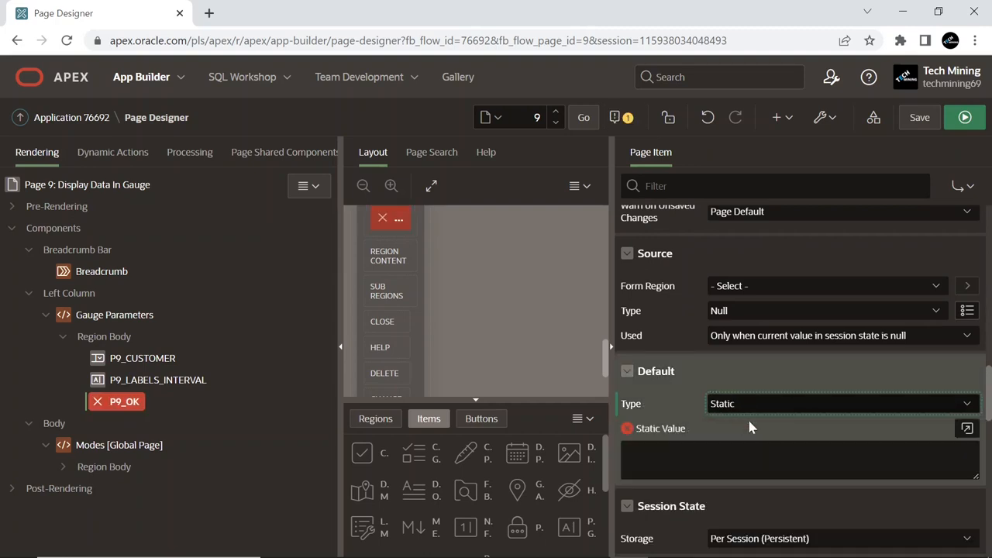
pyautogui.write('5000')
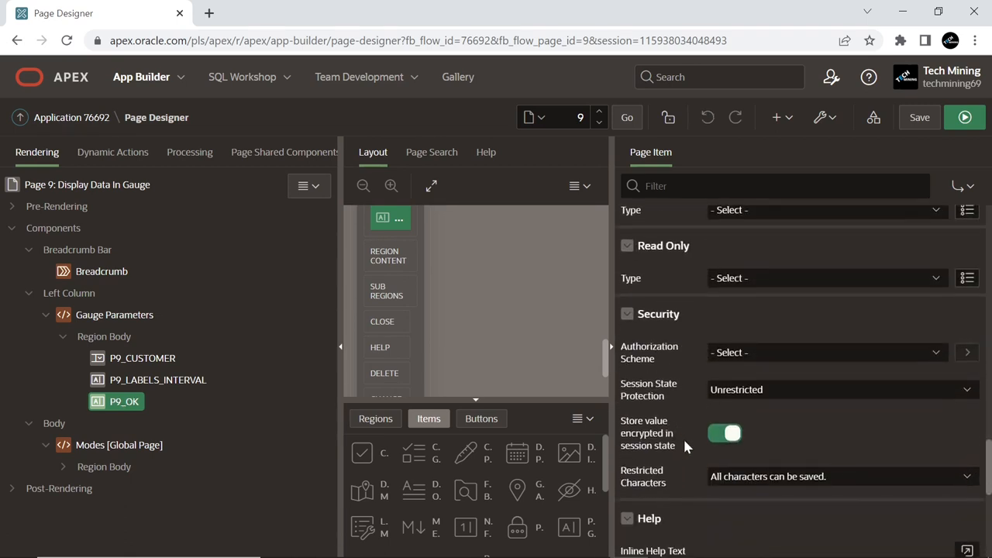
pyautogui.click(726, 432)
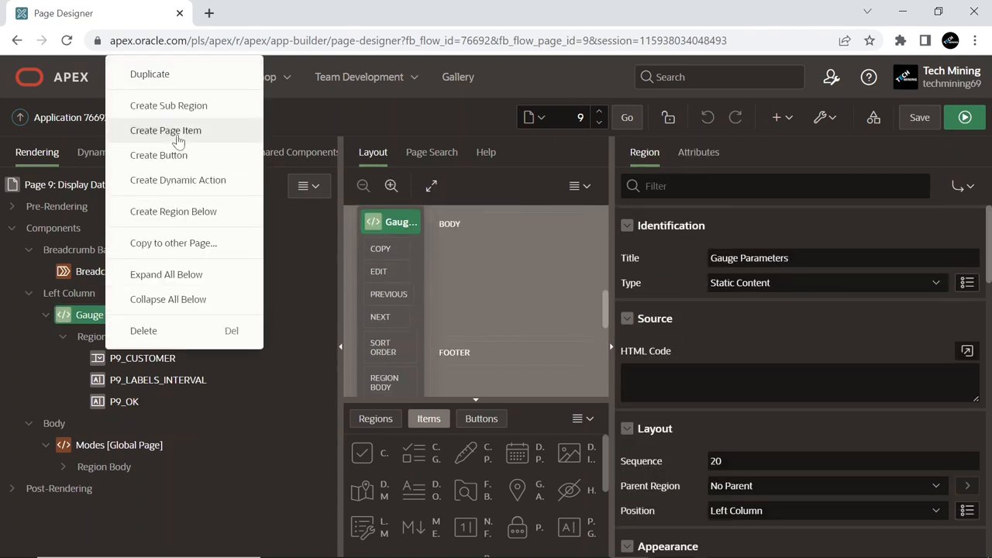
# Create the P9_WARNING item in Gauge Parameters with a static default value of 2500
pyautogui.click(165, 130)
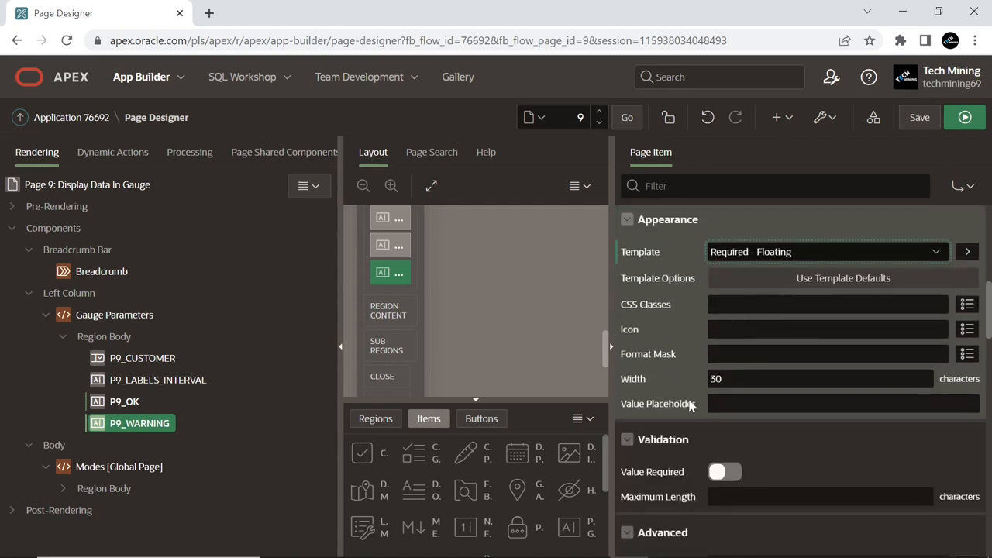
pyautogui.scroll(-3)
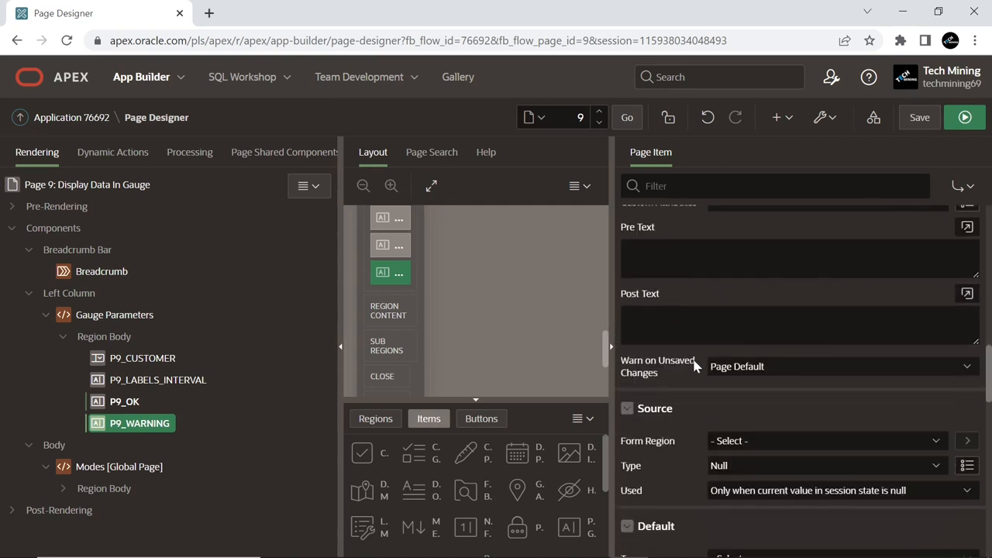
pyautogui.scroll(-3)
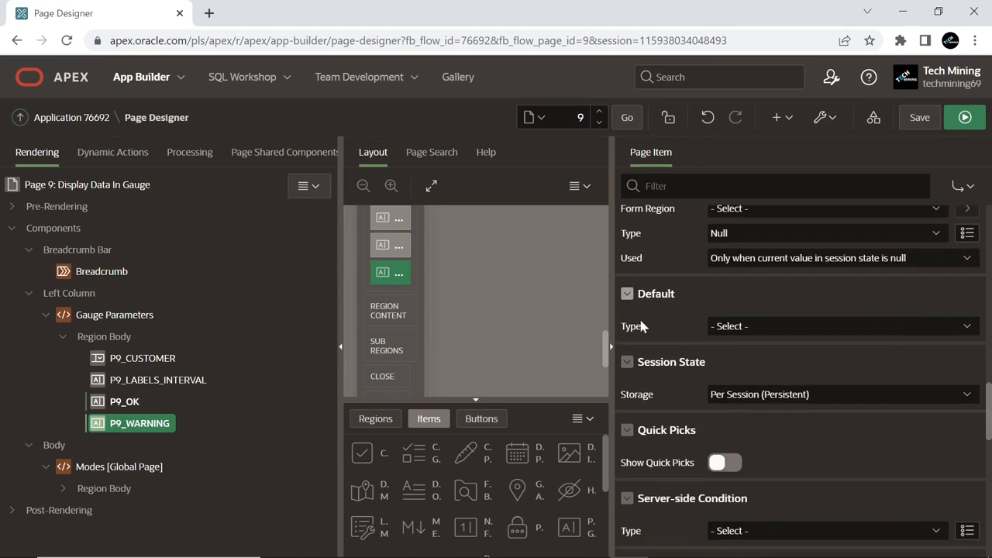
pyautogui.click(841, 326)
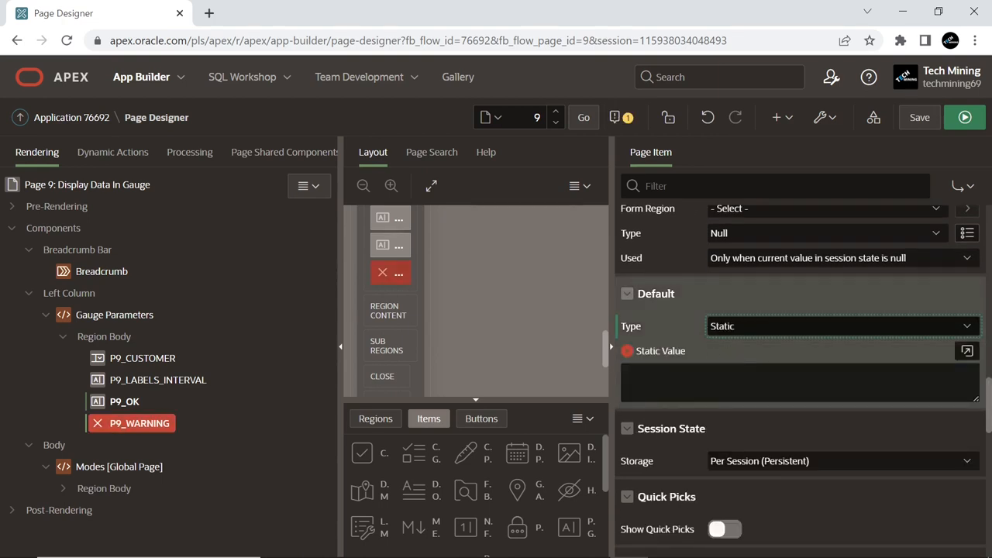
pyautogui.write('2500')
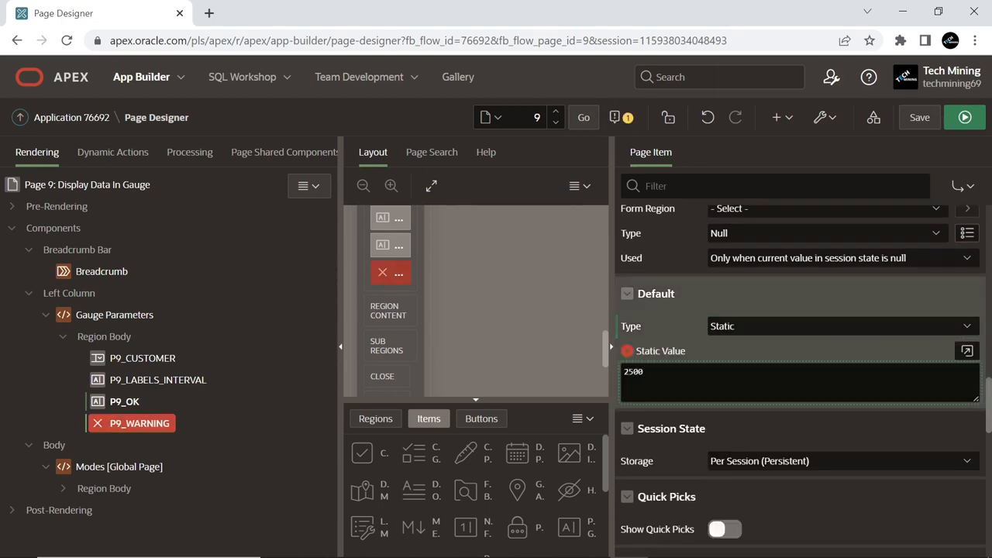
pyautogui.click(140, 422)
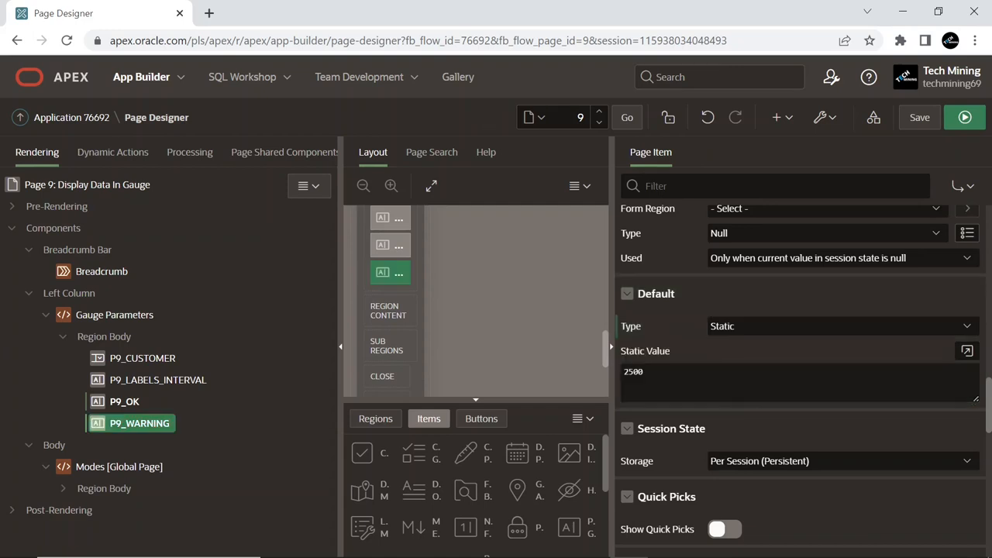
pyautogui.scroll(-3)
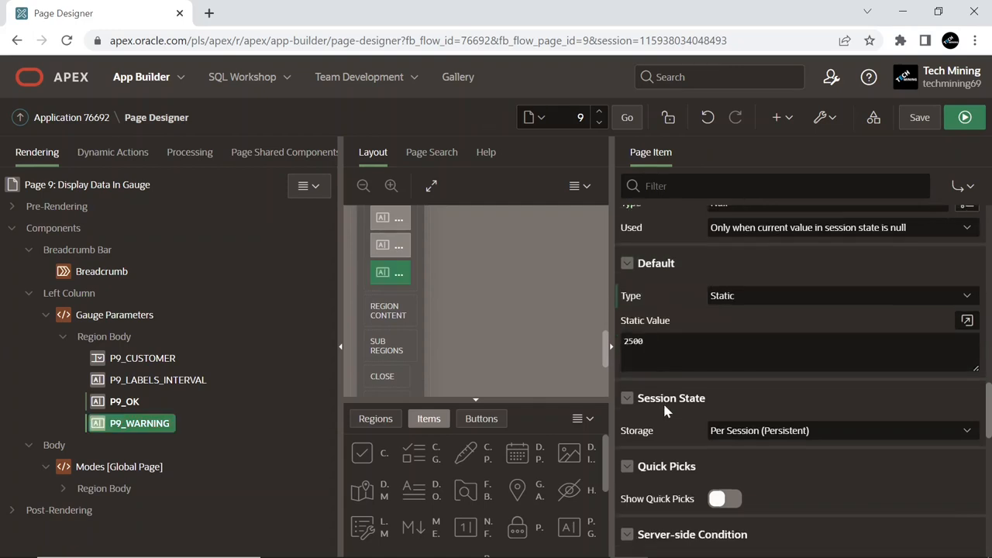
pyautogui.scroll(-3)
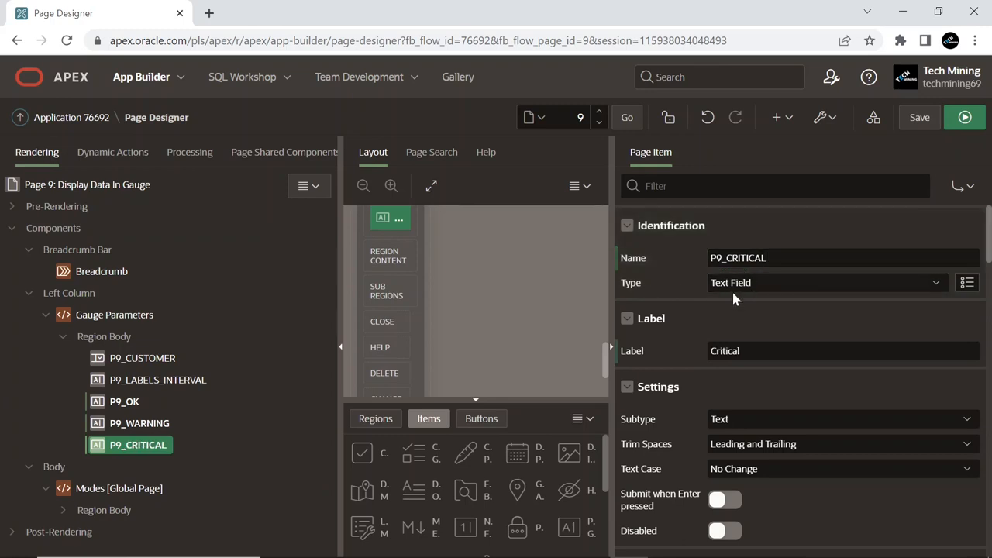
# Label P9_CRITICAL with (upper bound), make it Required - Floating and default it statically to 1000
pyautogui.write('(upper bound)')
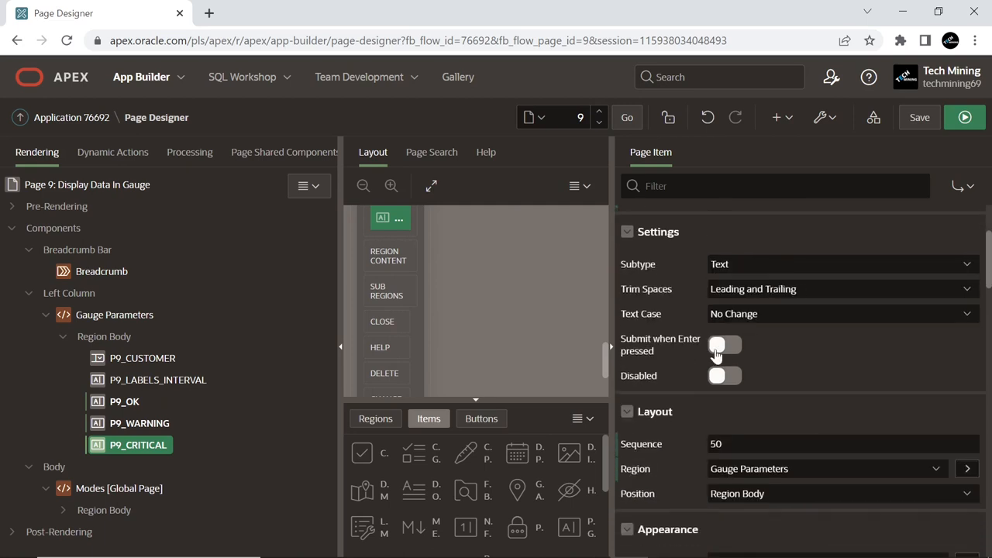
pyautogui.click(828, 406)
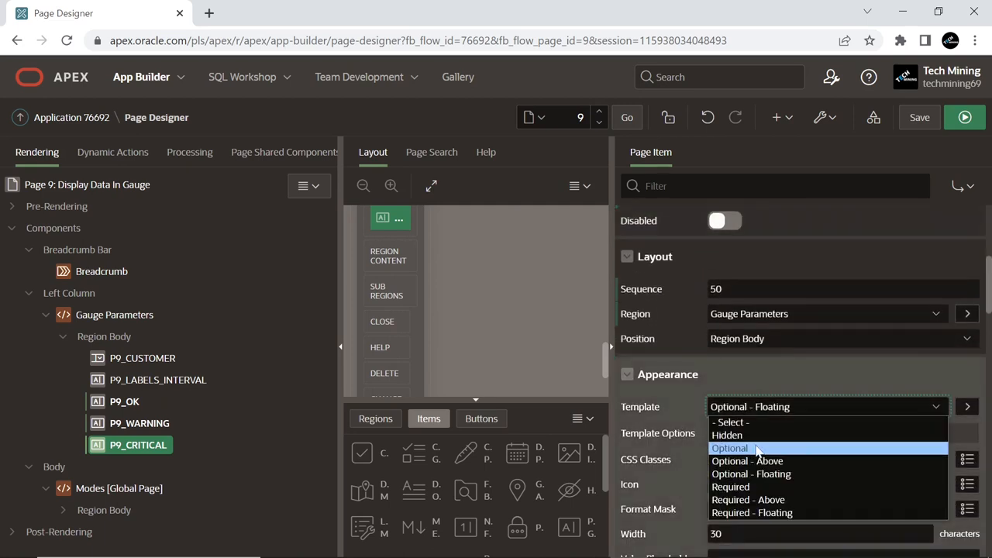
pyautogui.click(751, 511)
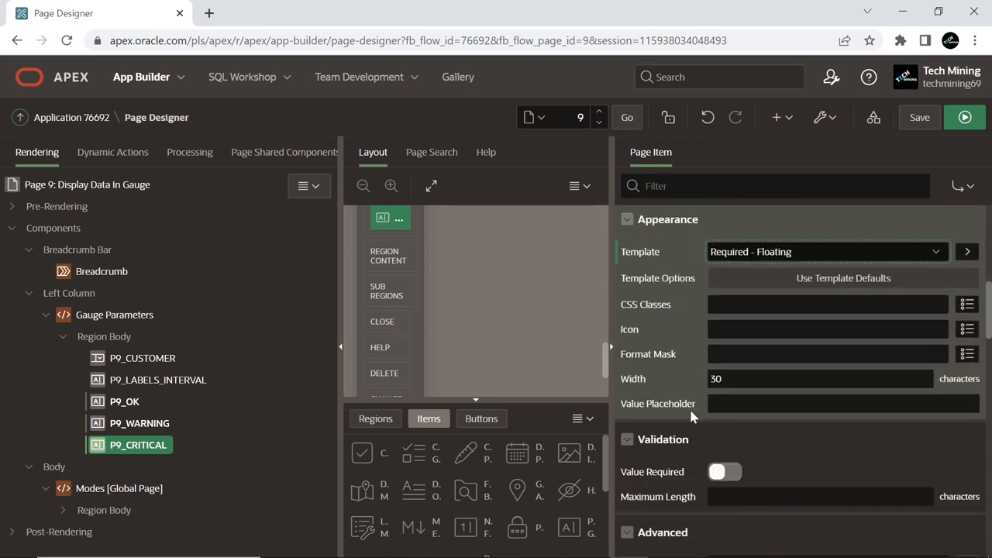
pyautogui.scroll(-3)
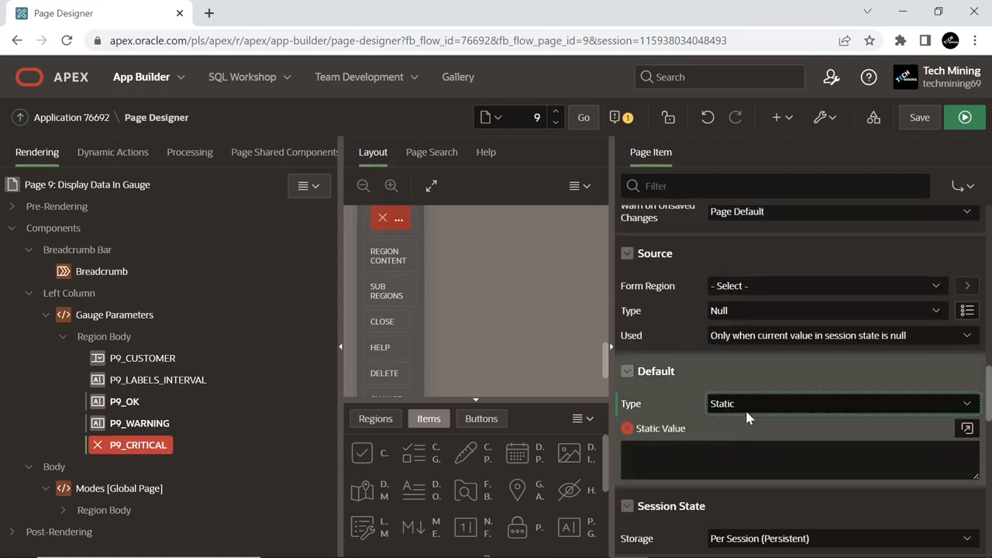
pyautogui.write('1000')
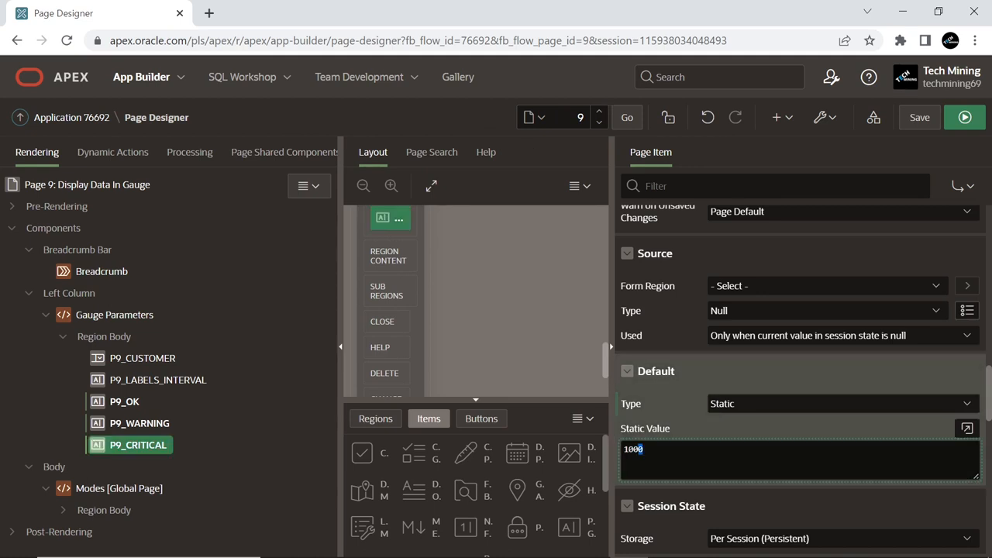
pyautogui.doubleClick(633, 449)
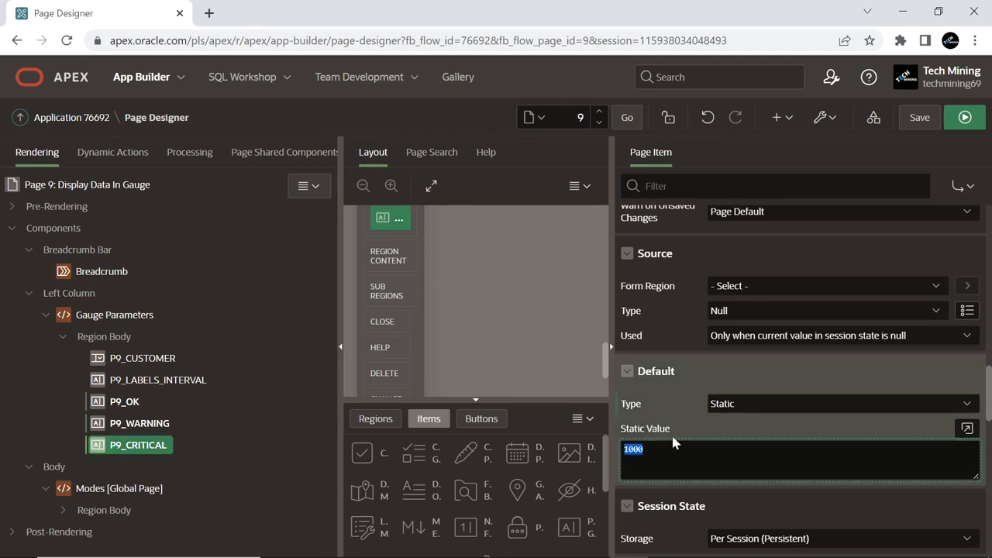
pyautogui.scroll(-3)
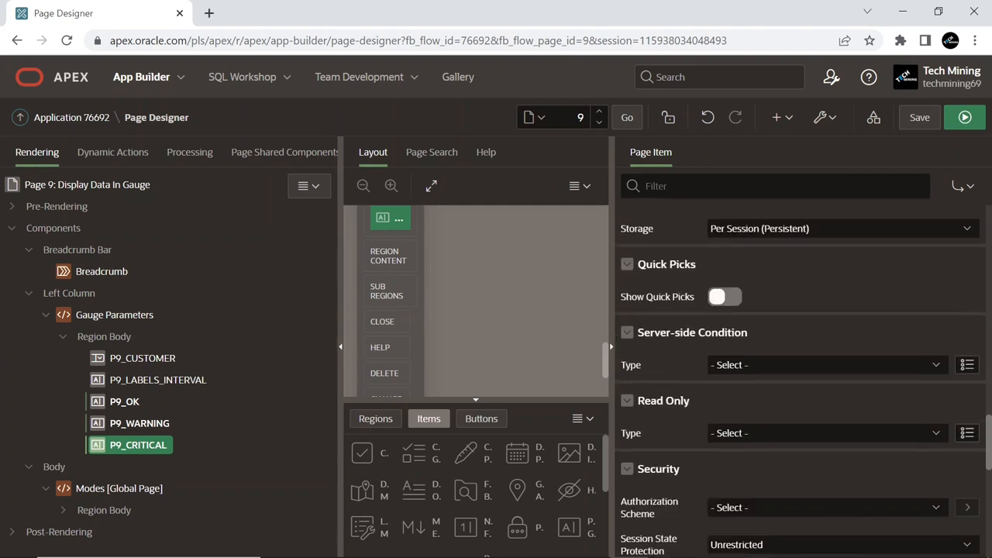
pyautogui.scroll(-3)
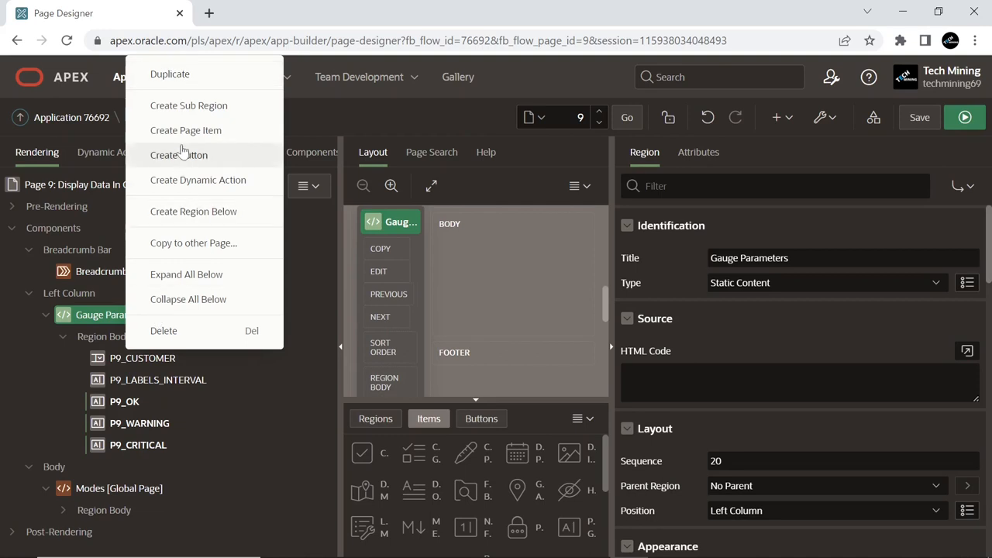
# Create P9_MAJOR_INTERVAL with a static default of 1000 and session-state encryption switched off
pyautogui.click(186, 130)
pyautogui.write('Major Tick Interval')
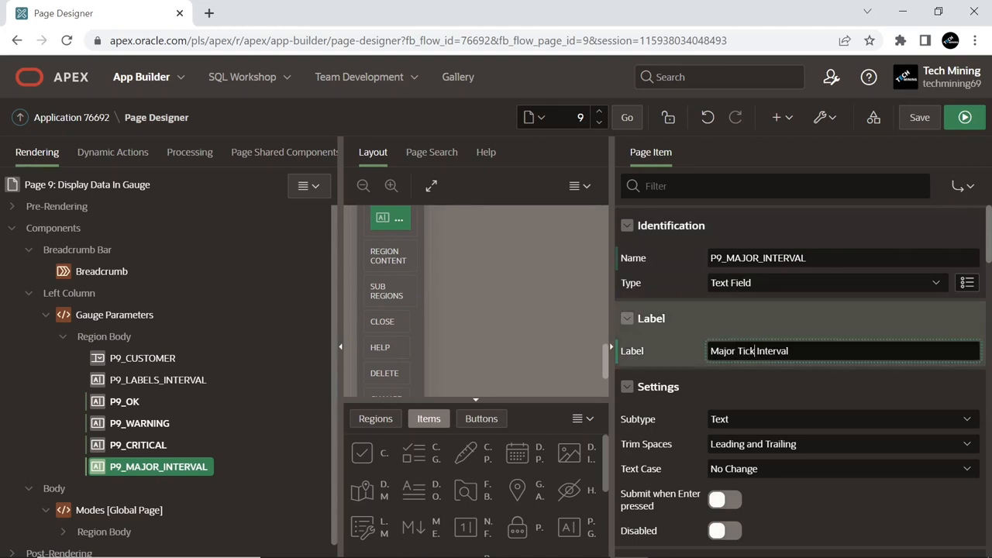
pyautogui.scroll(-3)
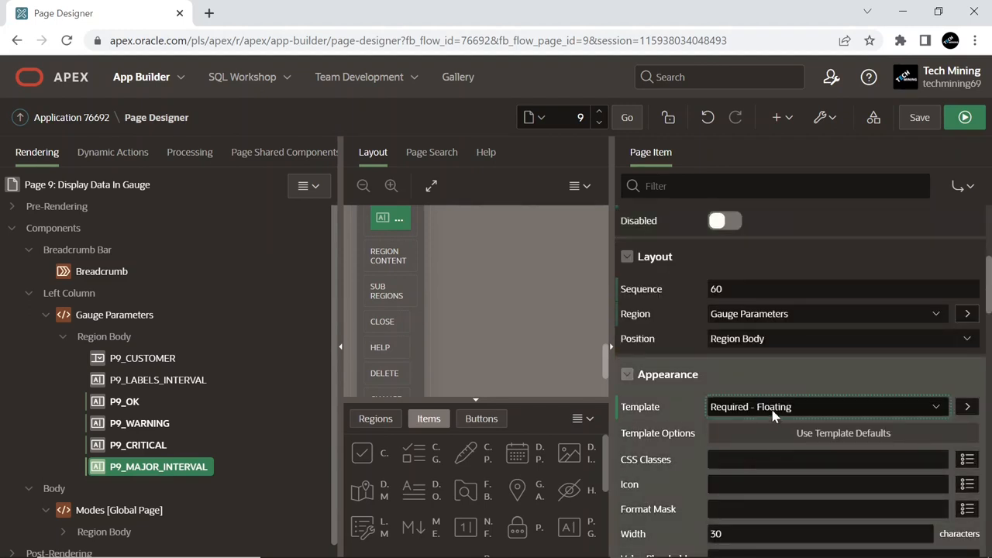
pyautogui.scroll(-3)
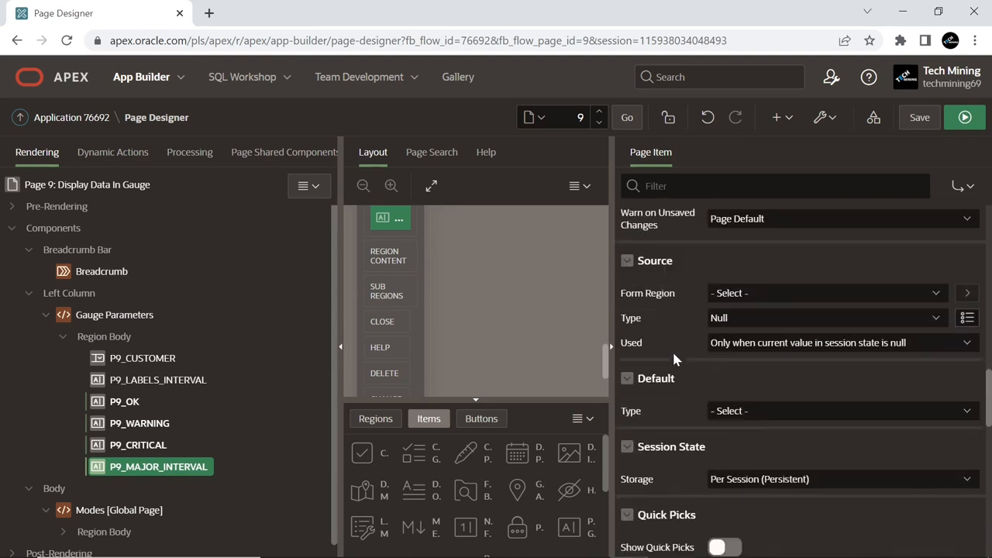
pyautogui.click(828, 411)
pyautogui.write('1000')
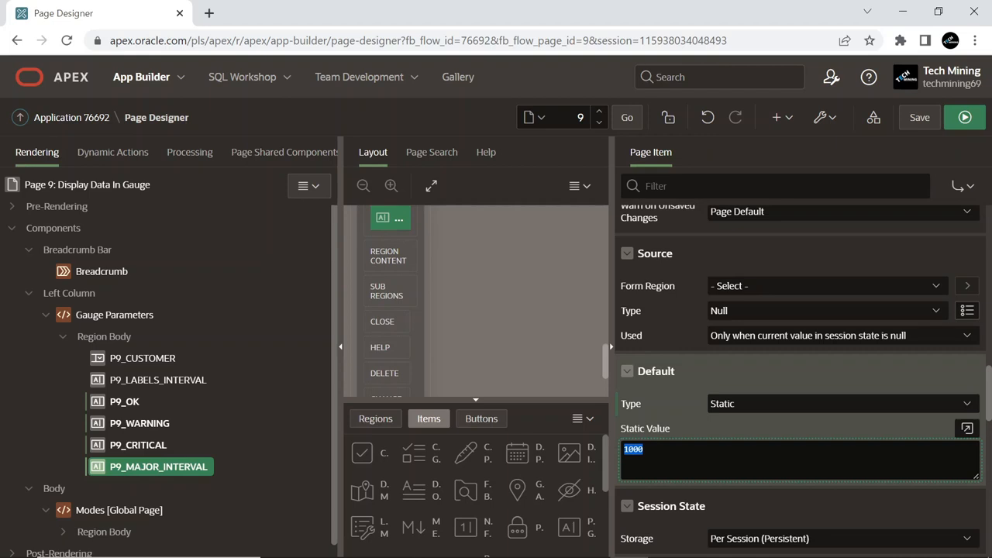
pyautogui.scroll(-3)
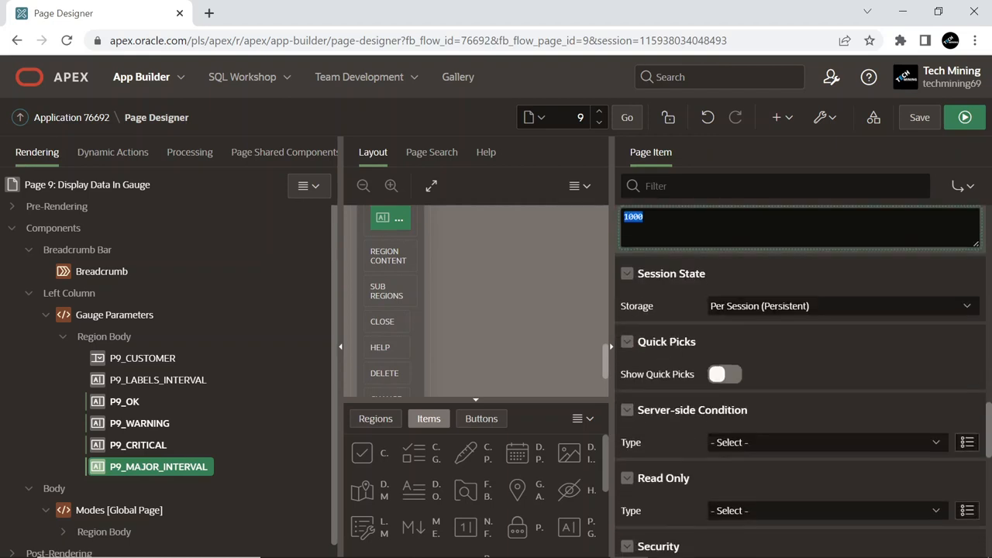
pyautogui.scroll(-3)
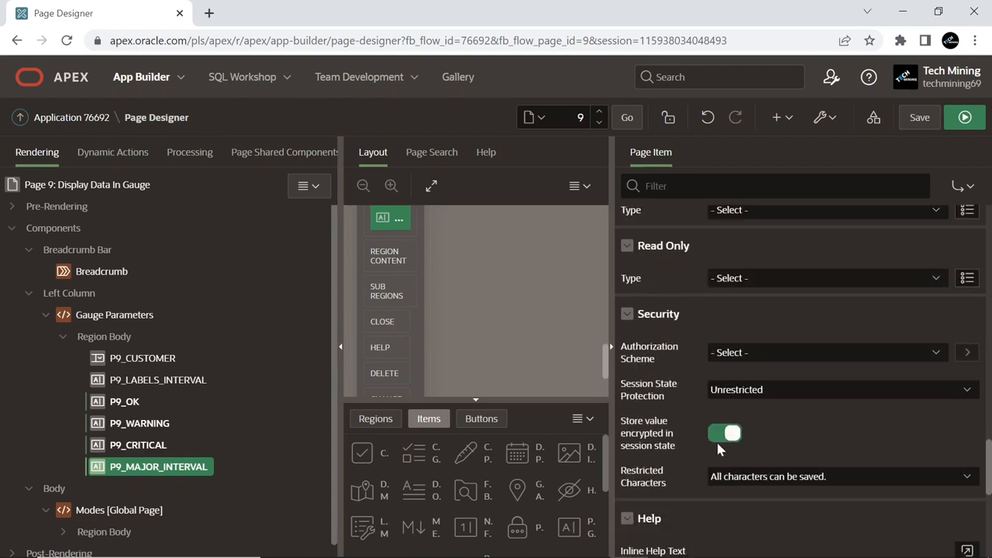
pyautogui.click(725, 434)
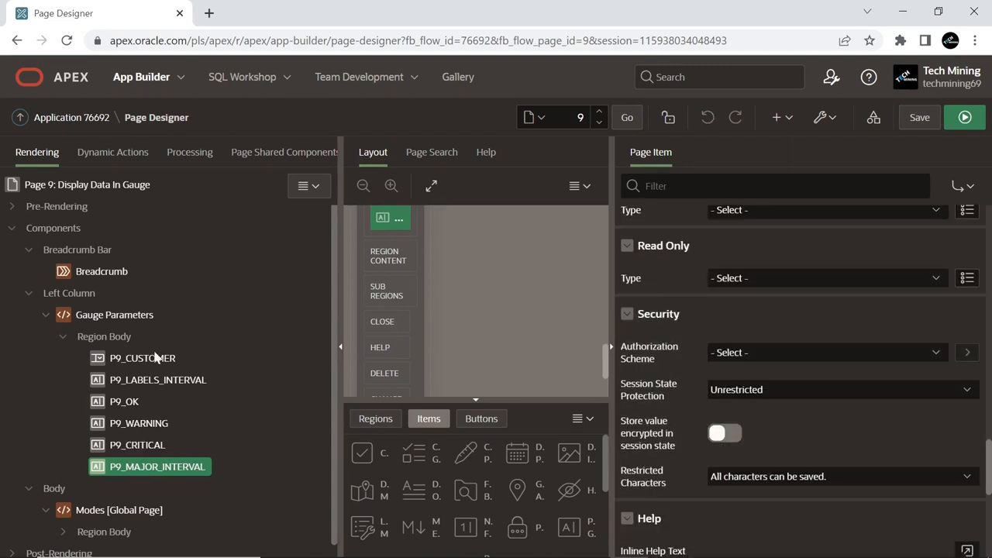
# Create P9_MINOR_INTERVAL with a static default of 100 and session-state encryption switched off
pyautogui.rightClick(114, 313)
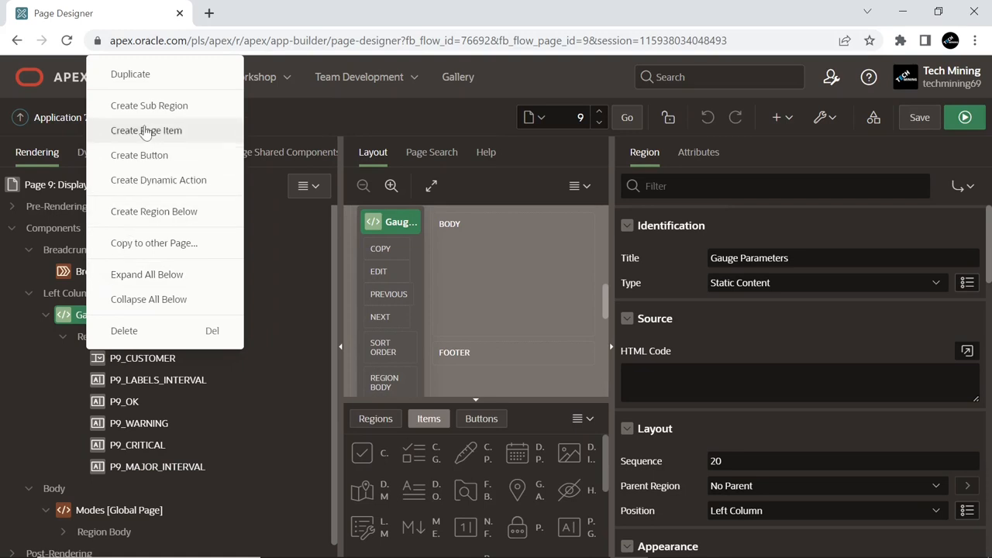
pyautogui.click(145, 130)
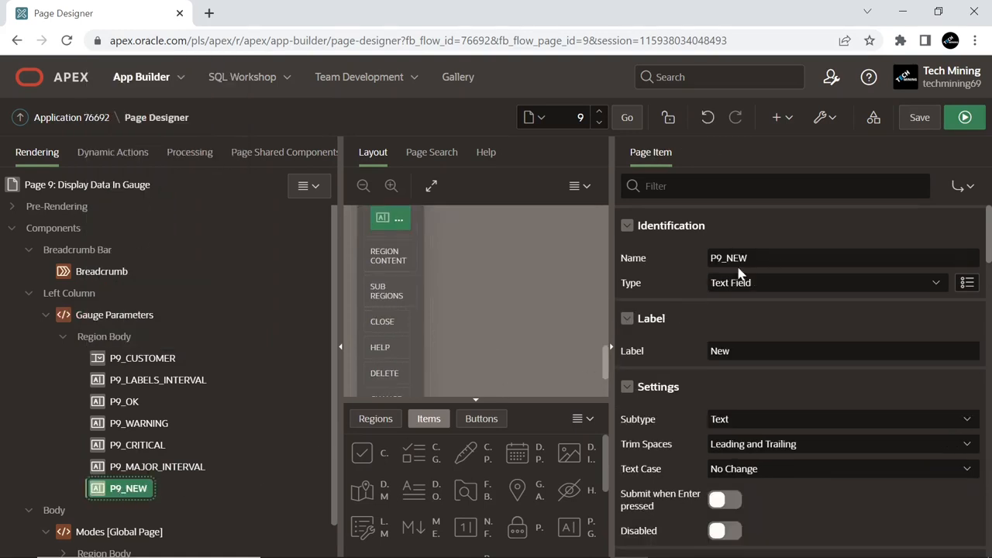
pyautogui.write('P9_MINOR_INTERVAL')
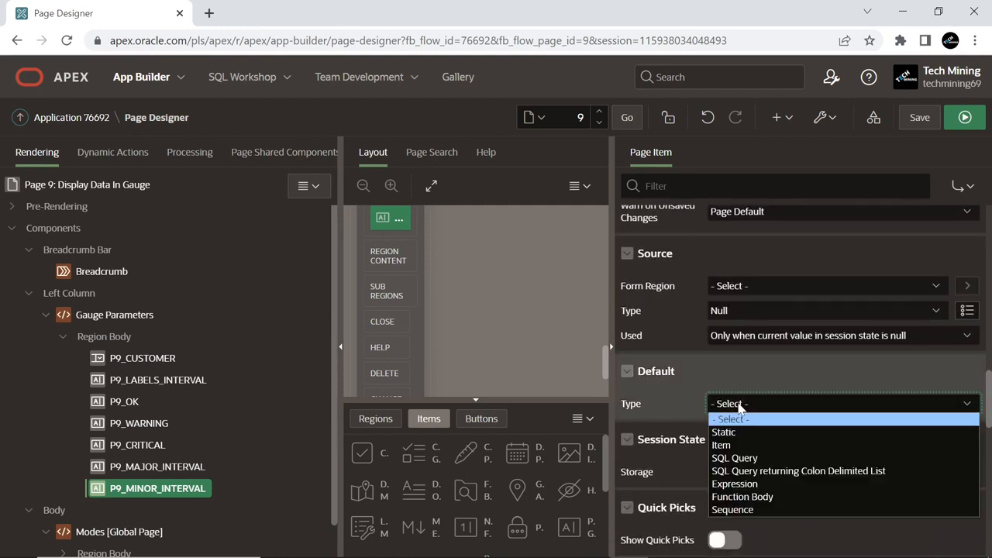
pyautogui.click(722, 431)
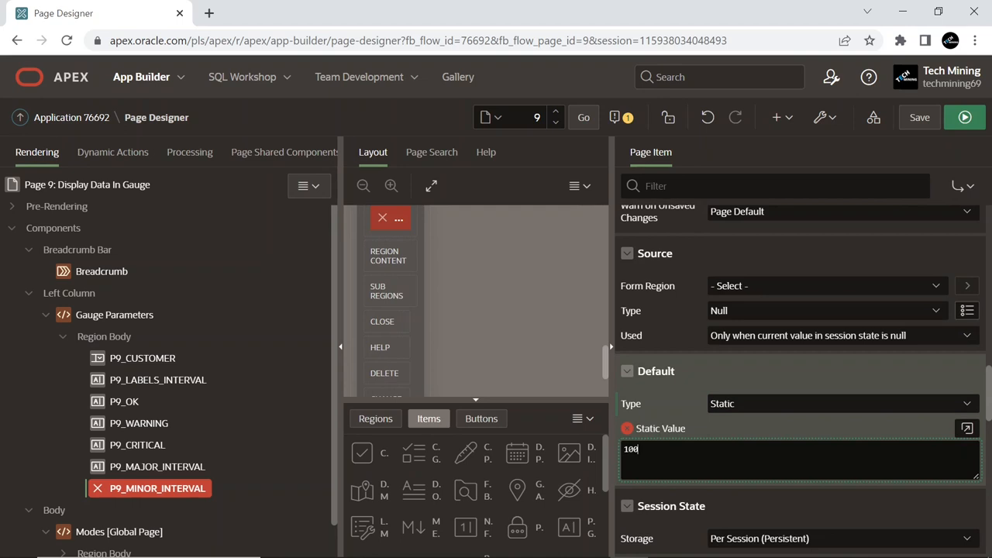
pyautogui.click(156, 487)
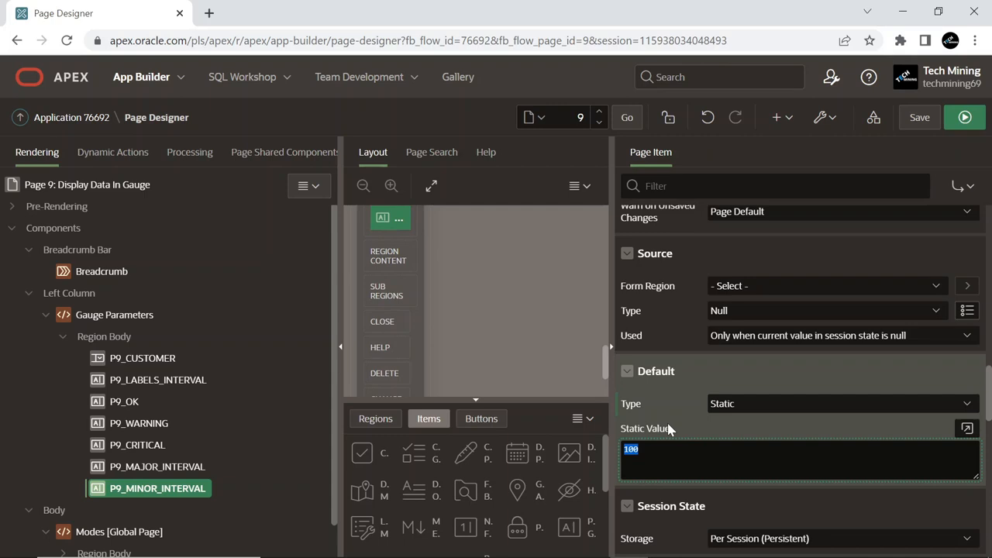
pyautogui.scroll(-3)
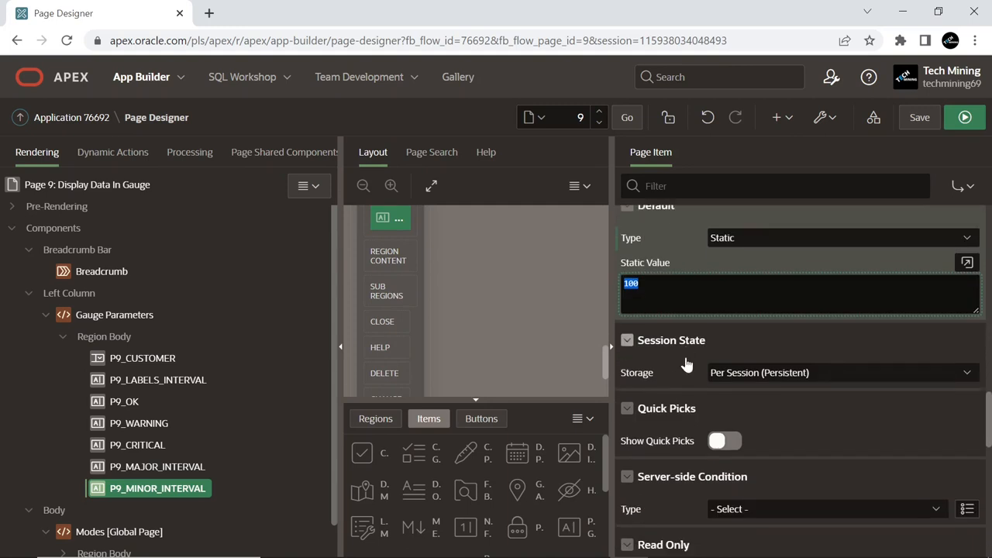
pyautogui.scroll(-3)
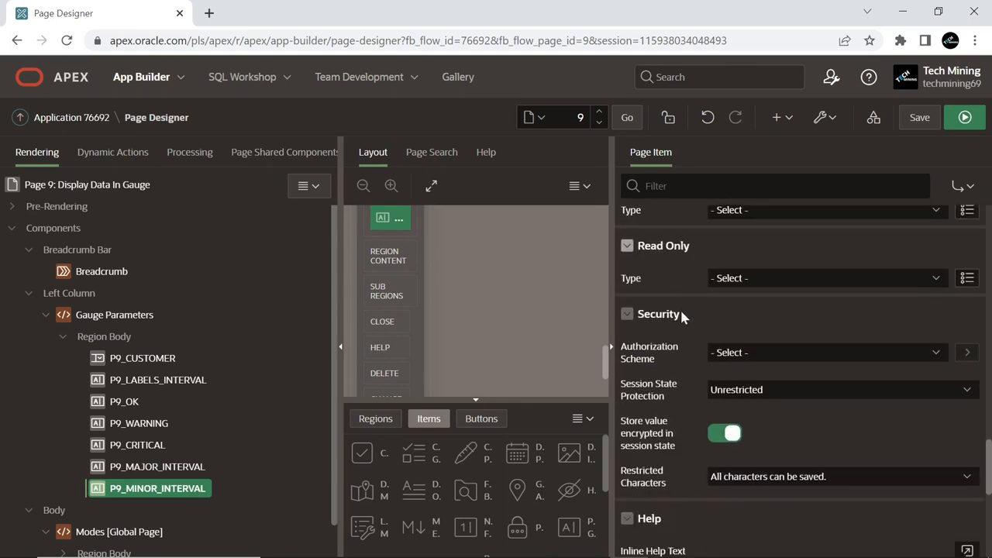
pyautogui.click(726, 432)
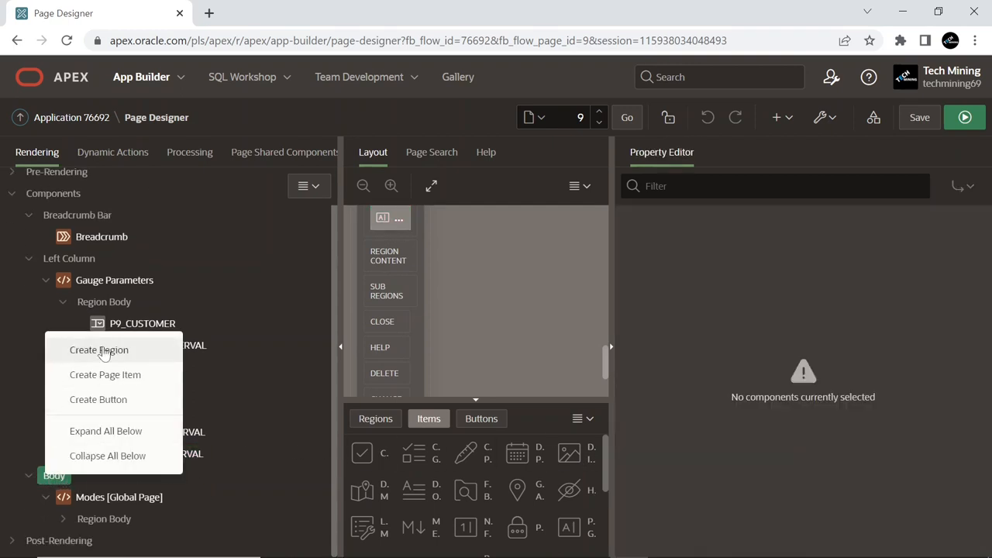
# Create a new Body region and title it Gauge Chart
pyautogui.click(99, 351)
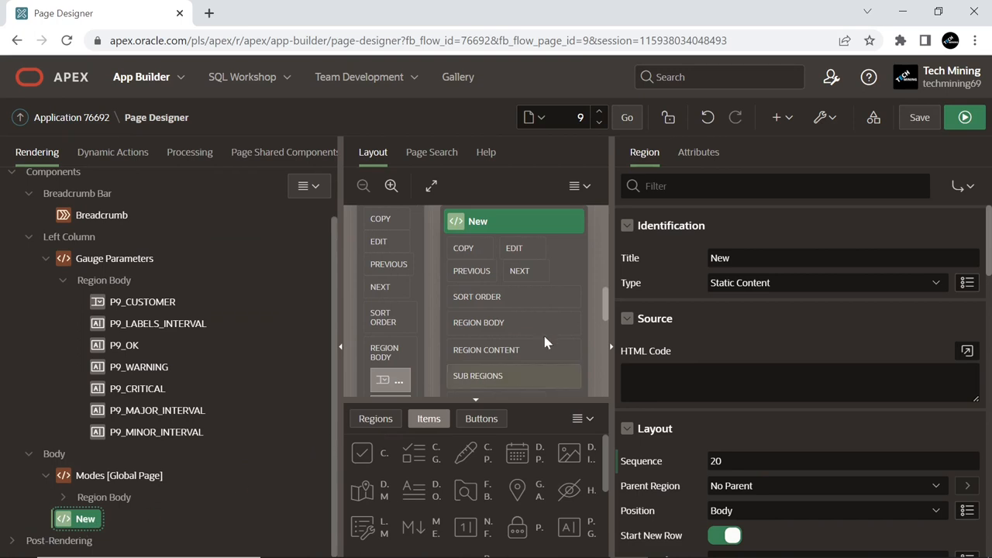
pyautogui.write('Gauge Chart')
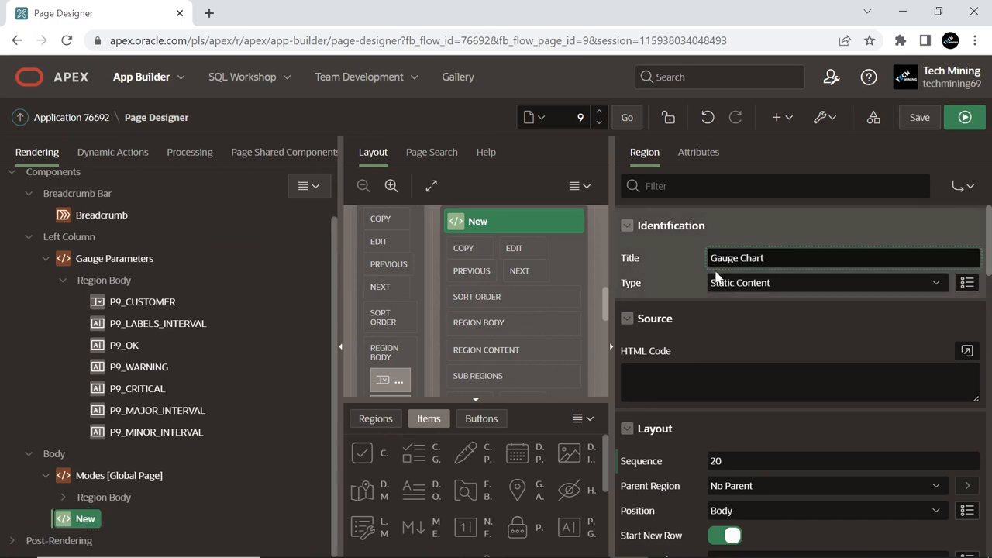
pyautogui.write('Gauge Chart')
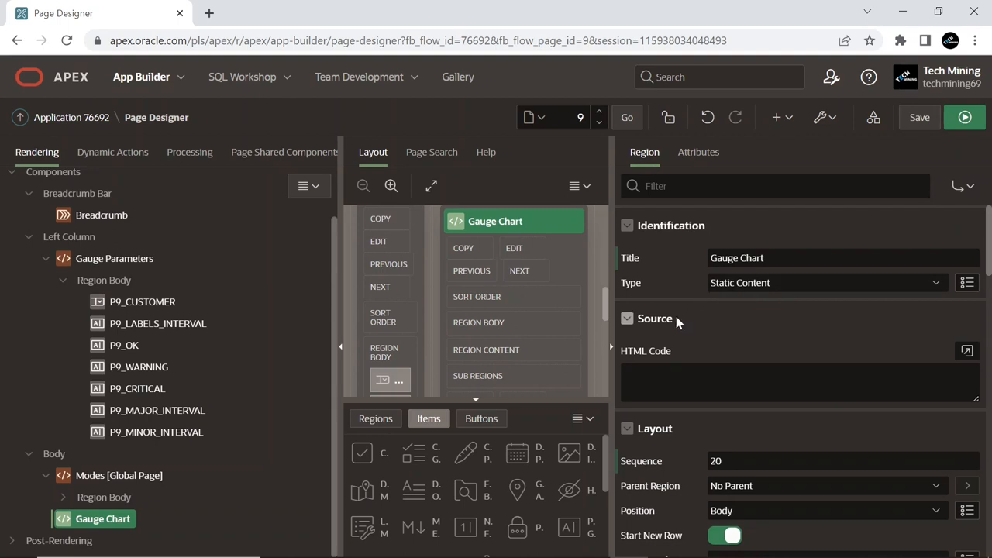
pyautogui.click(968, 351)
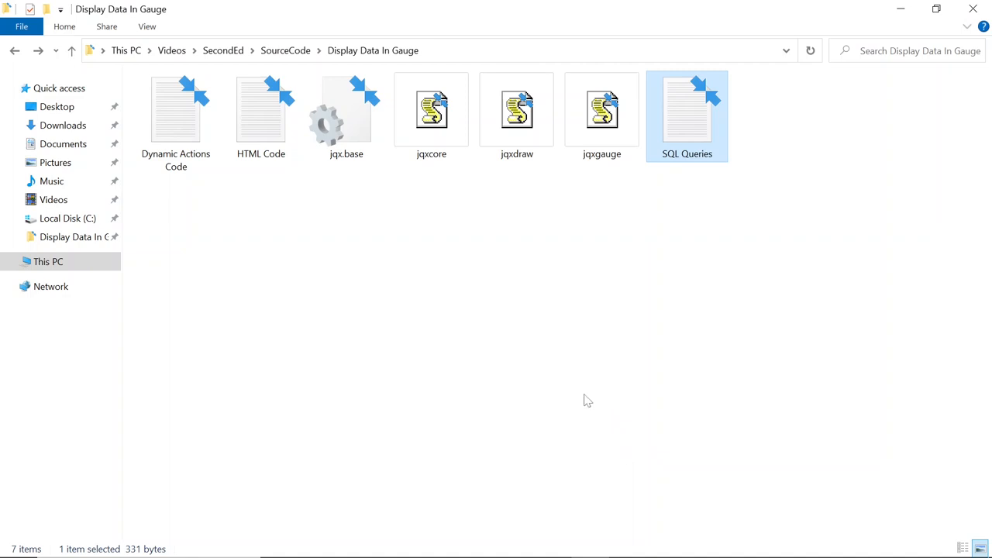
# Paste the demoWidget, gaugeContainer and gaugeValue markup from the HTML Code file into the region's HTML source
pyautogui.doubleClick(260, 108)
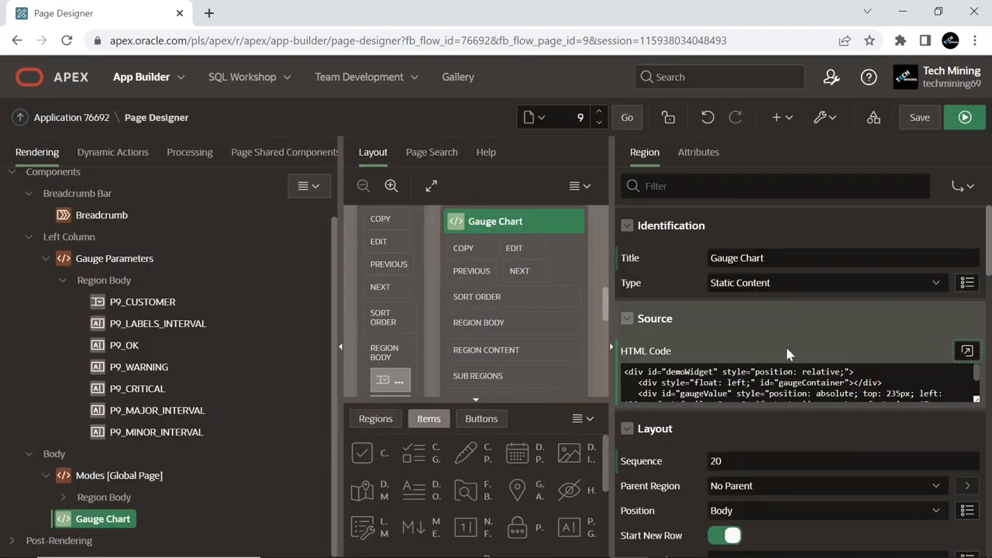
pyautogui.scroll(-3)
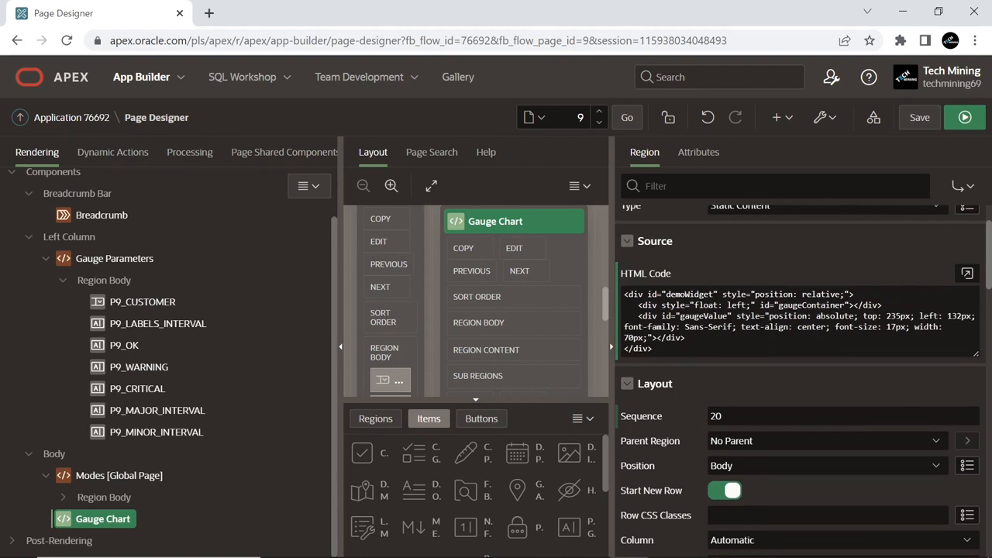
pyautogui.click(626, 242)
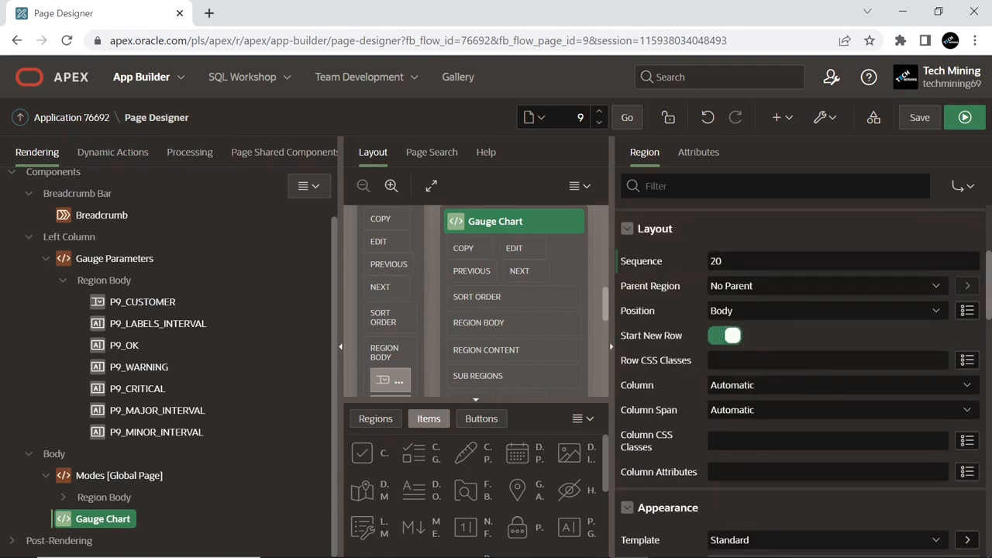
pyautogui.scroll(-3)
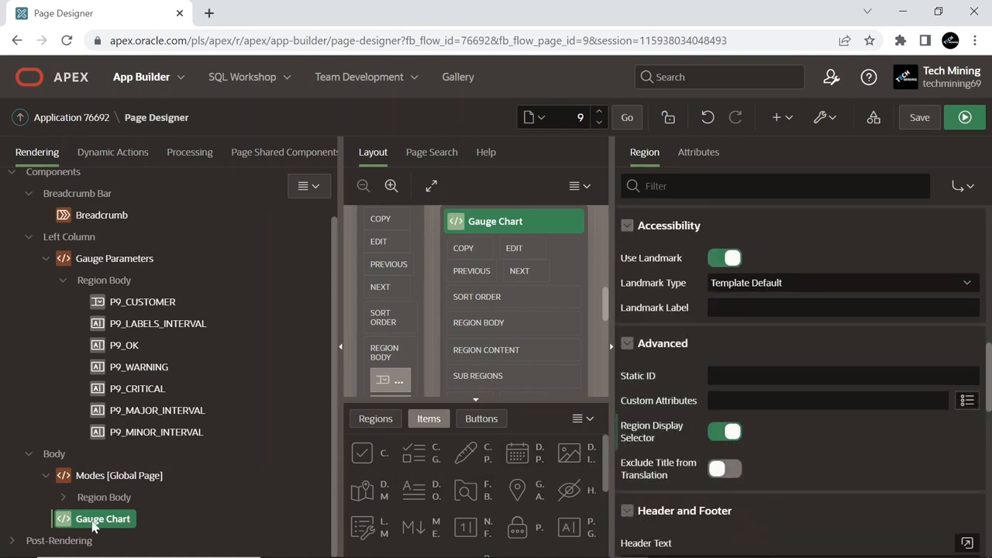
# Add an item to Gauge Chart named P9_ORDER_TOTAL and labelled Ordered Amount
pyautogui.rightClick(103, 518)
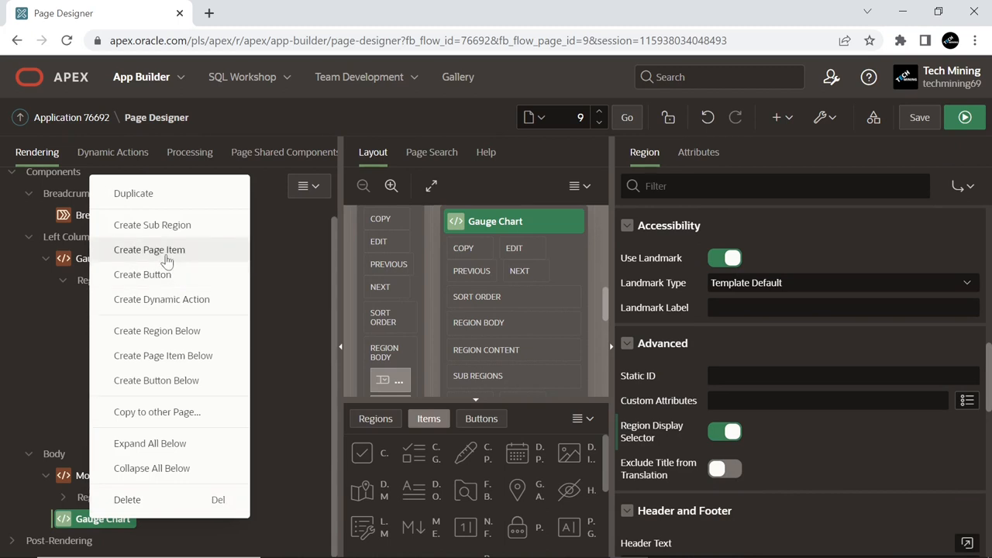
pyautogui.click(149, 248)
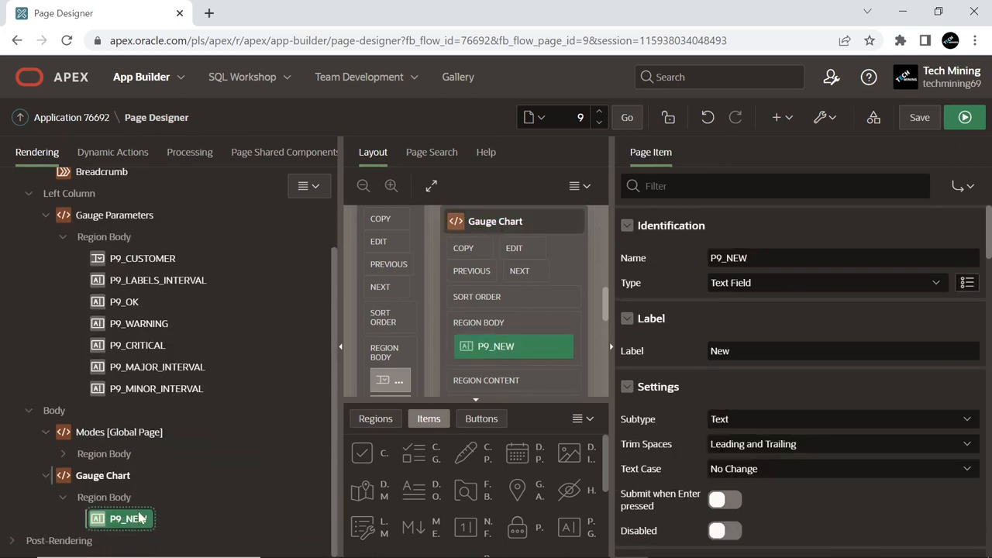
pyautogui.write('P9_ORDER_TOTAL')
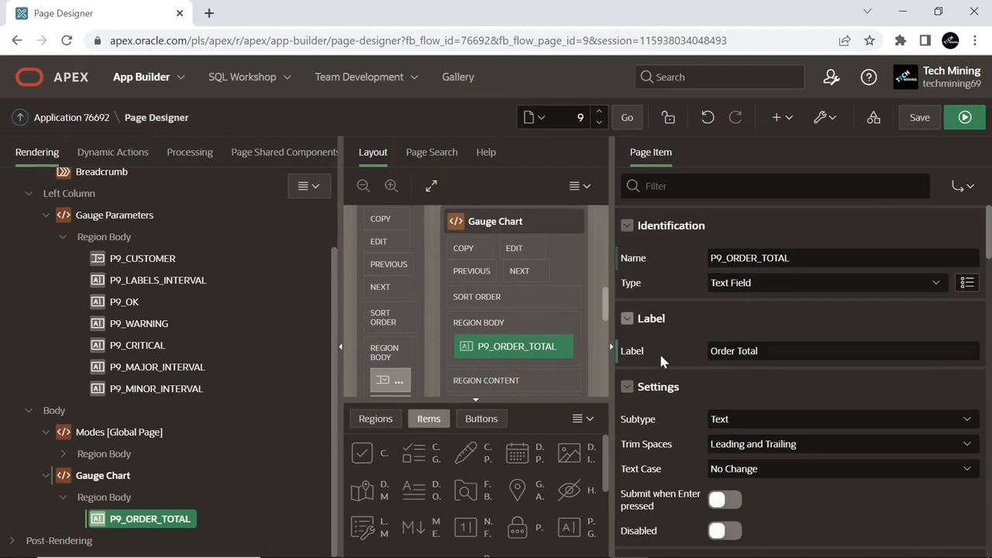
pyautogui.write('Ordered Amount')
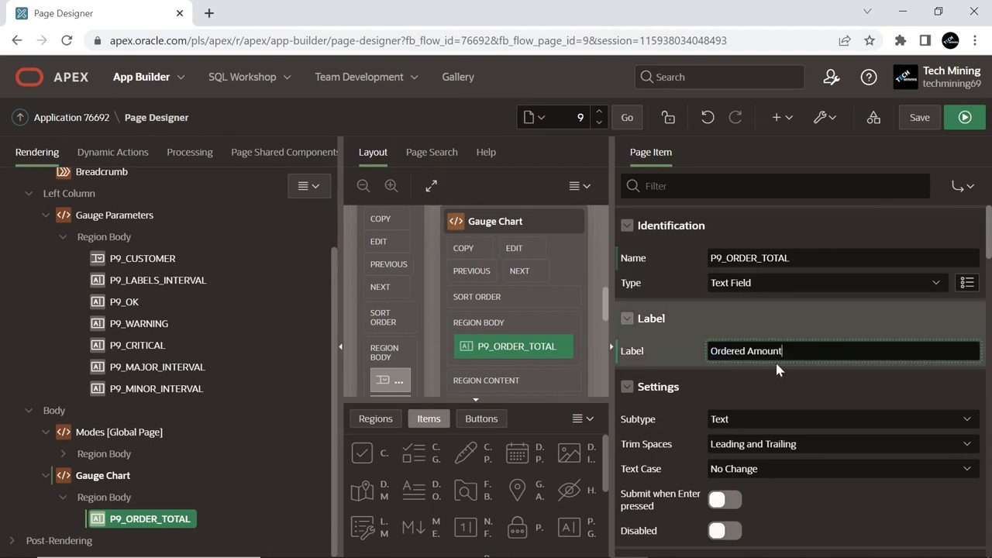
pyautogui.scroll(-3)
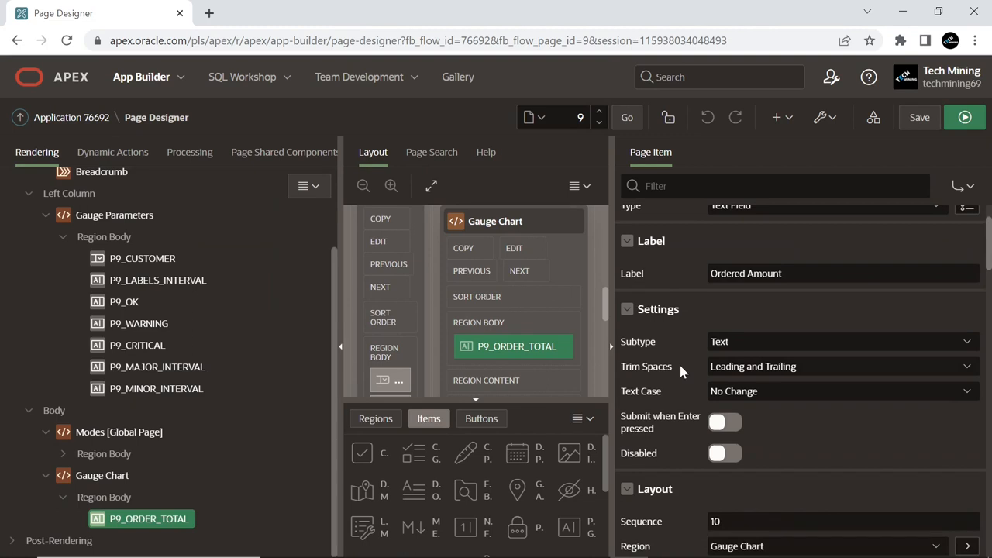
pyautogui.scroll(-3)
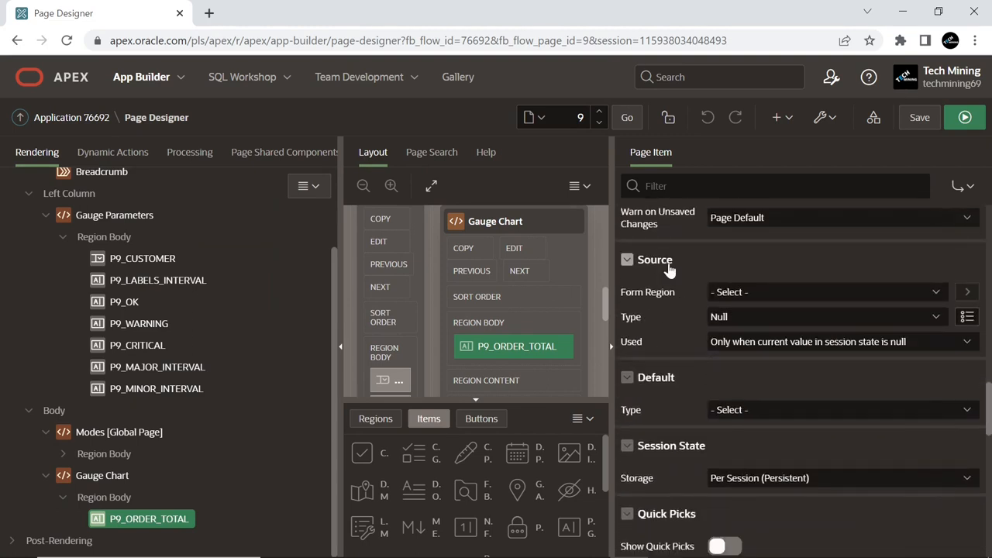
# Set the item's source type to SQL Query (return single value)
pyautogui.click(824, 316)
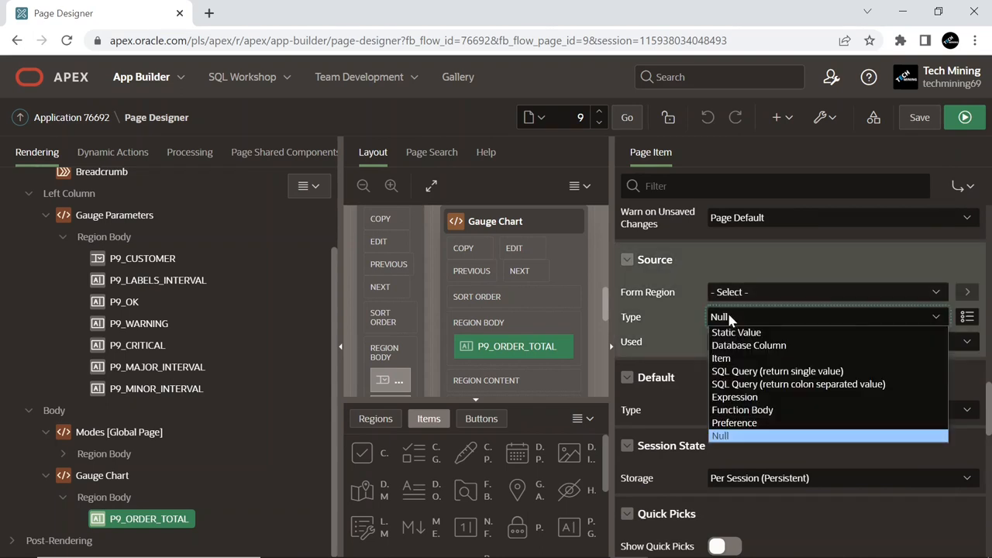
pyautogui.click(775, 371)
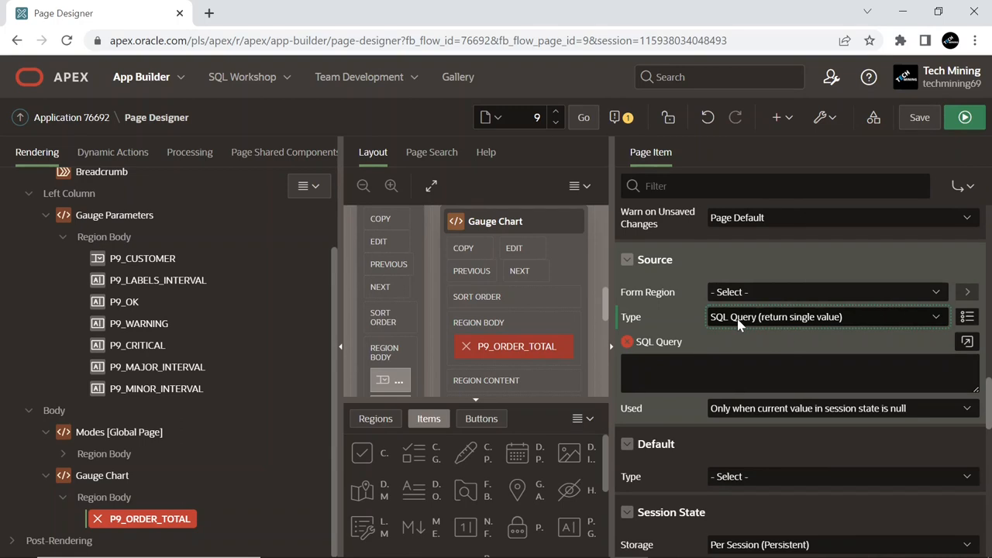
pyautogui.click(967, 341)
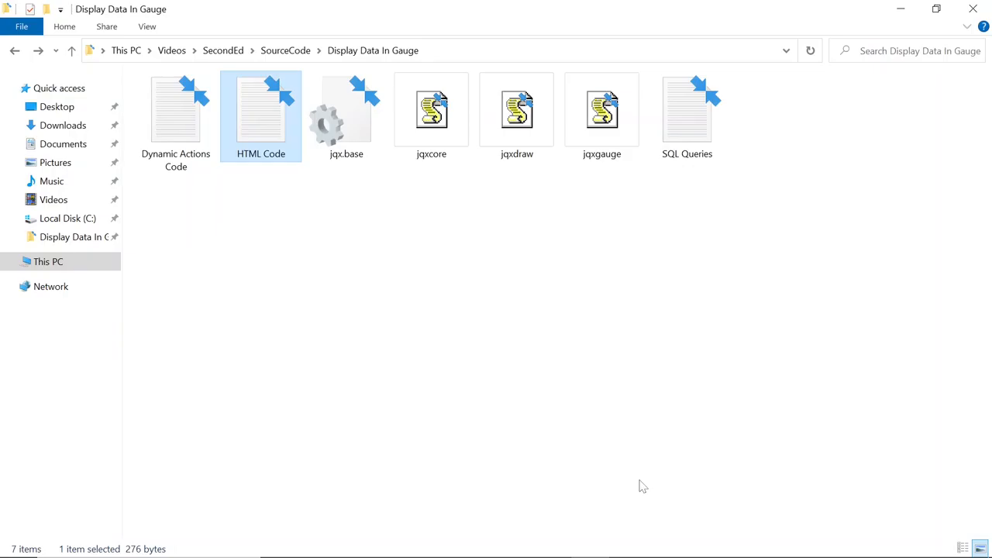
# Copy the order total query from the SQL Queries notes into P9_ORDER_TOTAL's SQL Query editor
pyautogui.click(687, 116)
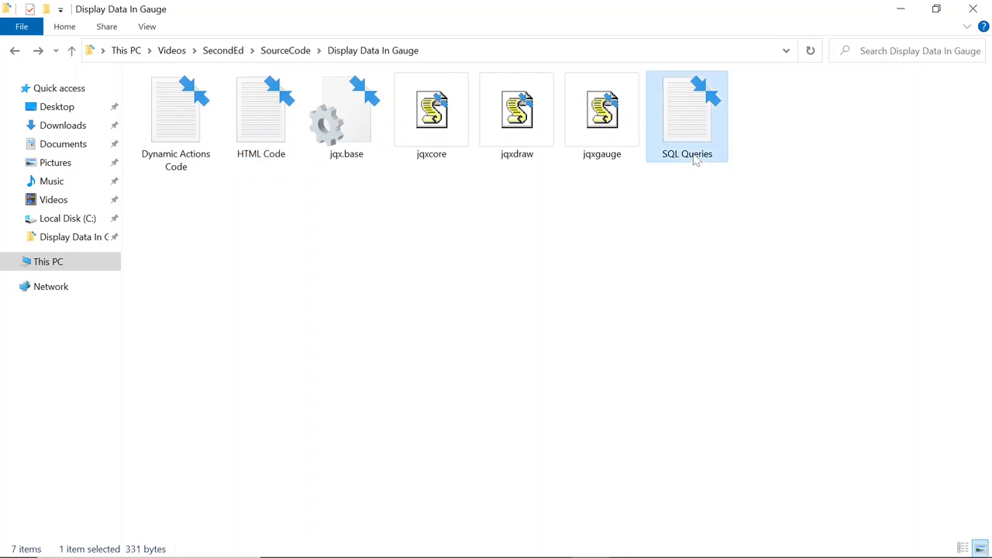
pyautogui.doubleClick(687, 108)
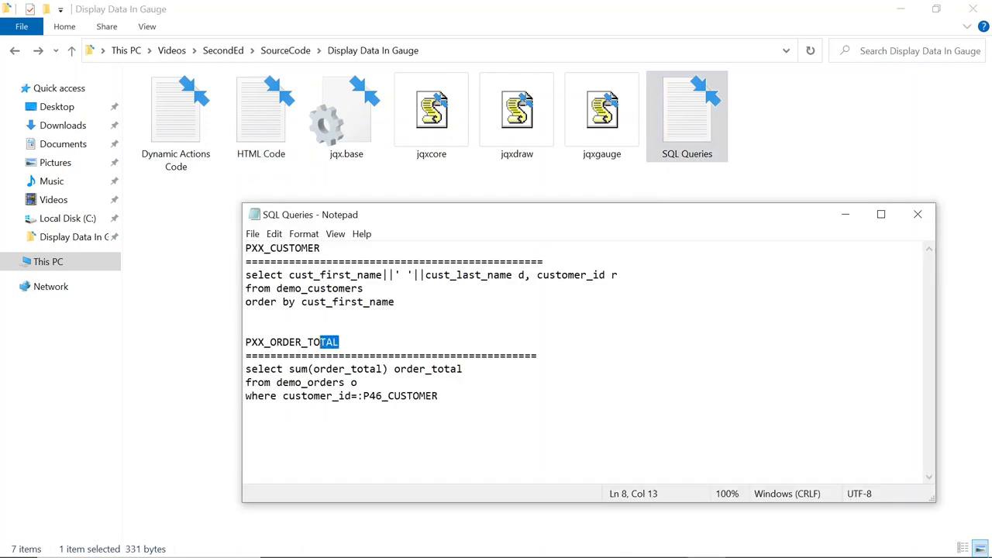
pyautogui.doubleClick(255, 369)
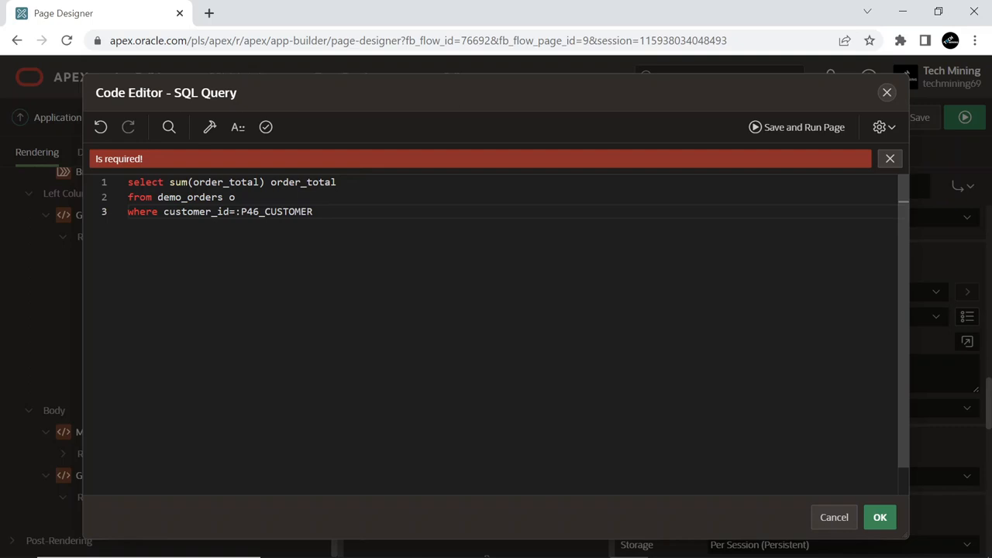
# Change the query's :P46_CUSTOMER to :P9_CUSTOMER, validate it, and save it with OK
pyautogui.click(250, 211)
pyautogui.write('9')
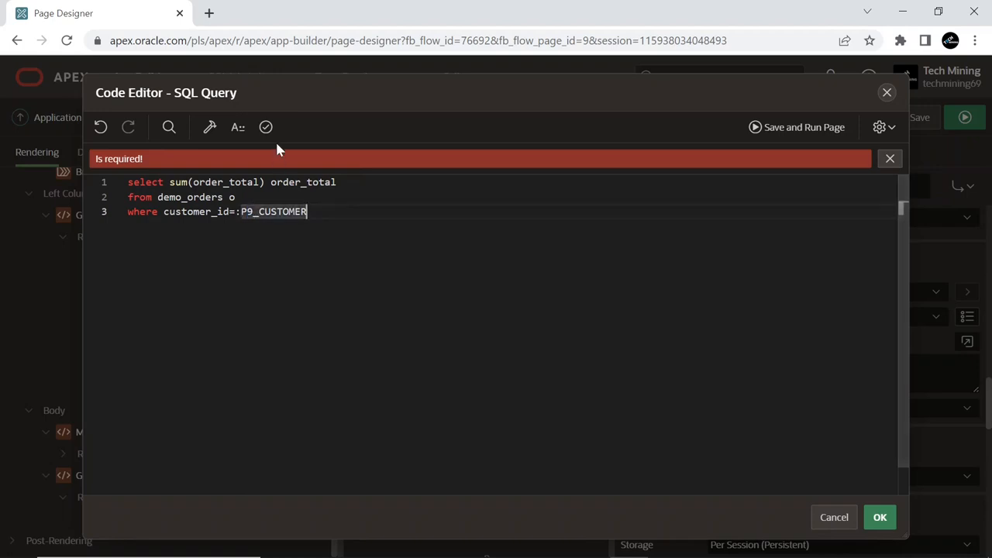
pyautogui.click(265, 127)
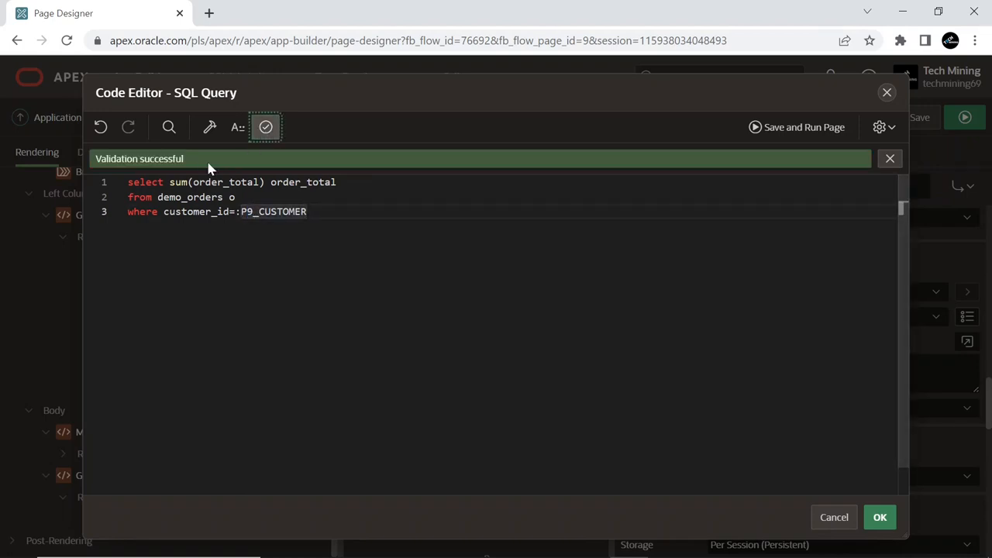
pyautogui.click(880, 518)
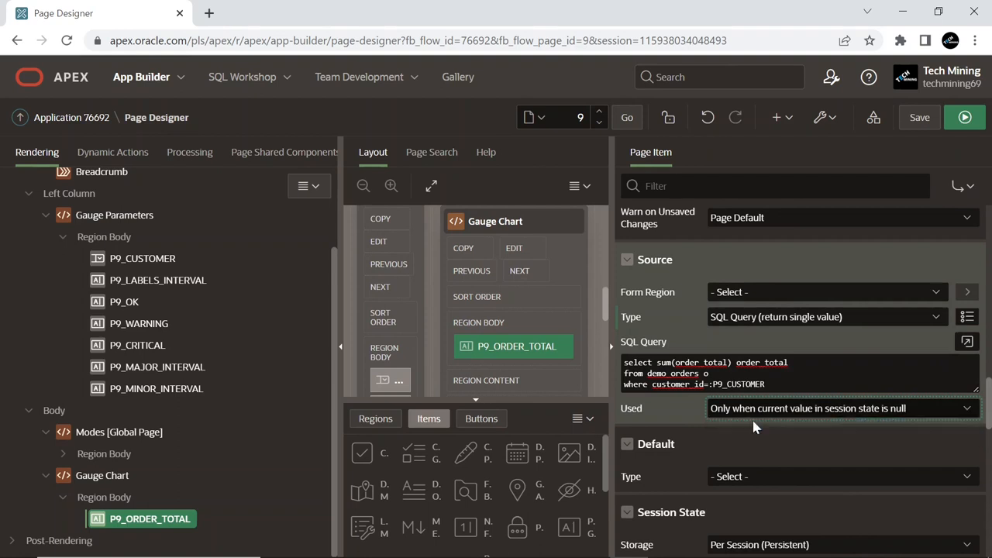
# Set Source Used to 'Always, replacing any existing value in session state' for P9_ORDER_TOTAL
pyautogui.click(844, 408)
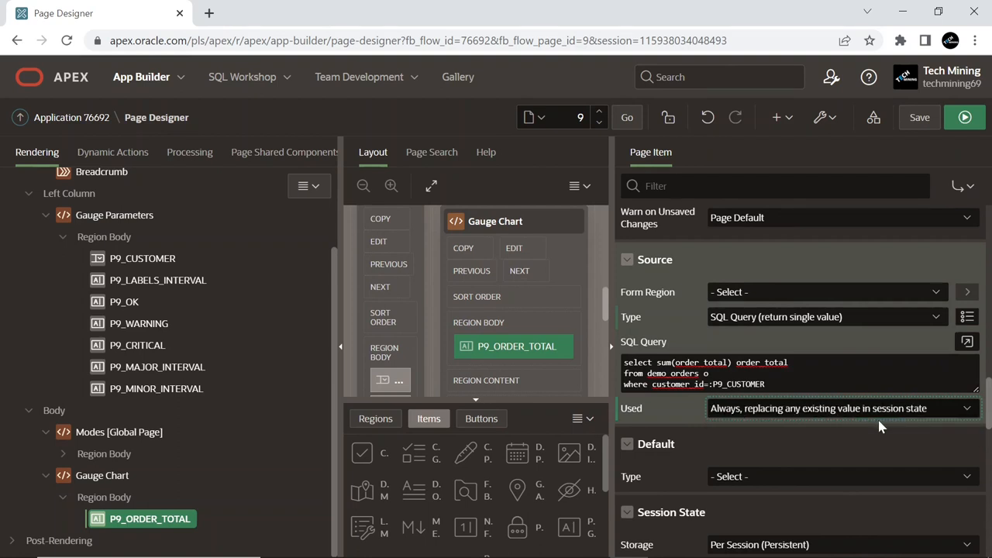
pyautogui.scroll(-3)
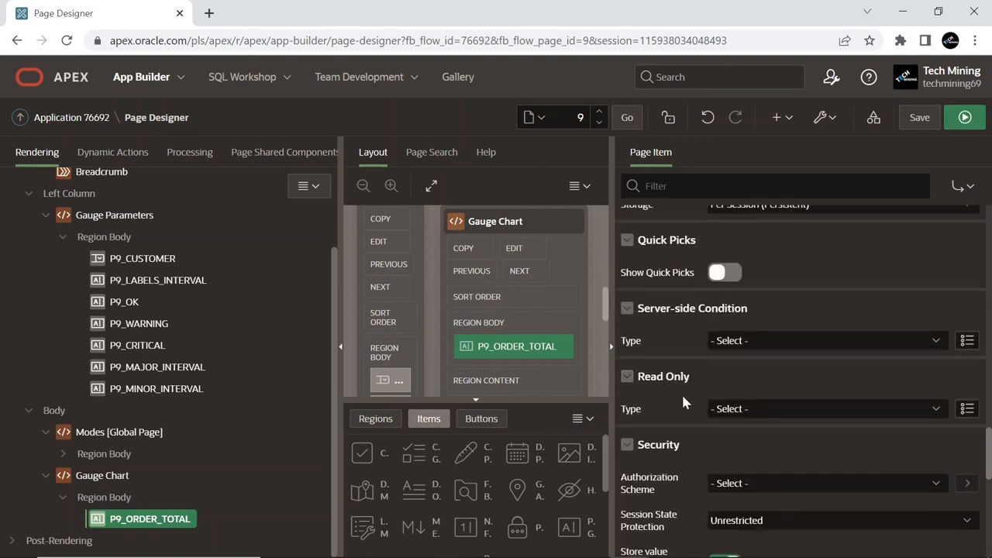
pyautogui.scroll(-3)
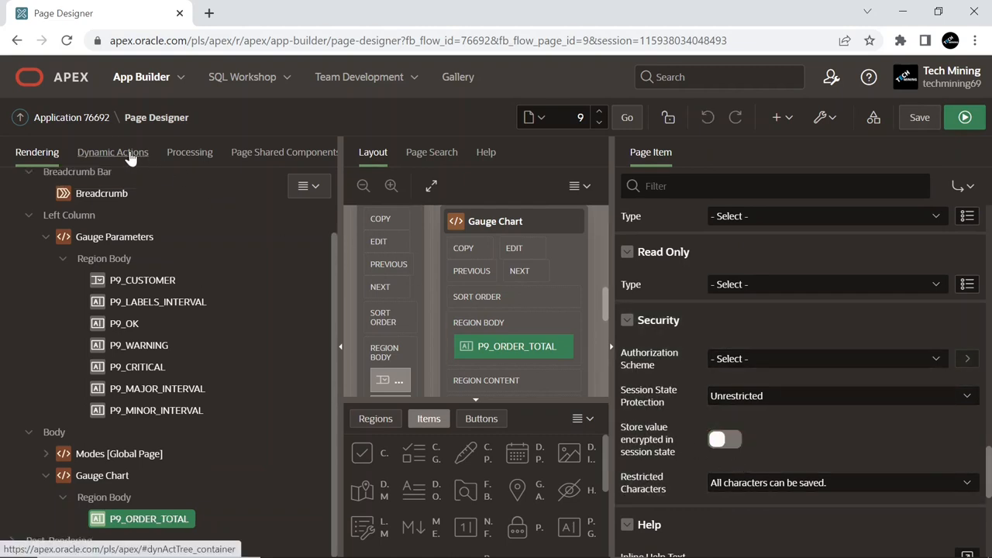
pyautogui.click(111, 152)
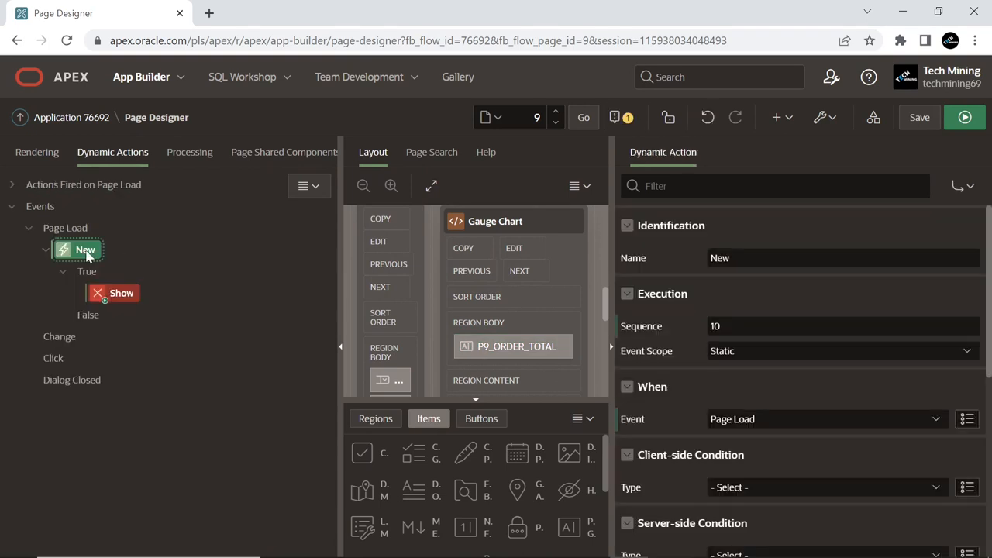
# Name the page-load dynamic action Refresh Orders Gauge and make its true action Execute JavaScript Code
pyautogui.click(844, 258)
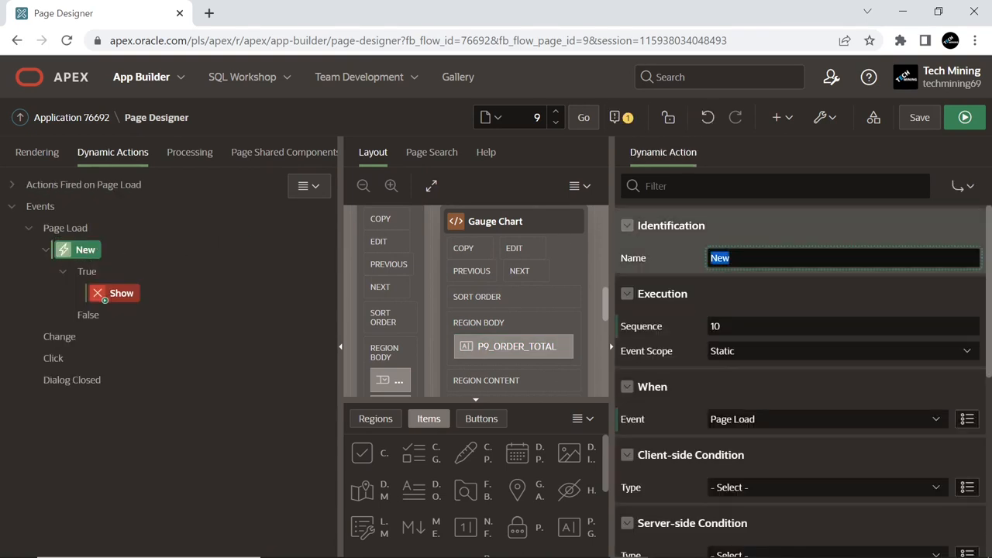
pyautogui.write('Refresh Orders Gauge')
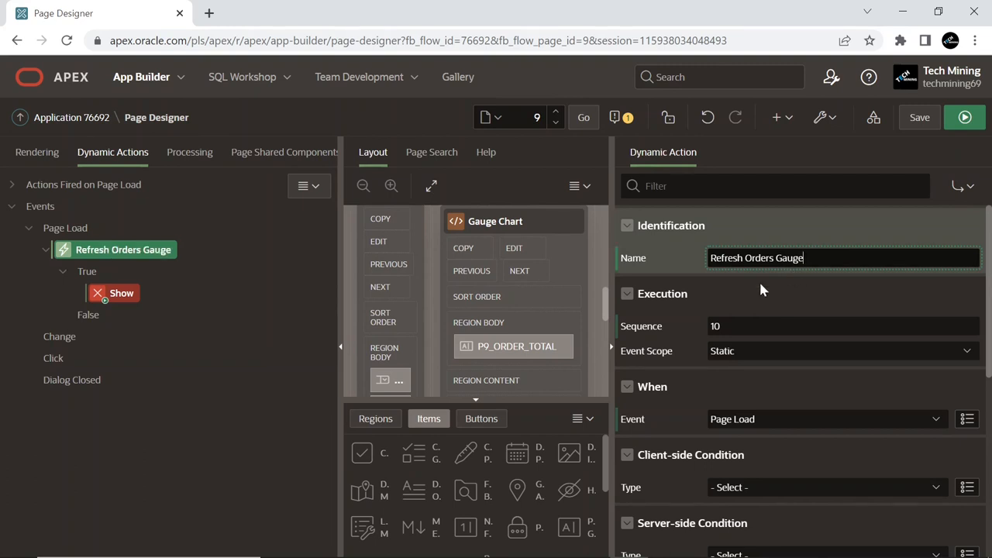
pyautogui.moveTo(573, 400)
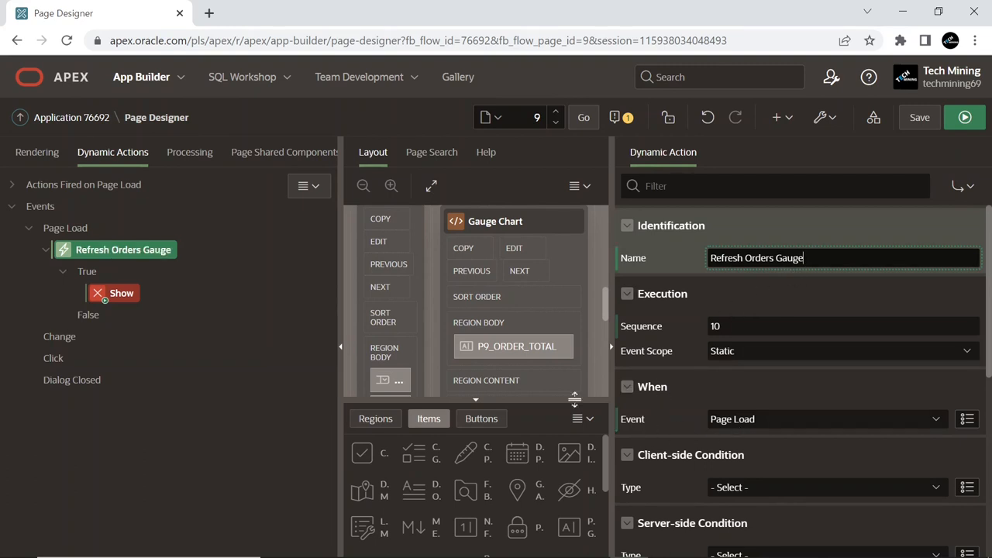
pyautogui.click(825, 282)
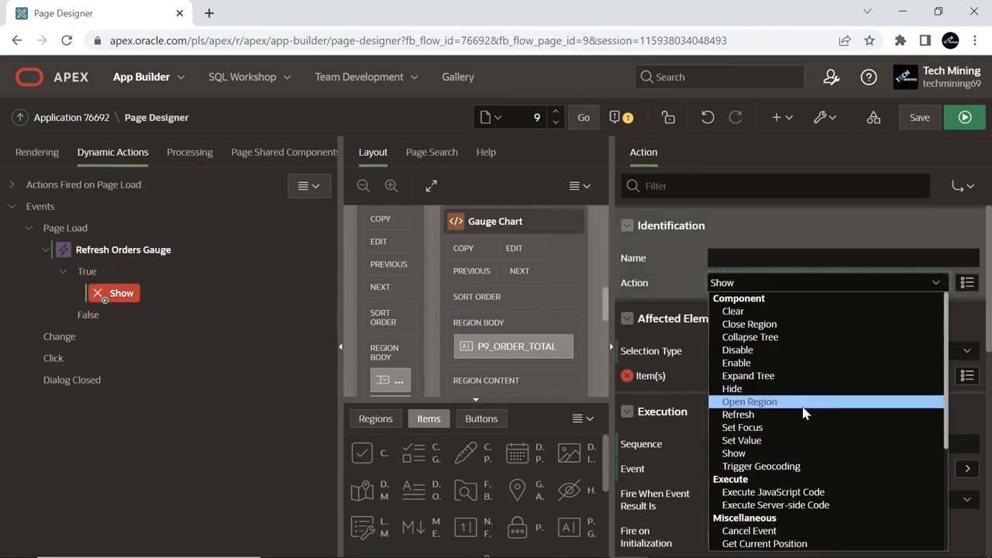
pyautogui.click(772, 491)
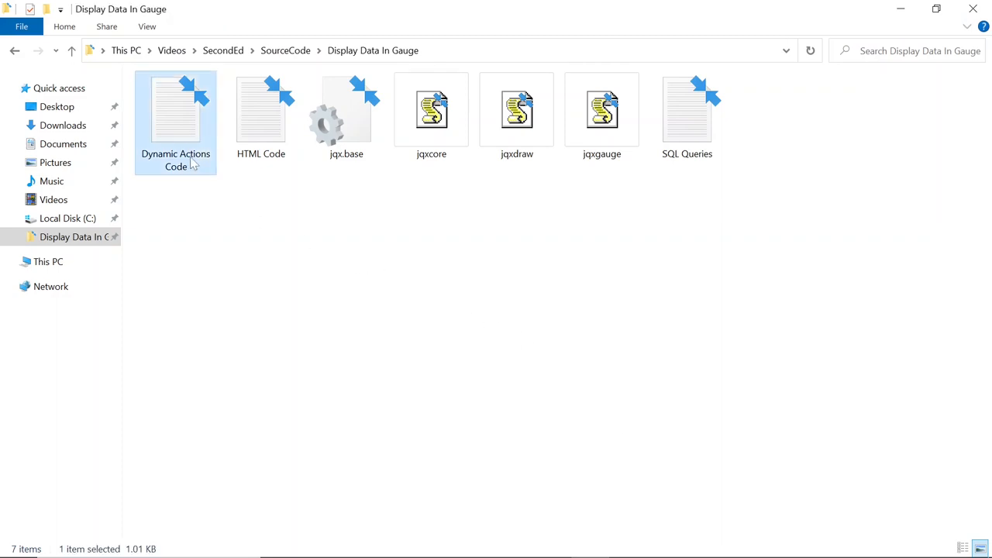
# Bring the gauge JavaScript from the Dynamic Actions Code file into the action's code editor
pyautogui.doubleClick(175, 108)
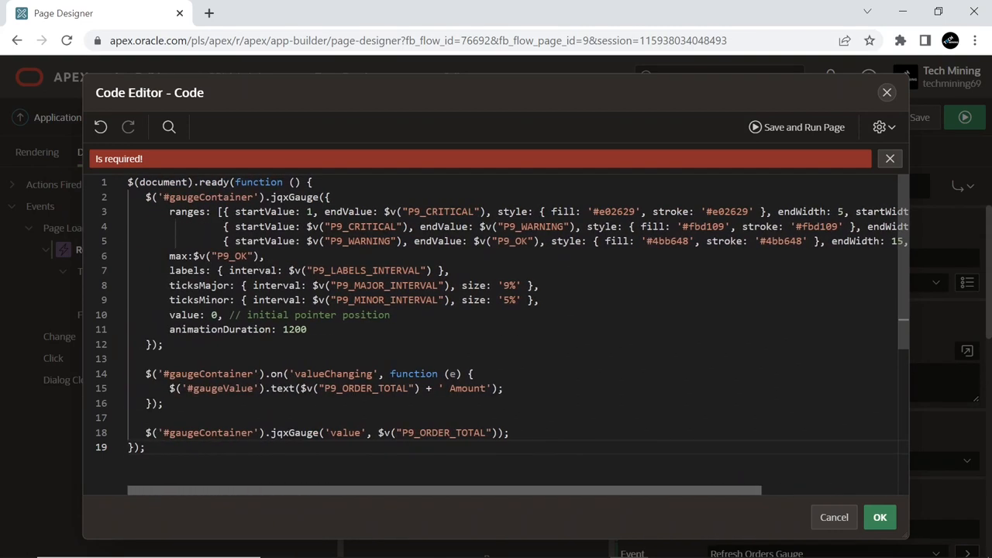
# Dismiss the 'Is required' banner and review the item references in the pasted gauge code
pyautogui.click(890, 158)
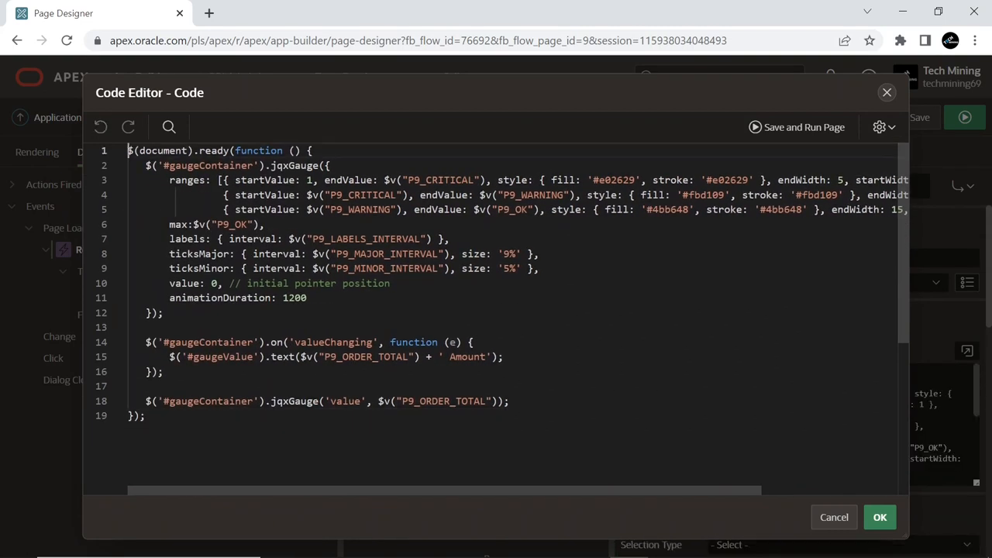
pyautogui.doubleClick(442, 180)
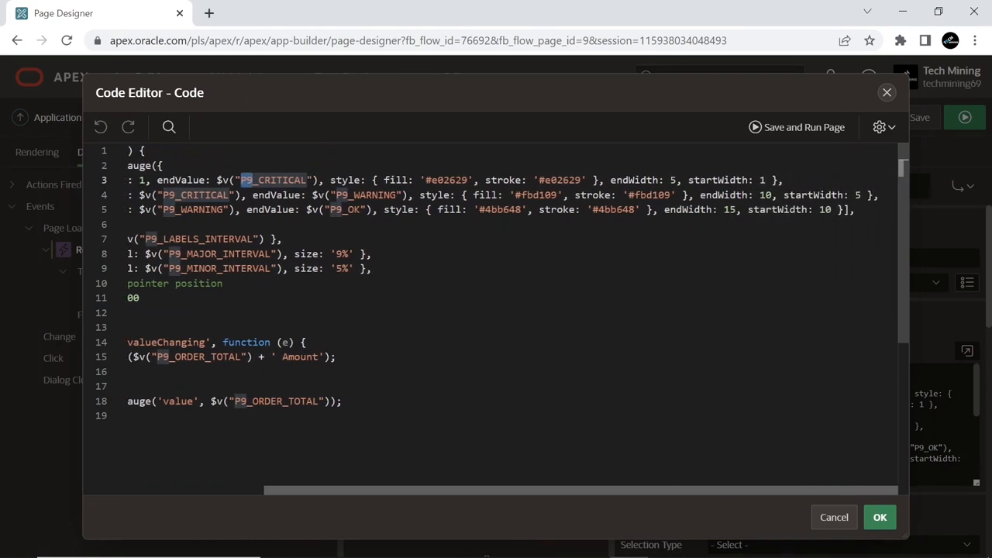
pyautogui.hscroll(-3)
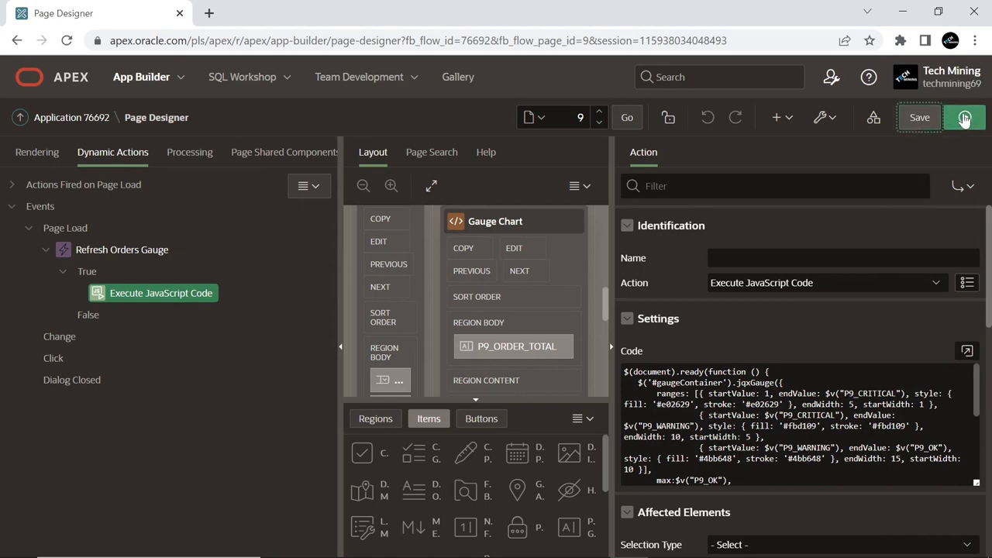
# Run the Display Data In Gauge page and collapse the side navigation menu
pyautogui.click(964, 118)
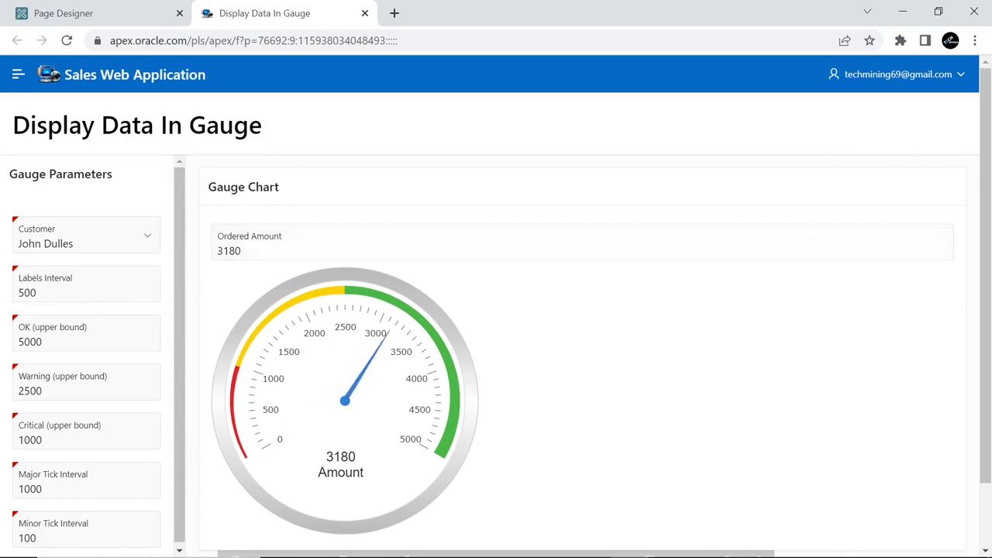
pyautogui.moveTo(48, 107)
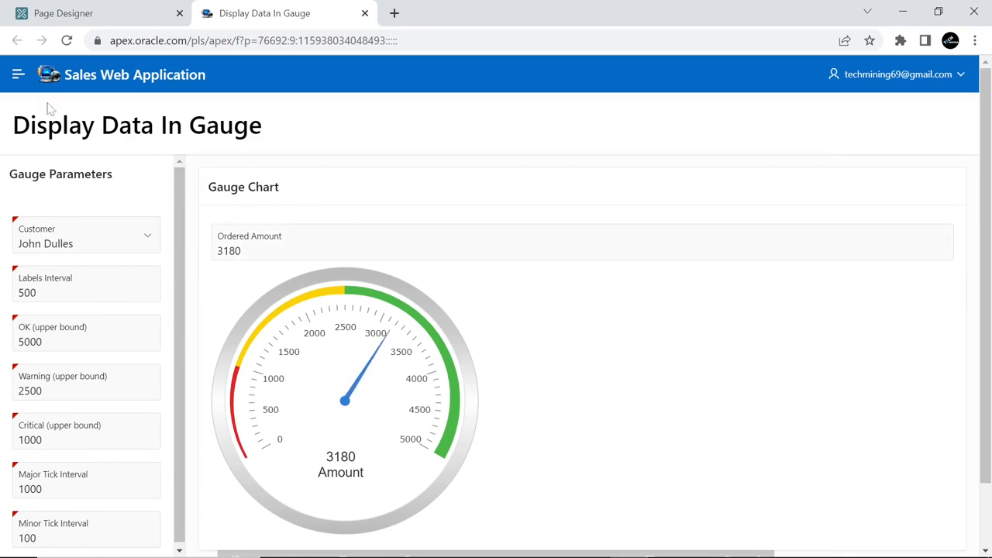
pyautogui.click(19, 75)
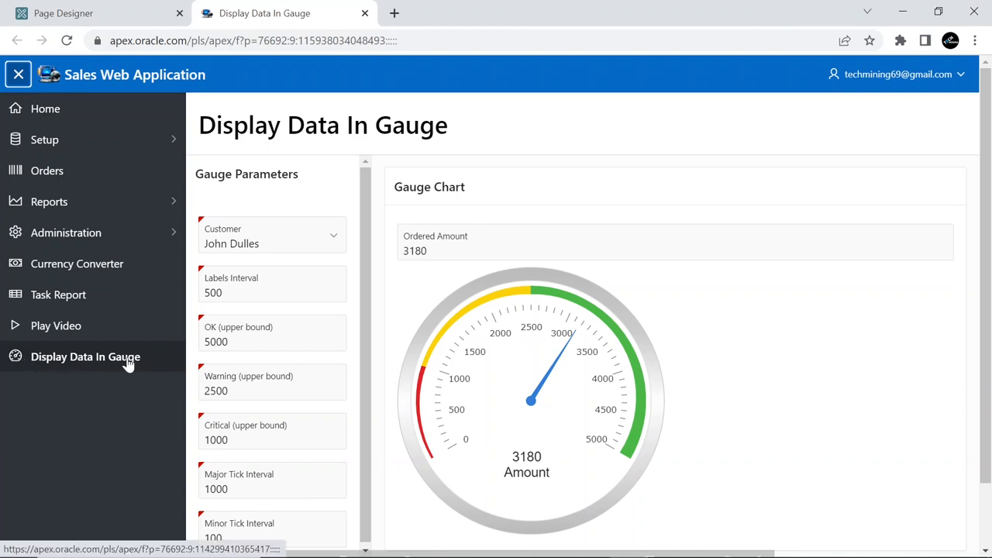
pyautogui.click(18, 74)
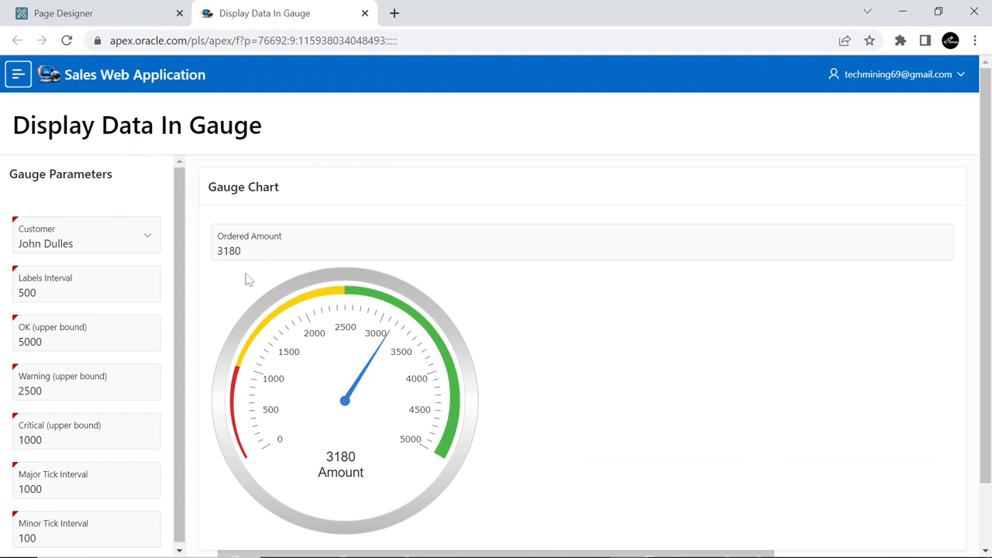
pyautogui.click(85, 236)
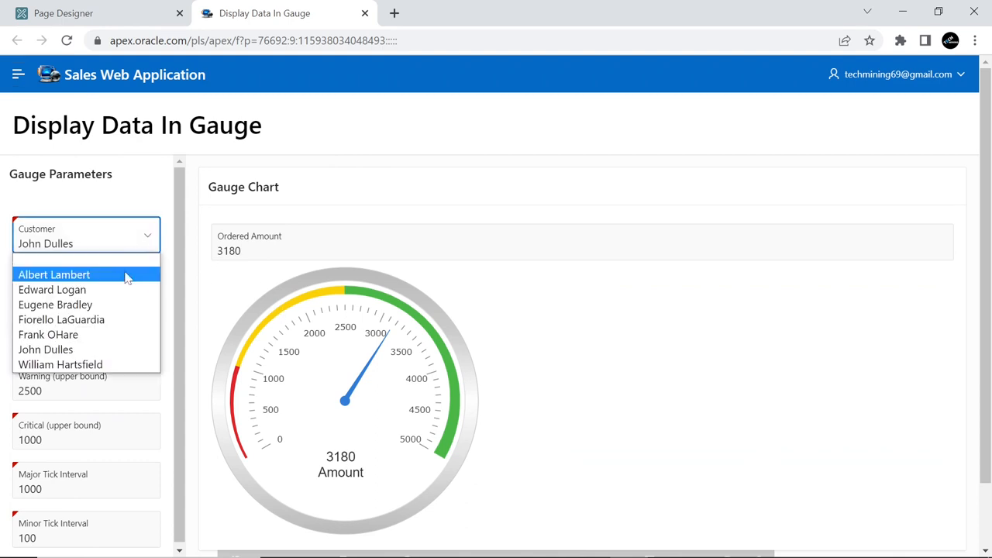
pyautogui.click(56, 304)
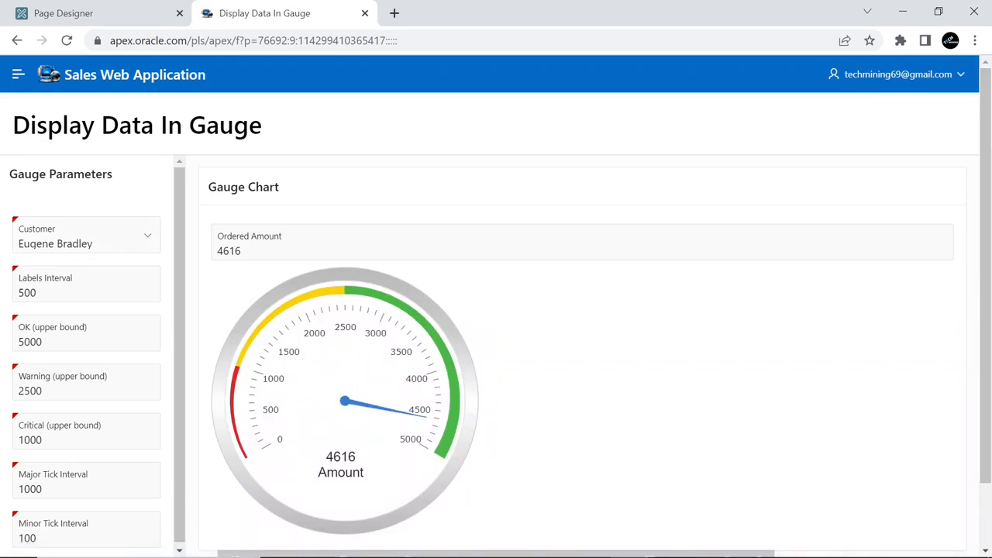
pyautogui.doubleClick(341, 456)
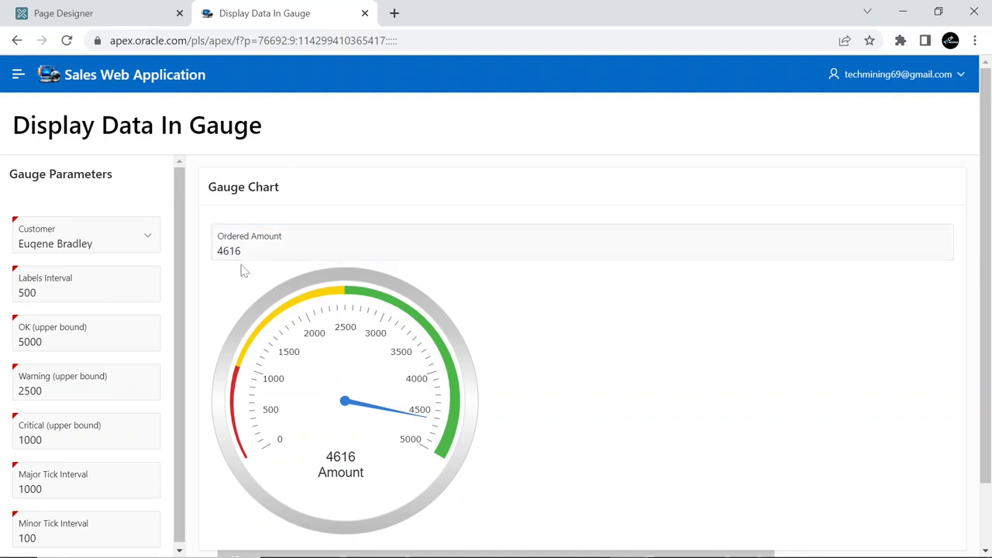
pyautogui.click(86, 291)
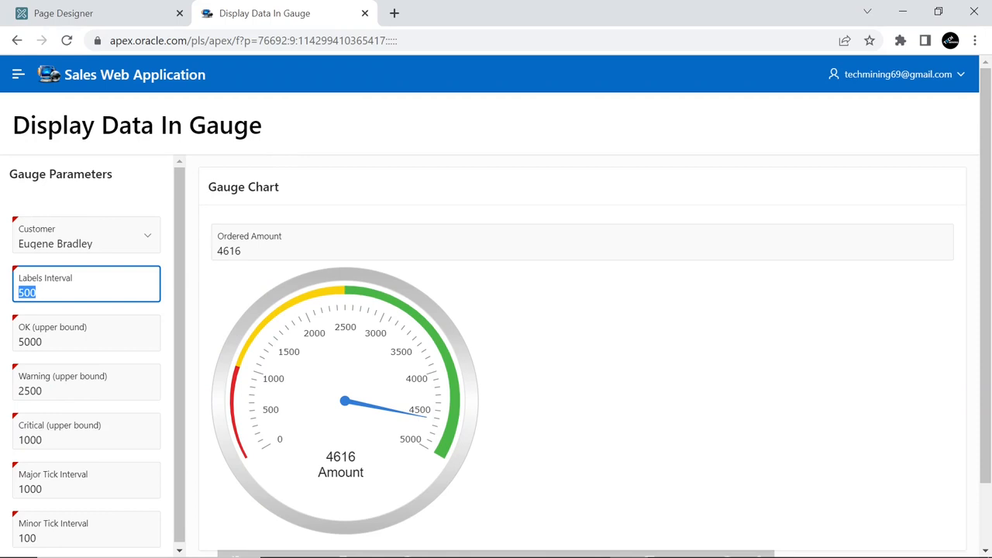
pyautogui.click(85, 334)
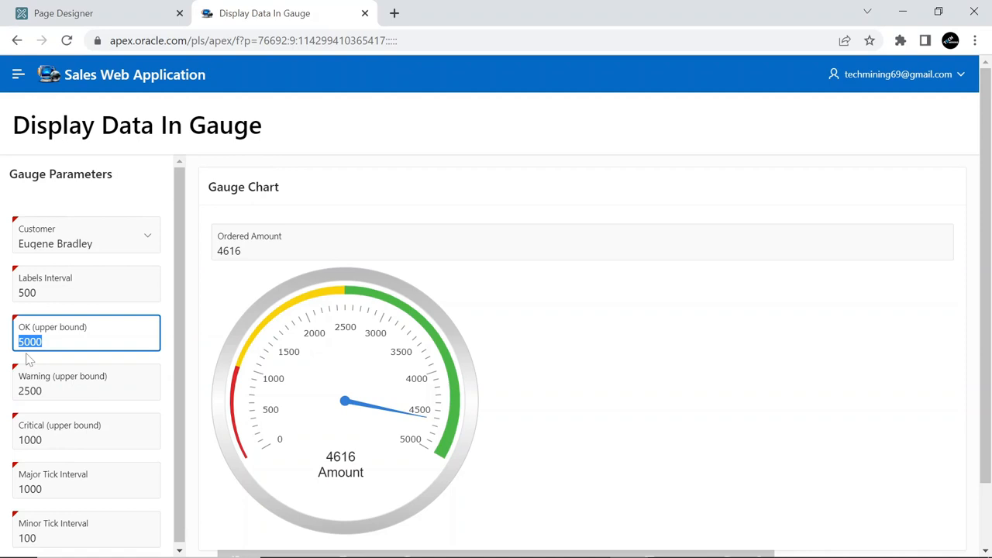
pyautogui.click(86, 391)
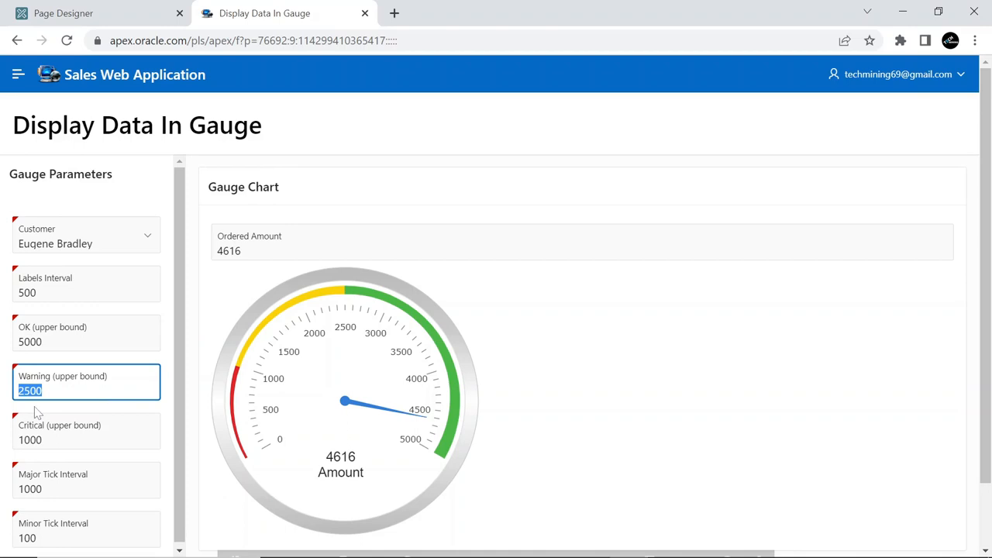
pyautogui.click(86, 441)
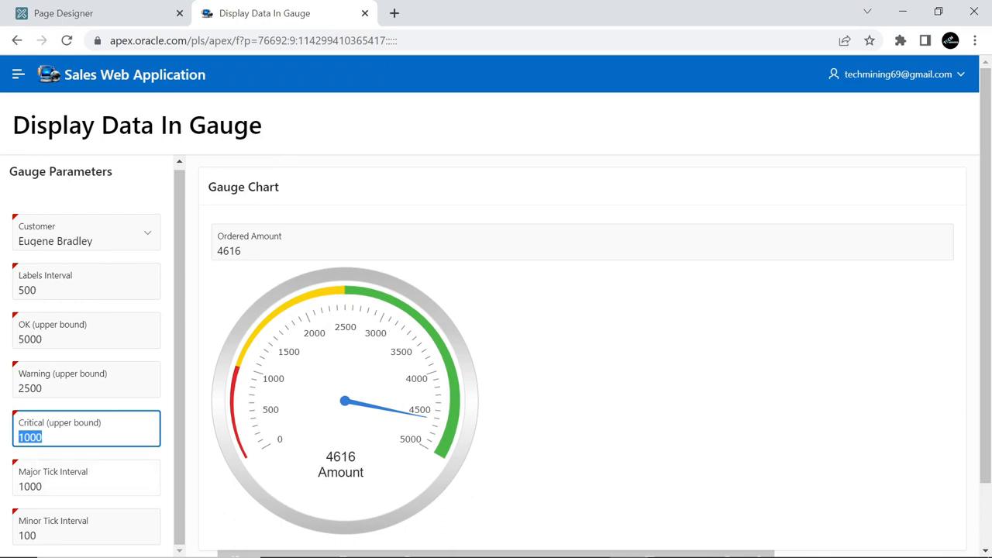
pyautogui.click(87, 487)
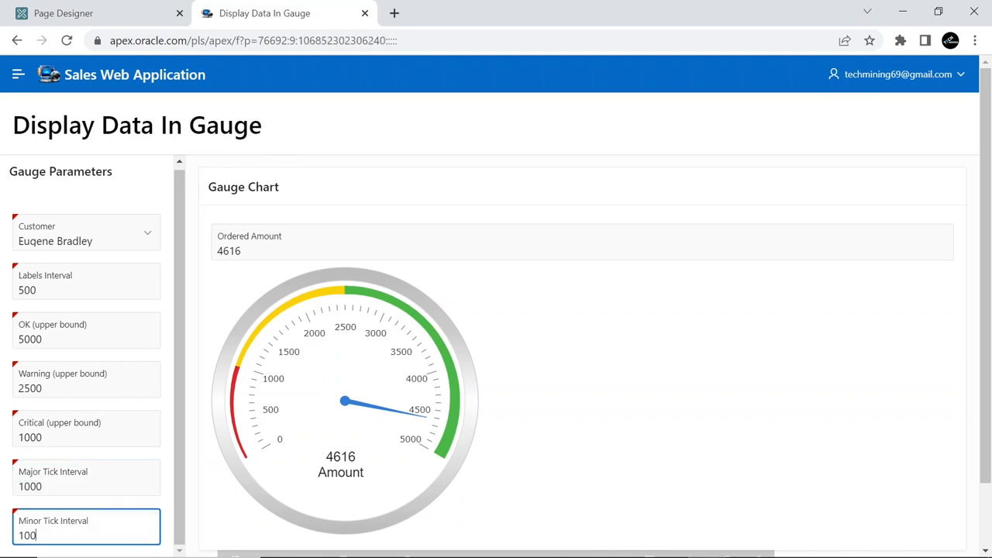
# Set the gauge's Minor Tick Interval to 50 and Major Tick Interval to 500
pyautogui.tripleClick(26, 535)
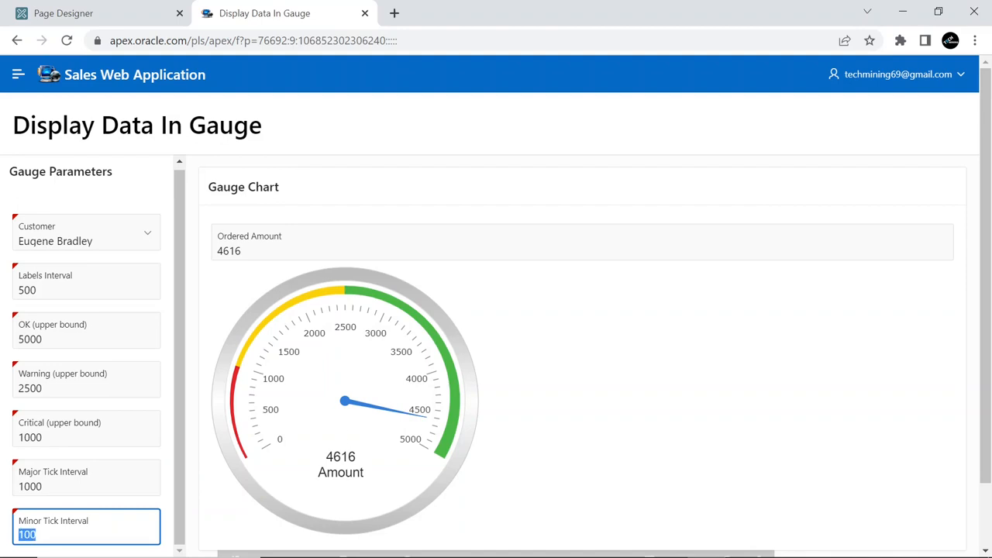
pyautogui.write('50')
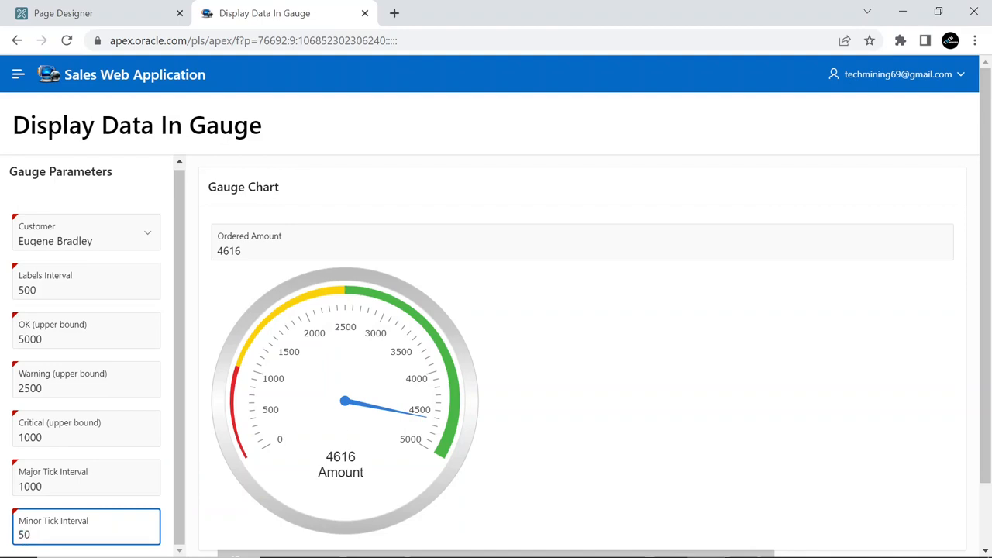
pyautogui.click(85, 477)
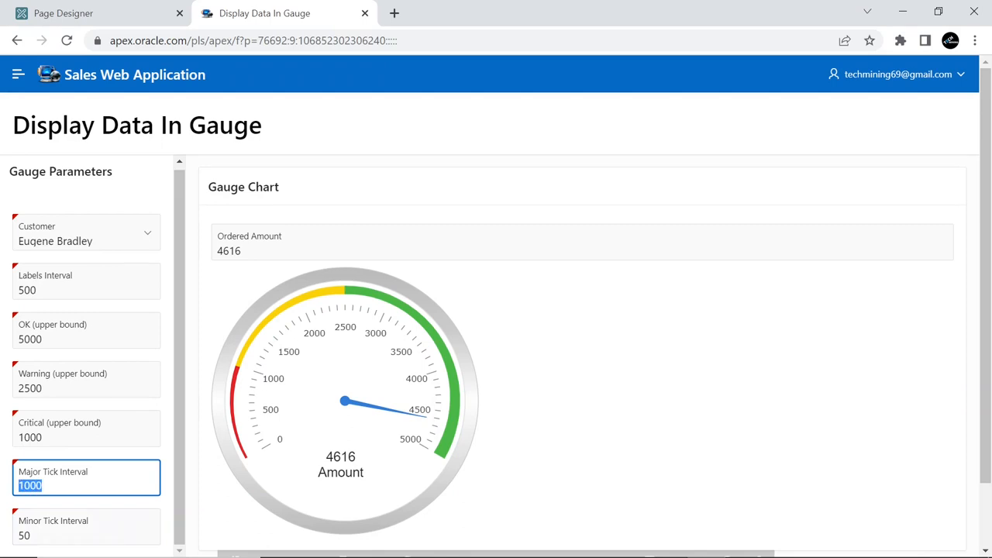
pyautogui.write('500')
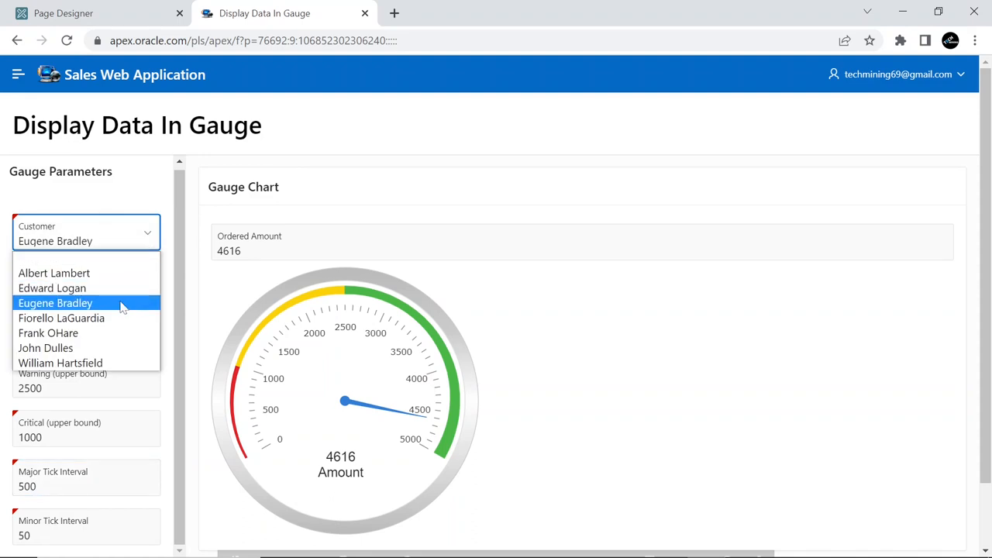
pyautogui.click(53, 287)
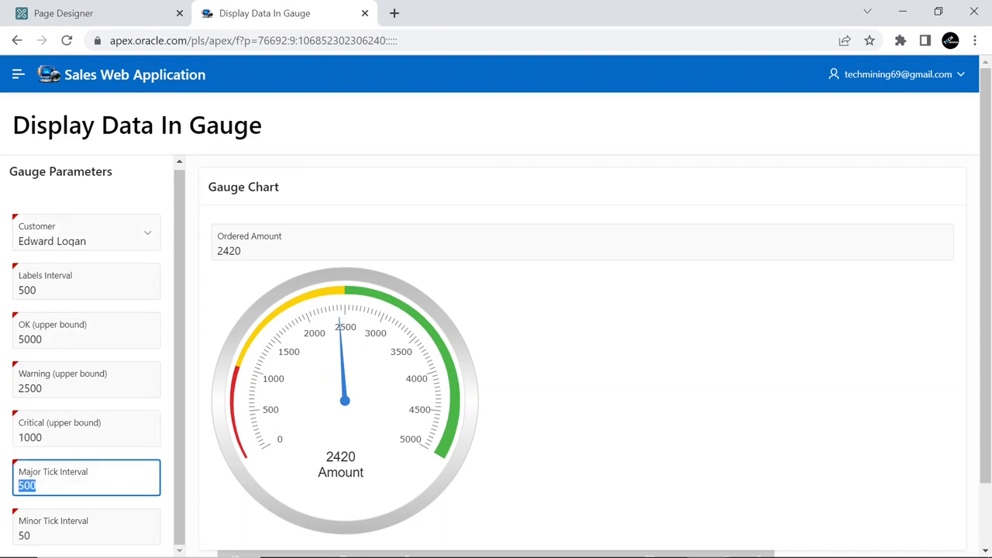
pyautogui.moveTo(266, 424)
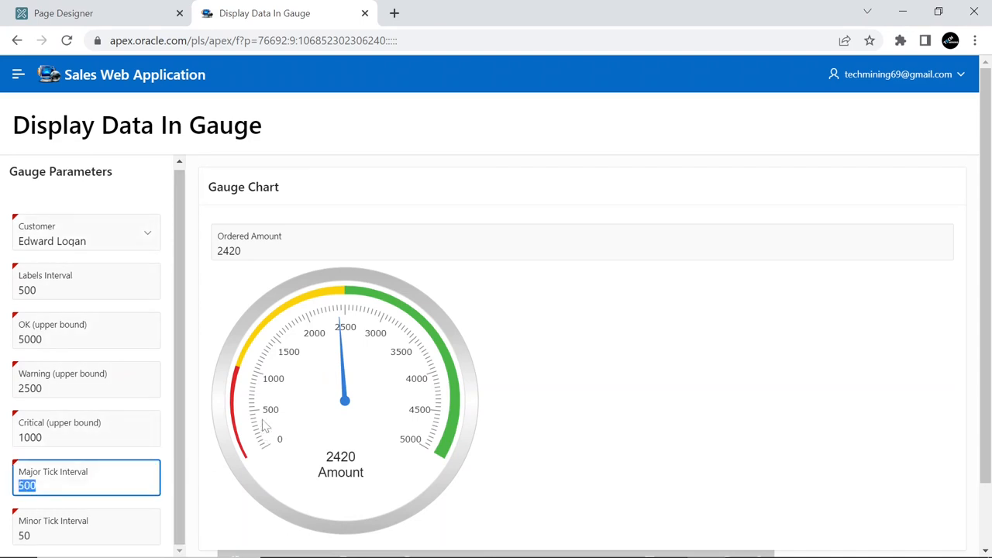
pyautogui.moveTo(276, 353)
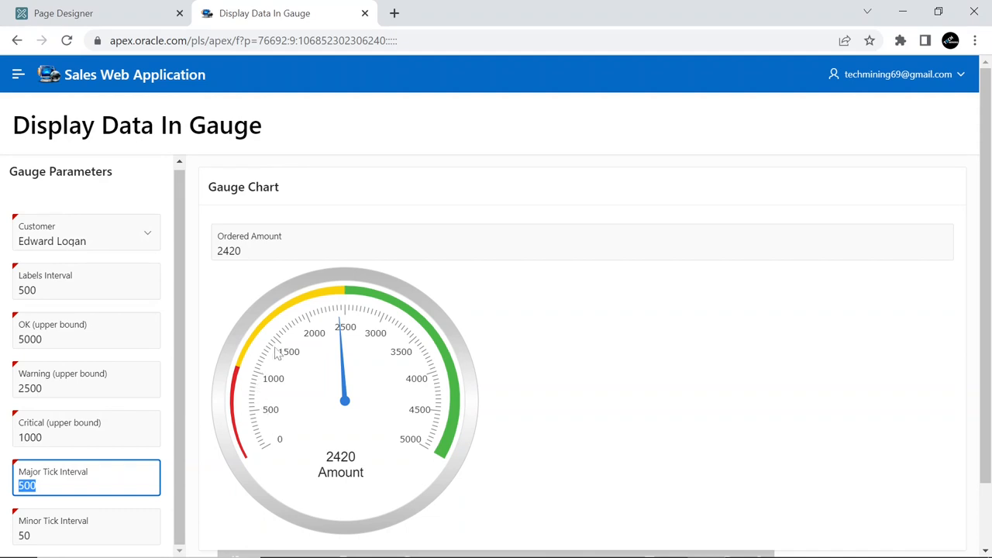
pyautogui.moveTo(415, 353)
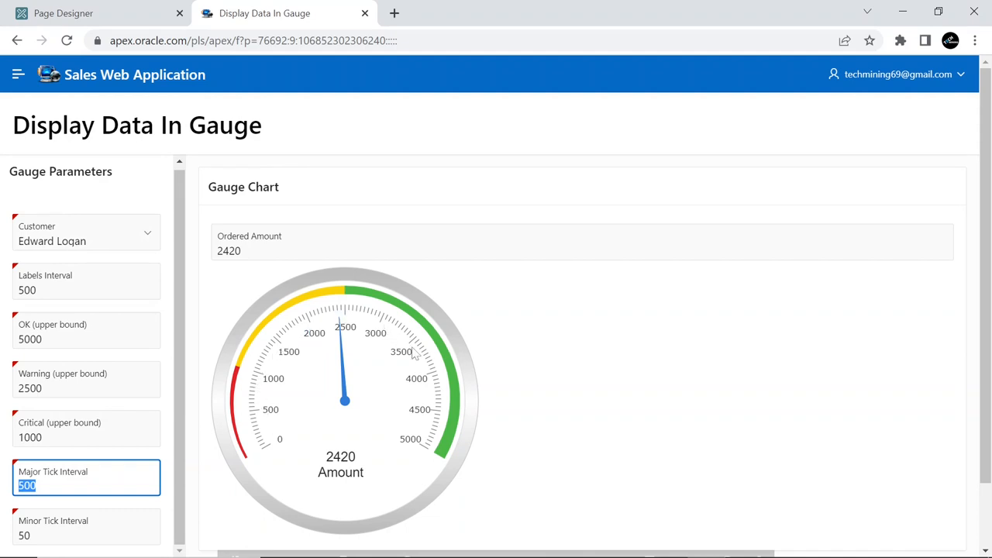
pyautogui.moveTo(359, 456)
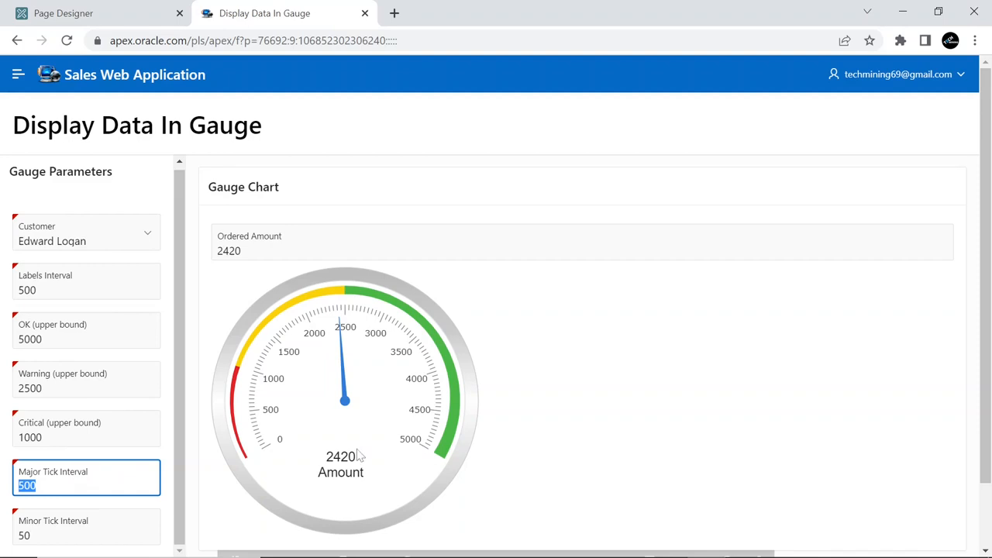
pyautogui.click(85, 535)
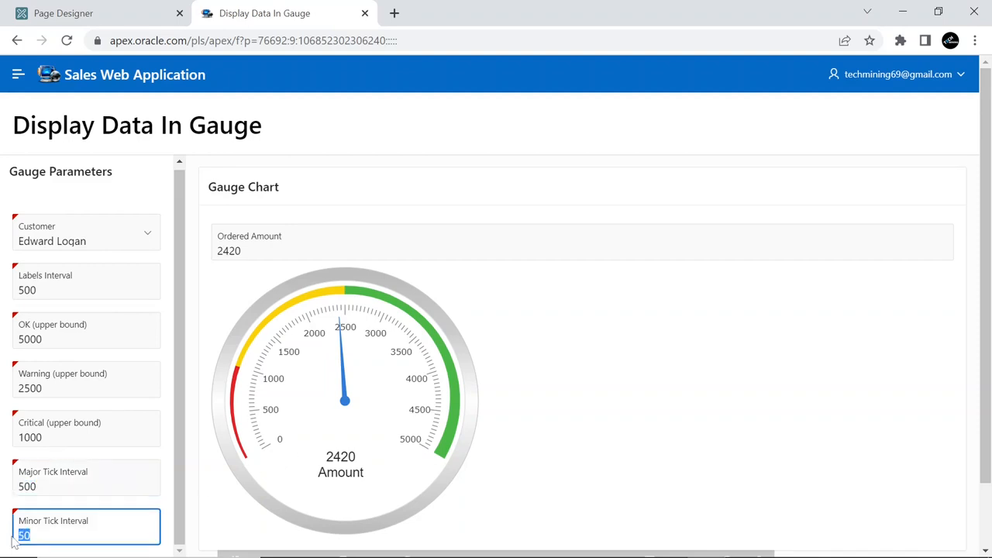
pyautogui.moveTo(262, 444)
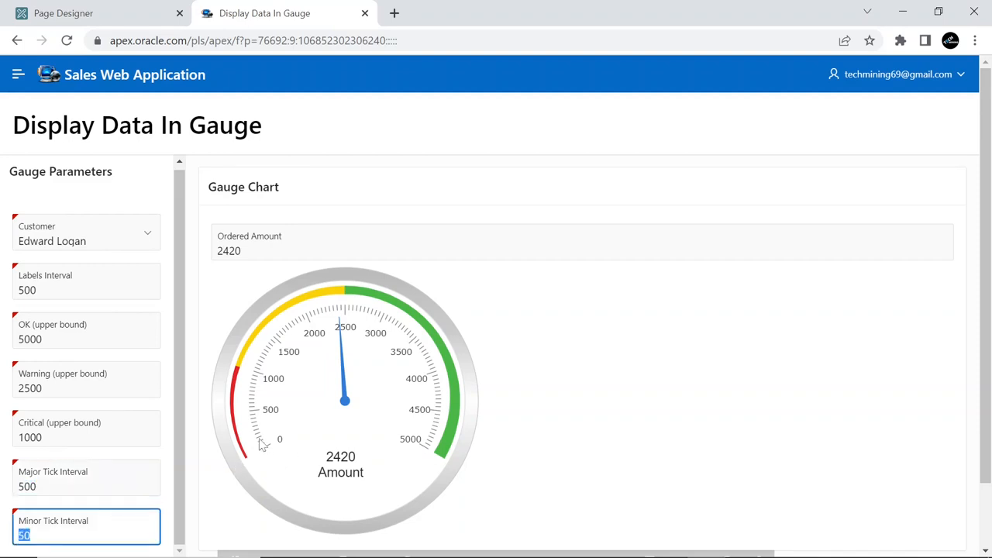
pyautogui.moveTo(256, 421)
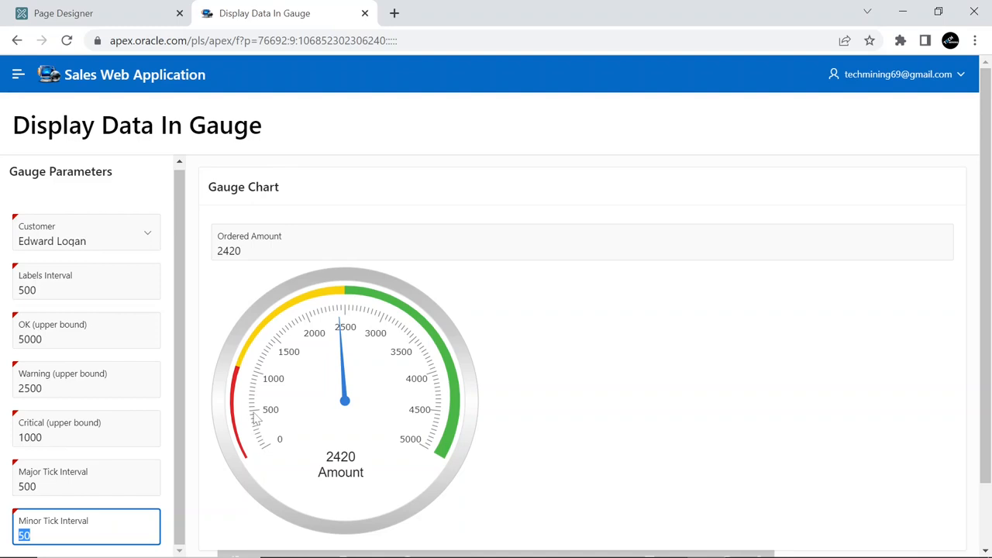
pyautogui.moveTo(267, 424)
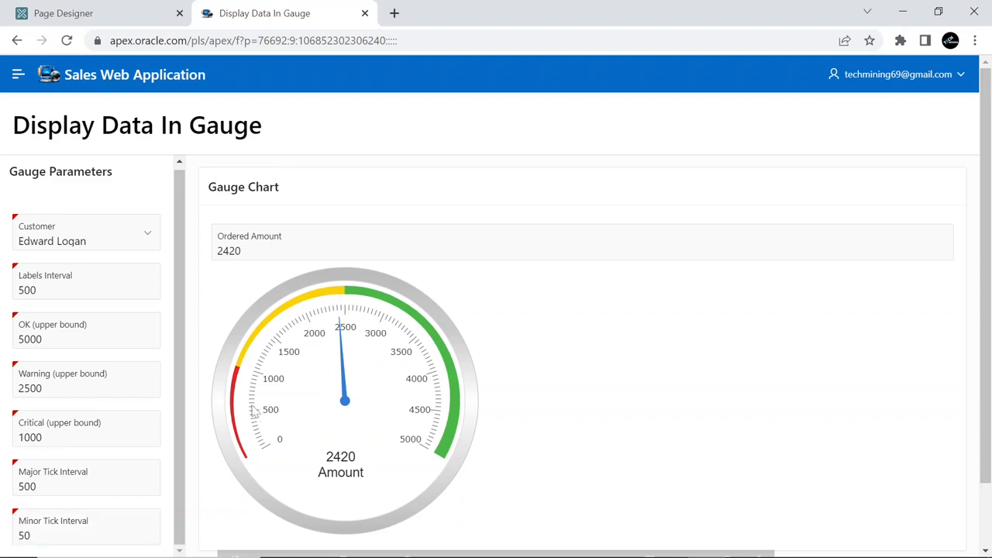
pyautogui.click(87, 233)
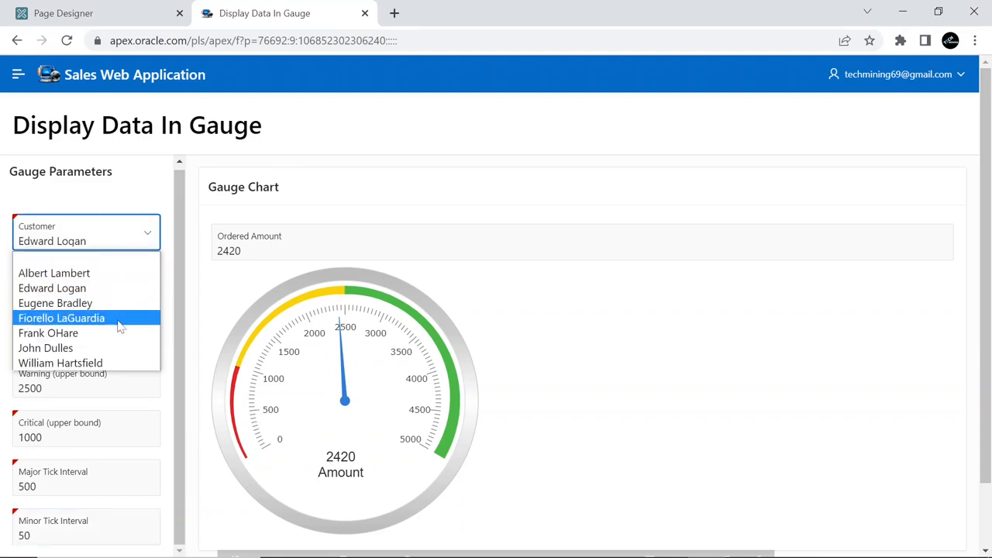
pyautogui.click(45, 347)
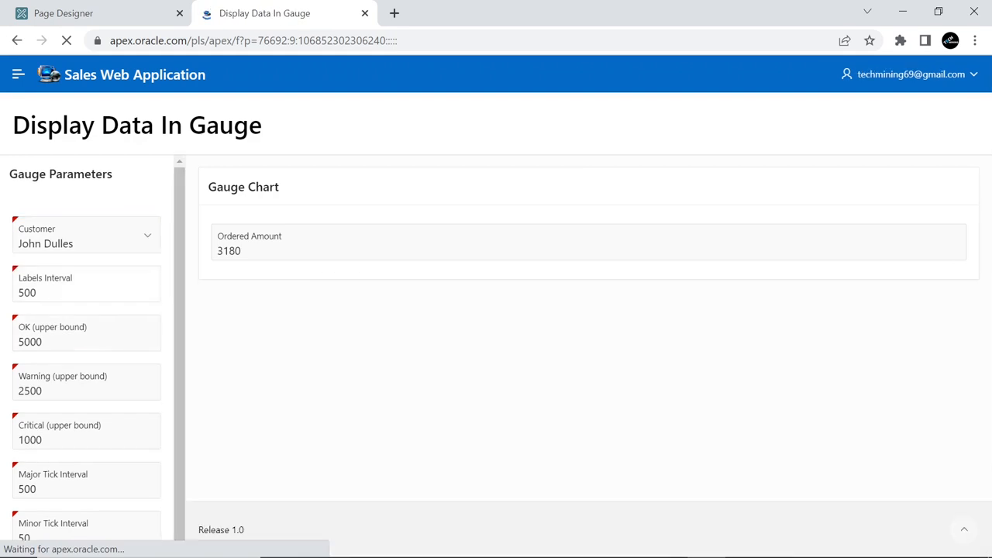